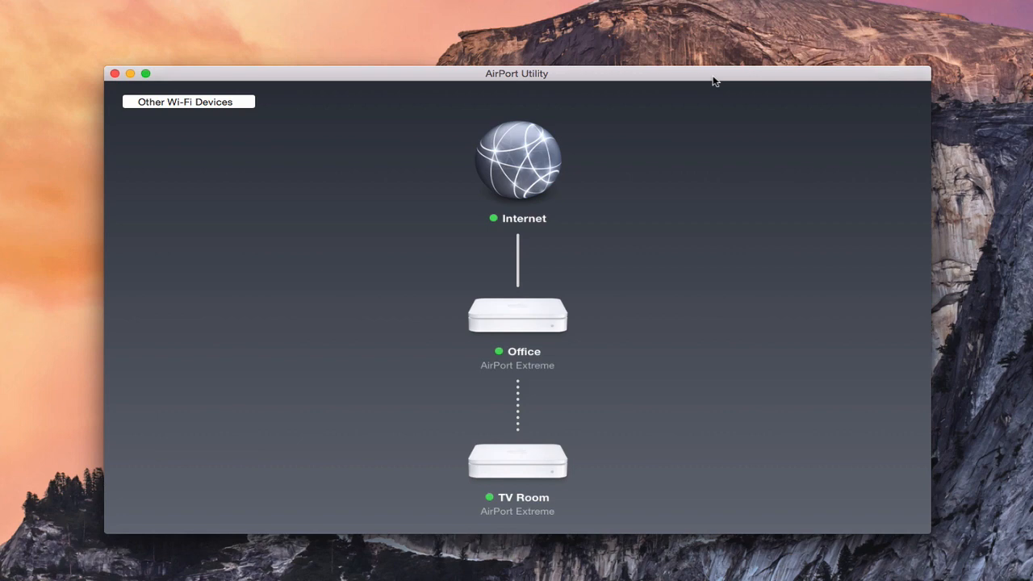
pyautogui.moveTo(664, 199)
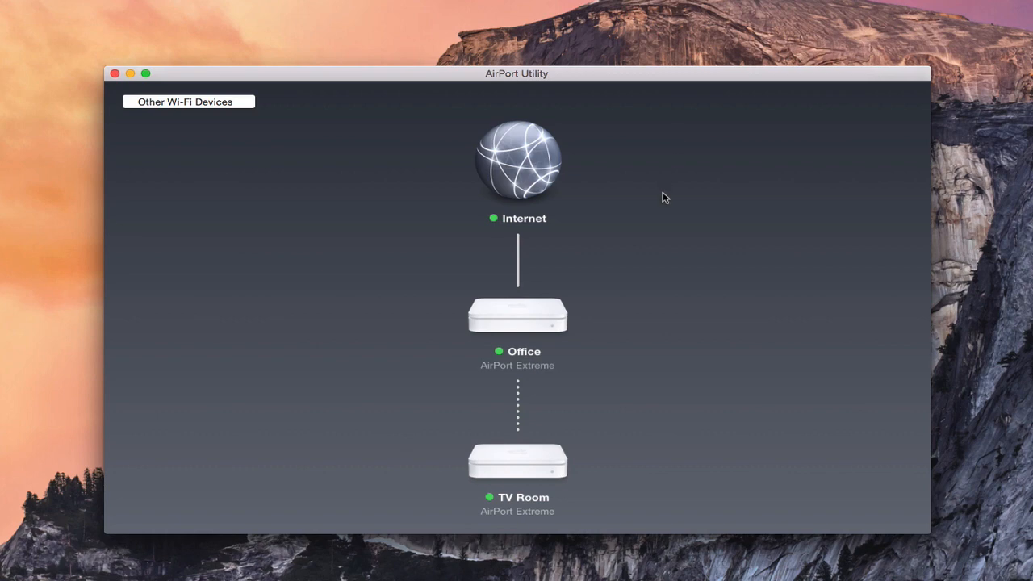
pyautogui.moveTo(595, 175)
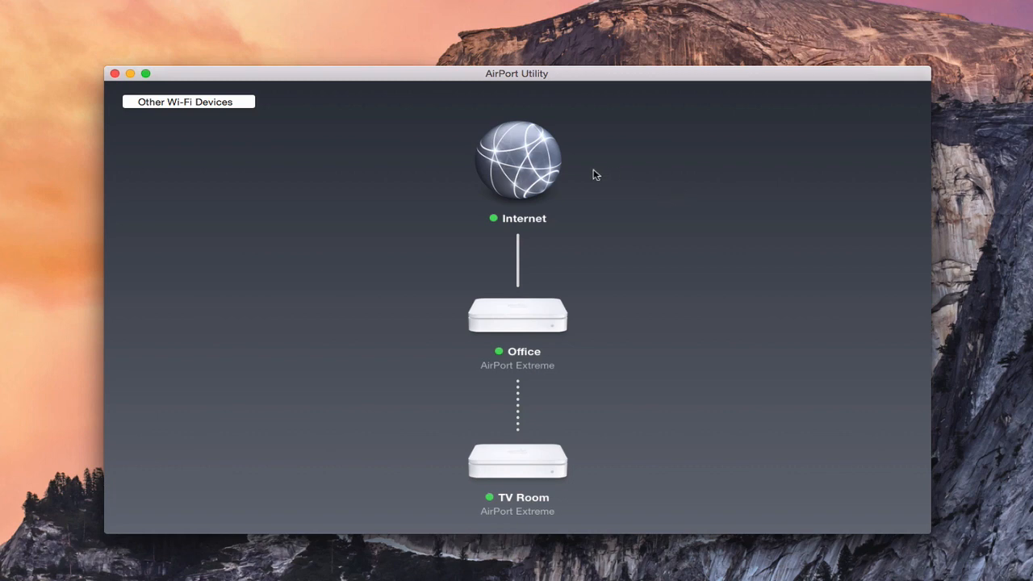
pyautogui.moveTo(628, 270)
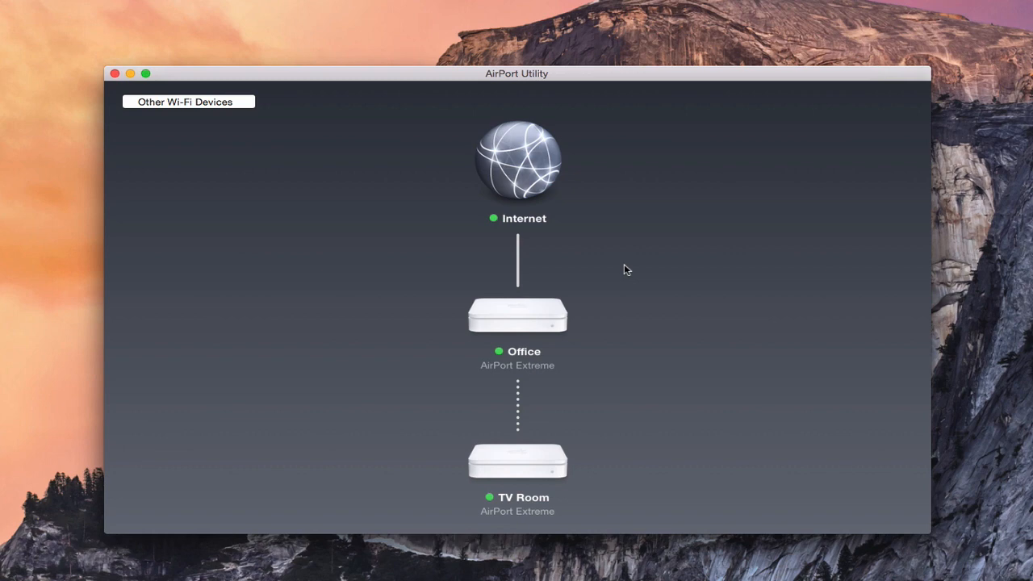
pyautogui.moveTo(607, 488)
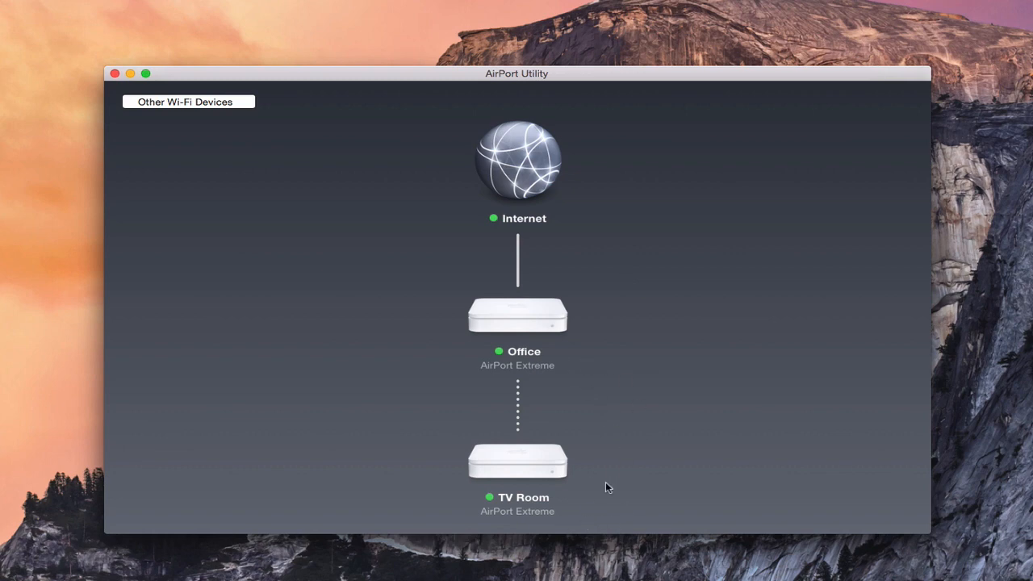
pyautogui.moveTo(607, 324)
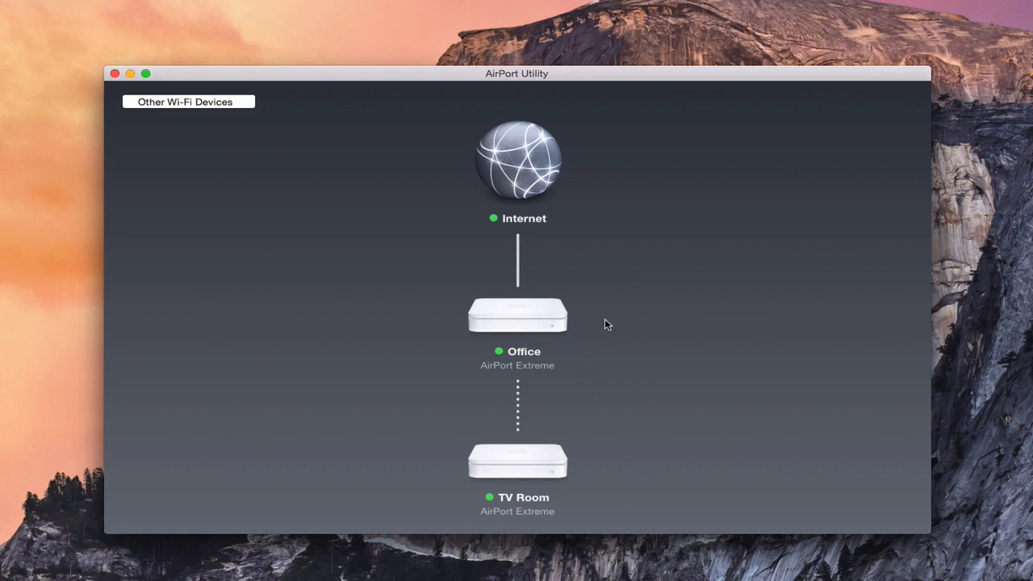
pyautogui.moveTo(646, 328)
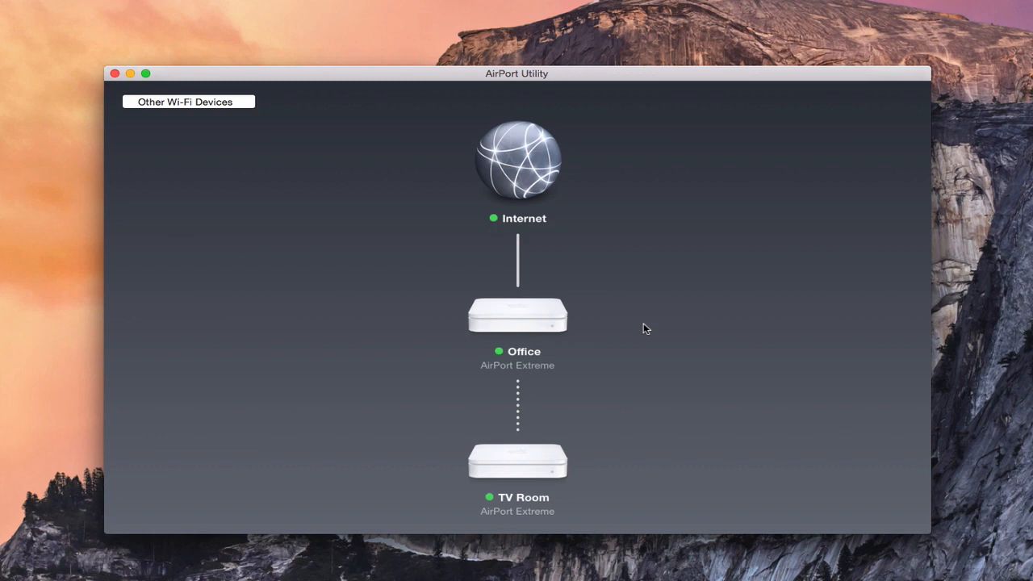
pyautogui.moveTo(593, 323)
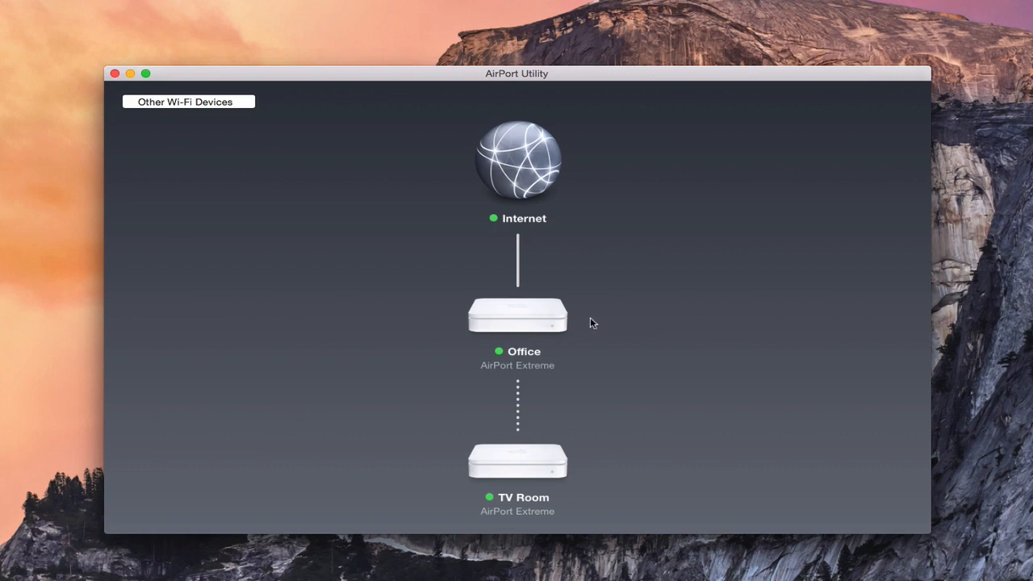
pyautogui.moveTo(625, 396)
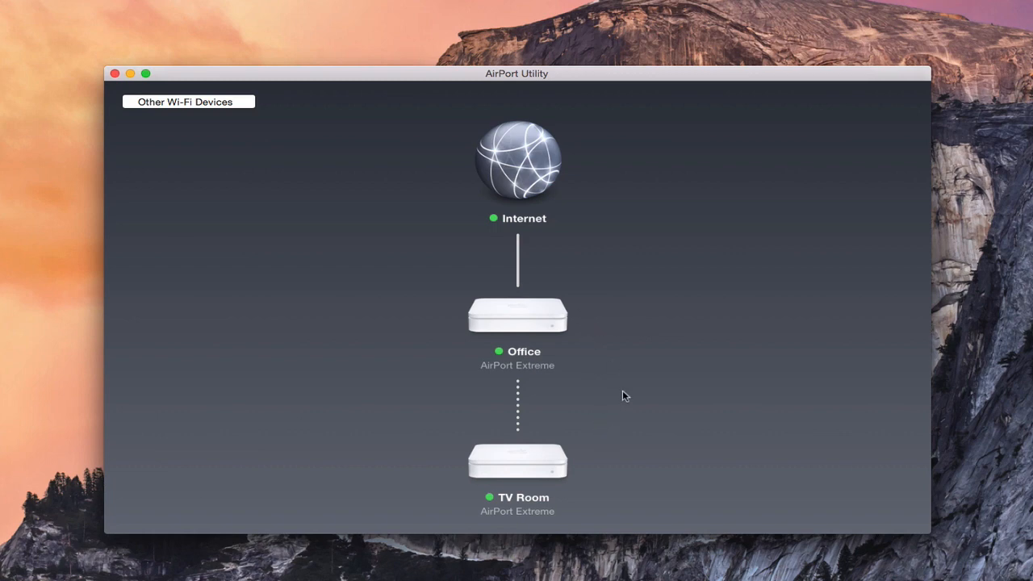
pyautogui.moveTo(609, 344)
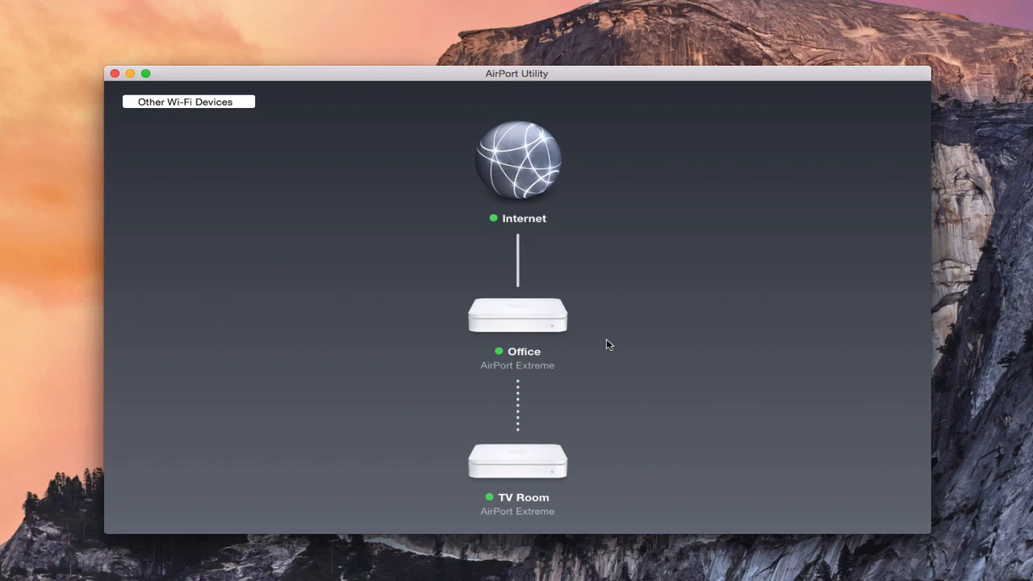
pyautogui.moveTo(619, 321)
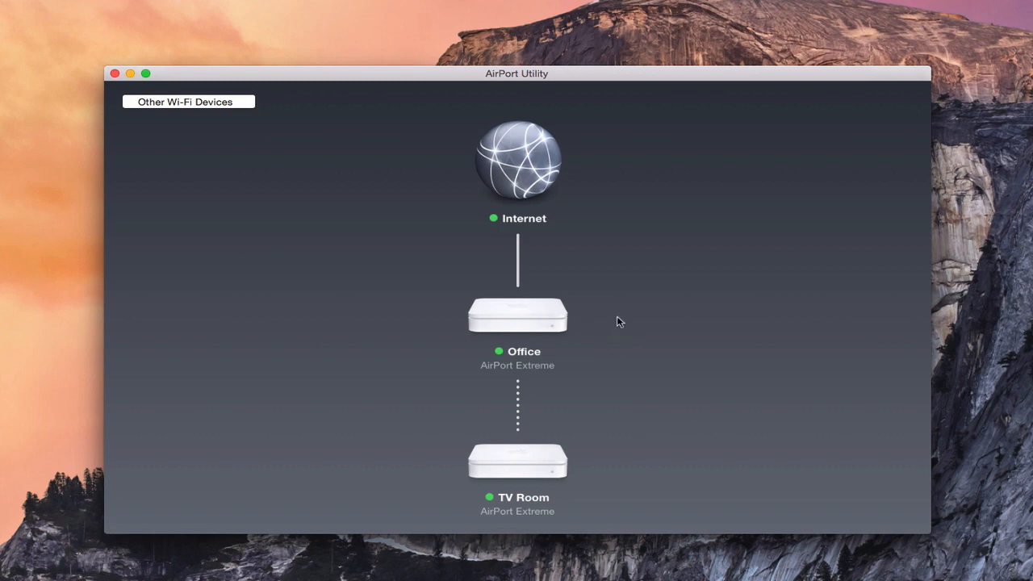
pyautogui.moveTo(611, 340)
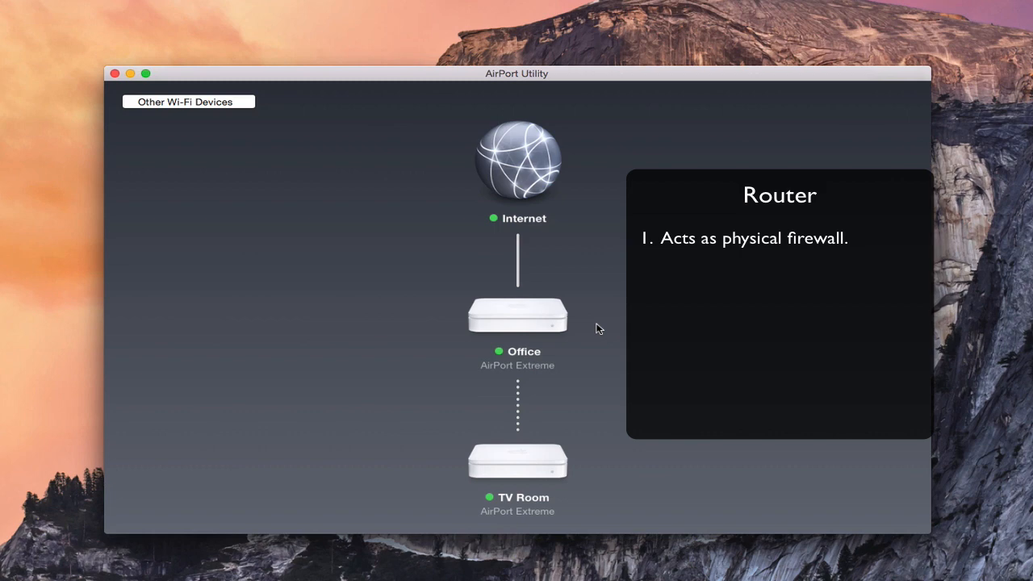
pyautogui.moveTo(602, 318)
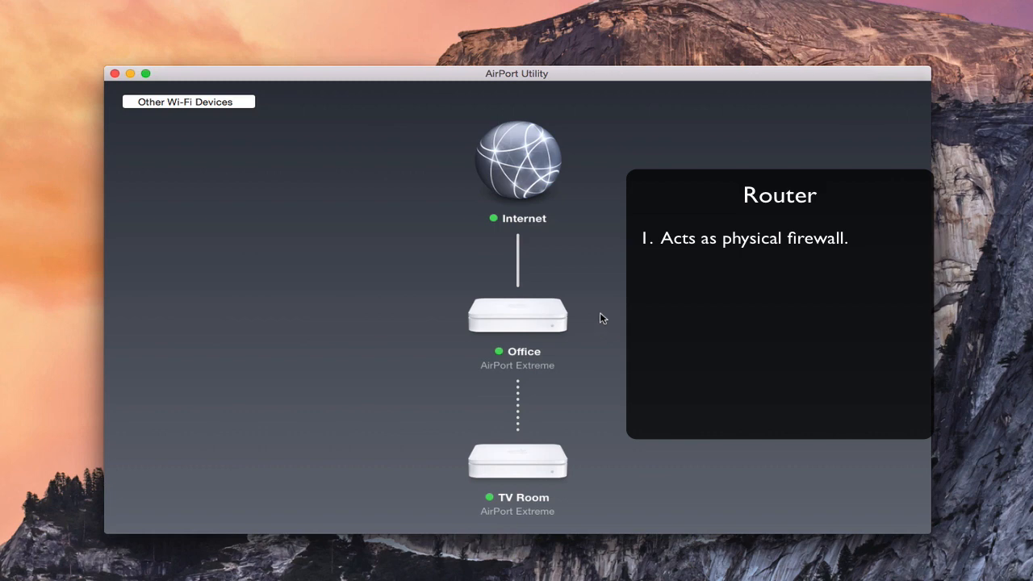
pyautogui.moveTo(577, 341)
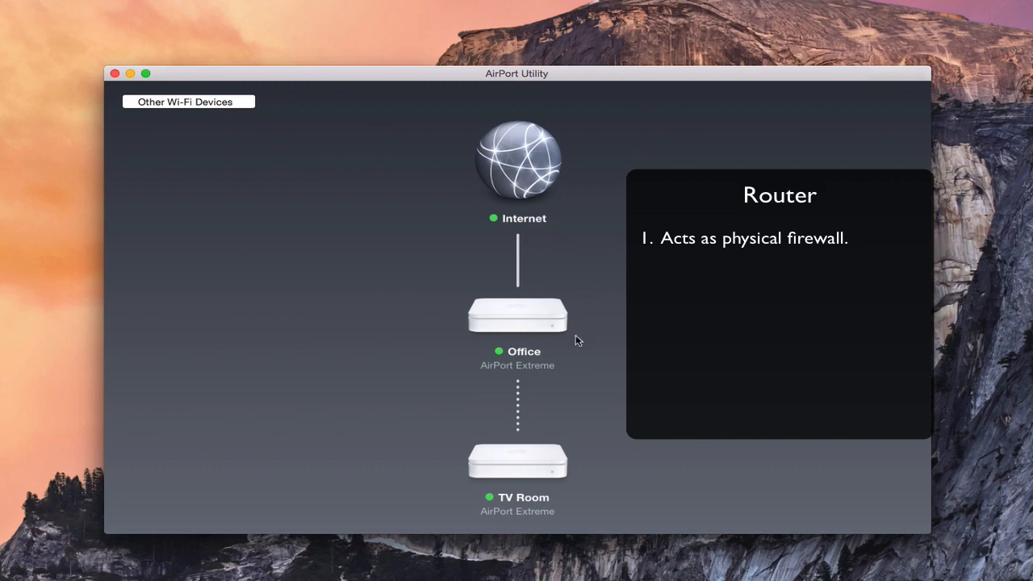
pyautogui.moveTo(573, 347)
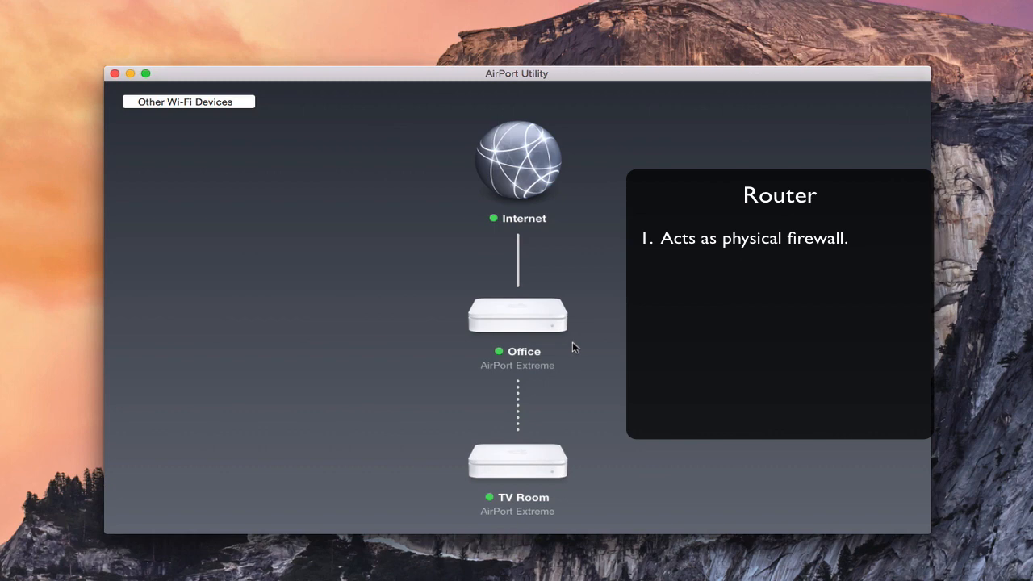
pyautogui.moveTo(587, 323)
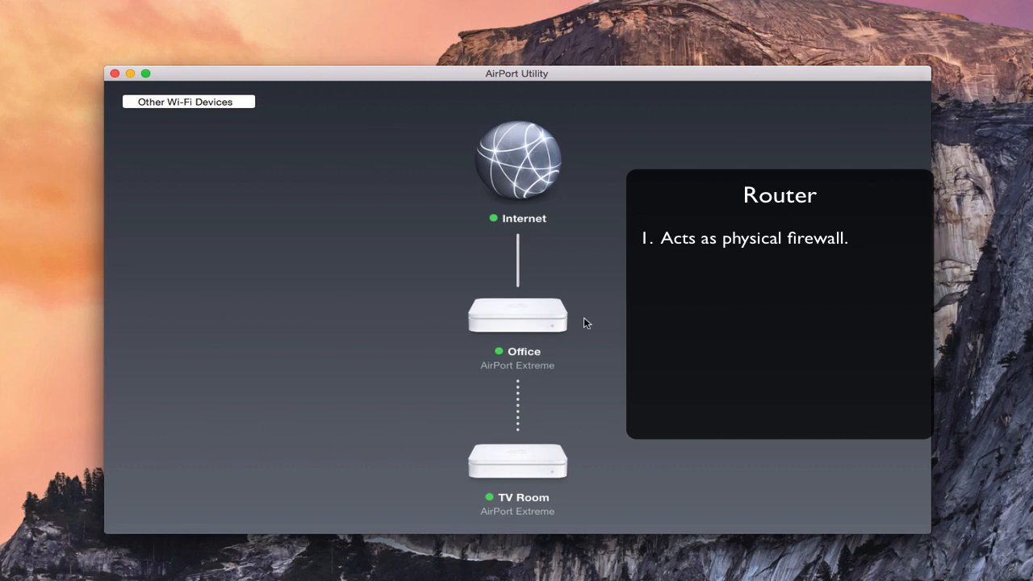
pyautogui.moveTo(574, 413)
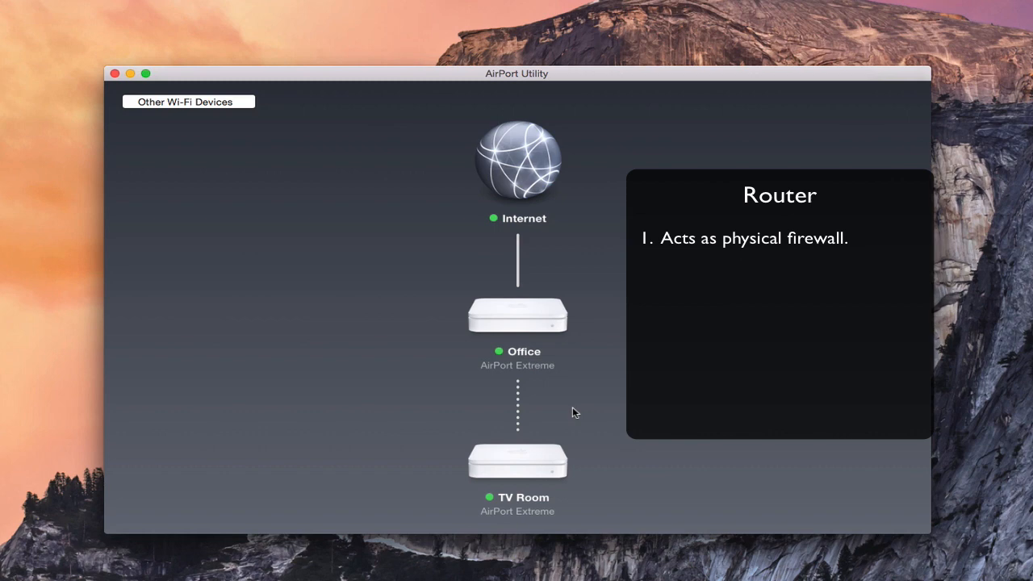
pyautogui.moveTo(581, 309)
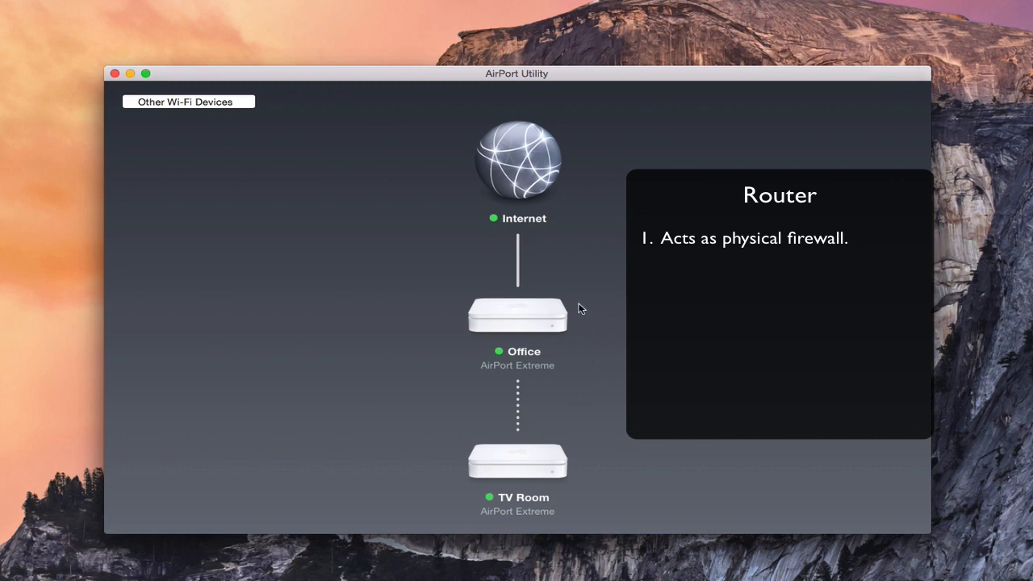
pyautogui.moveTo(548, 234)
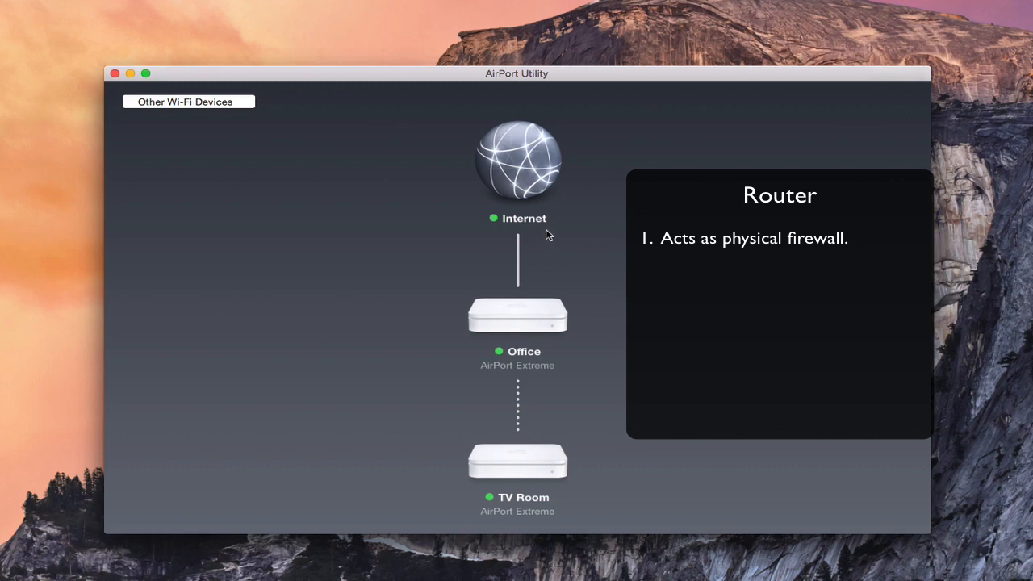
pyautogui.moveTo(548, 442)
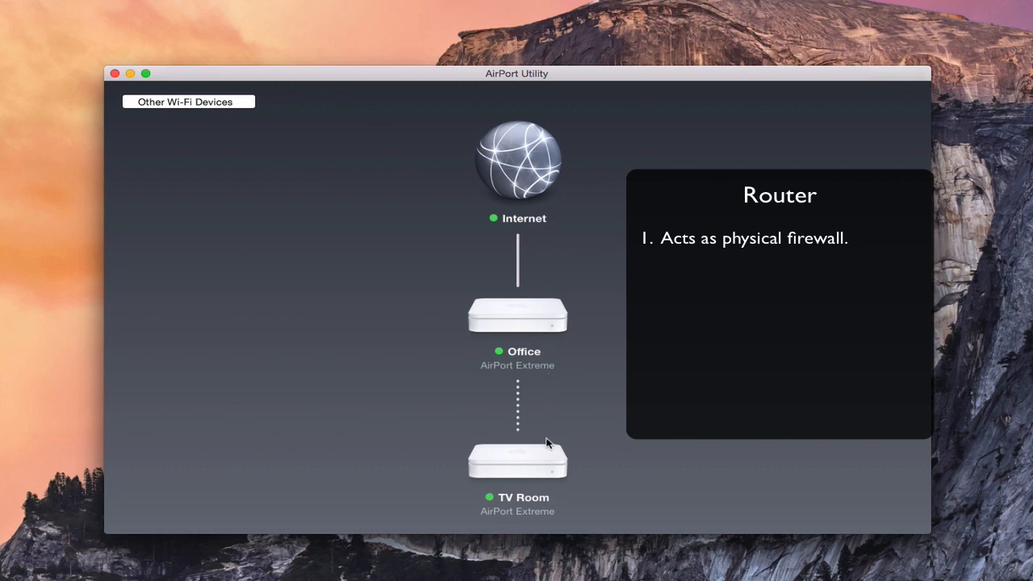
pyautogui.moveTo(563, 436)
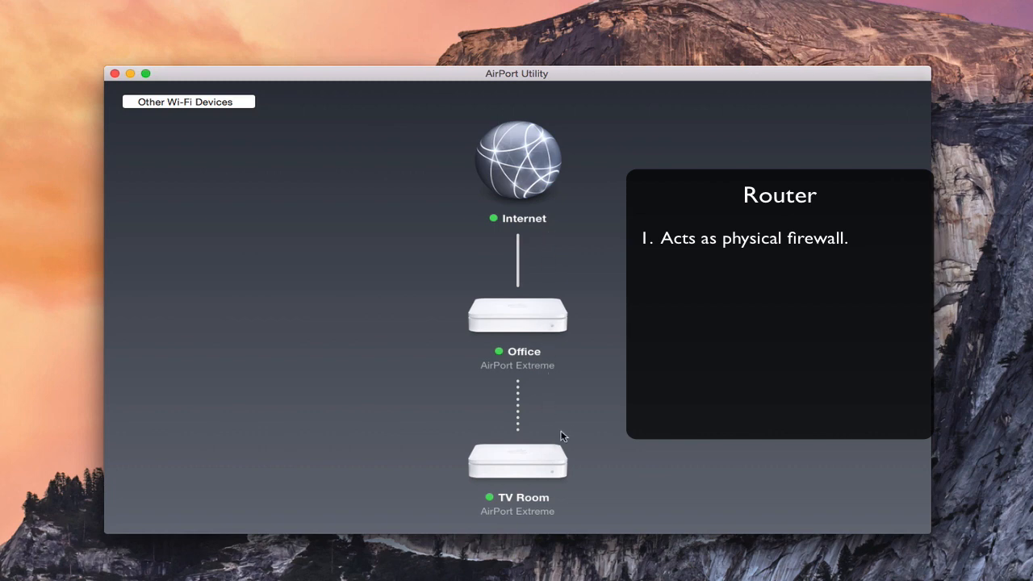
pyautogui.moveTo(621, 255)
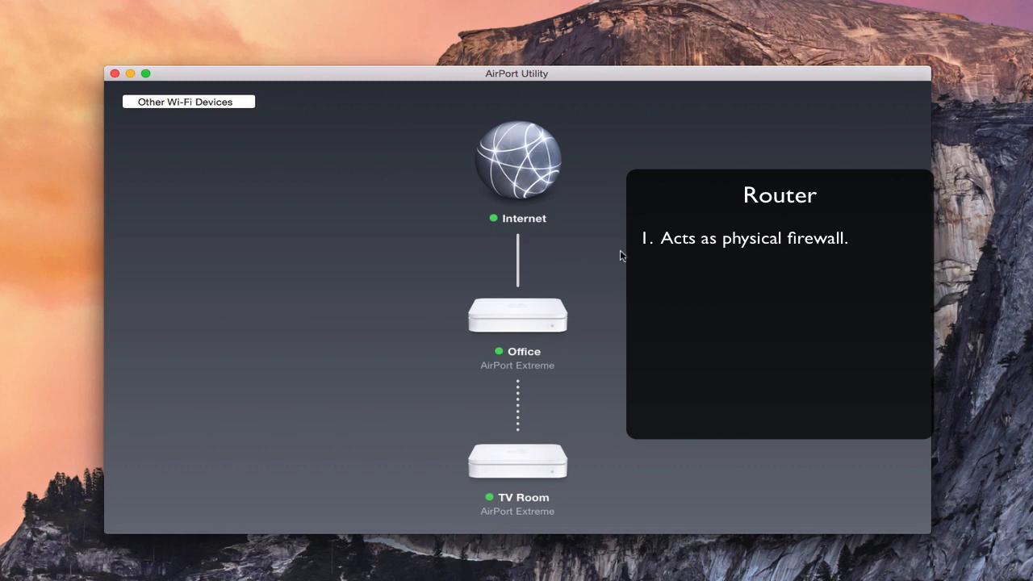
pyautogui.moveTo(645, 322)
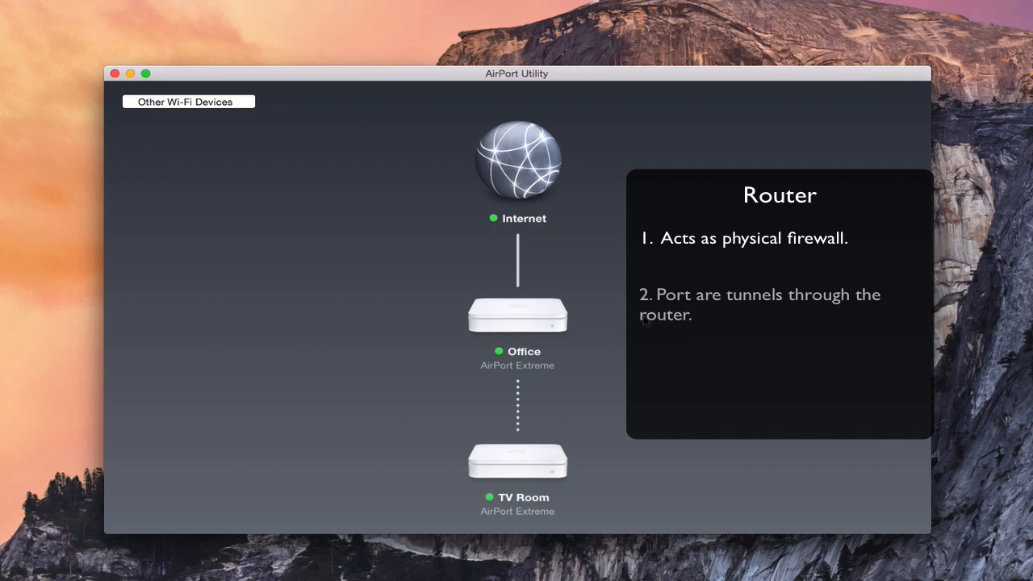
pyautogui.moveTo(571, 388)
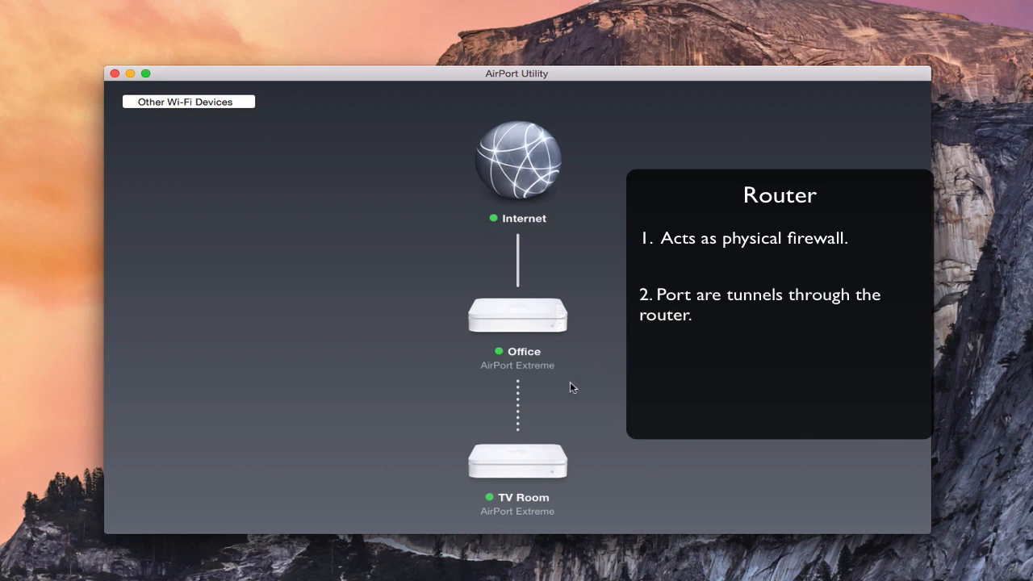
pyautogui.moveTo(546, 292)
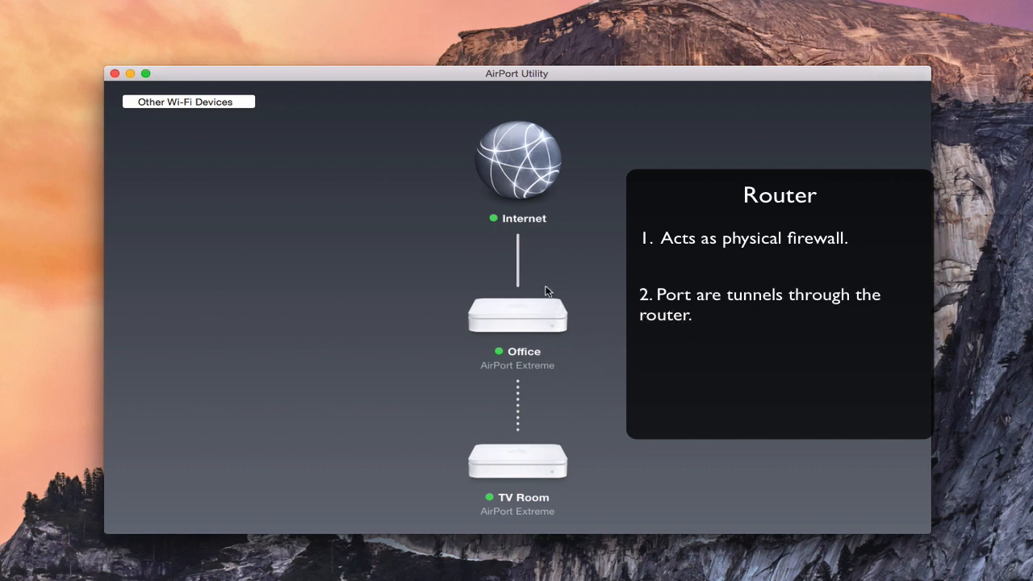
pyautogui.moveTo(544, 216)
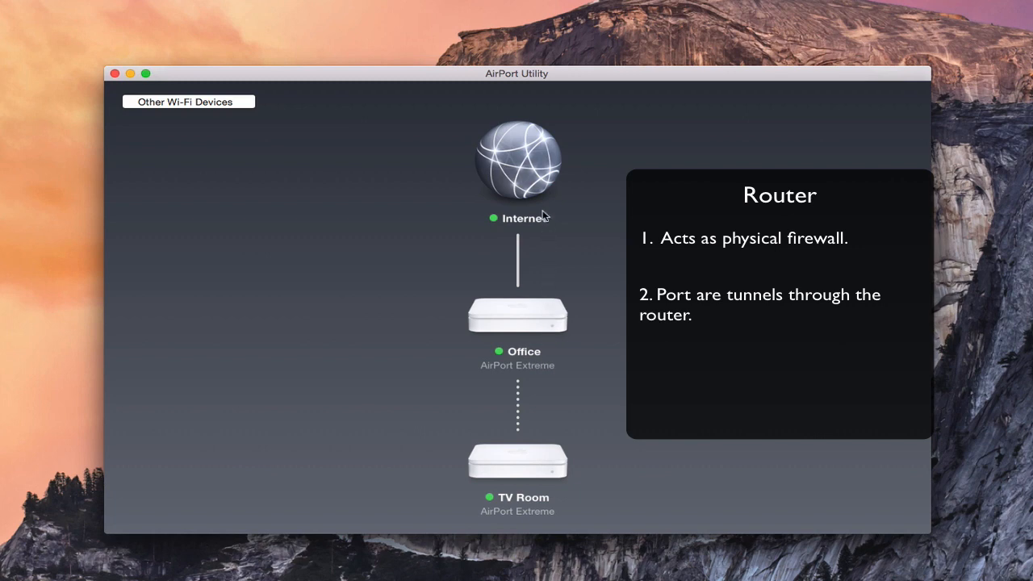
pyautogui.moveTo(539, 345)
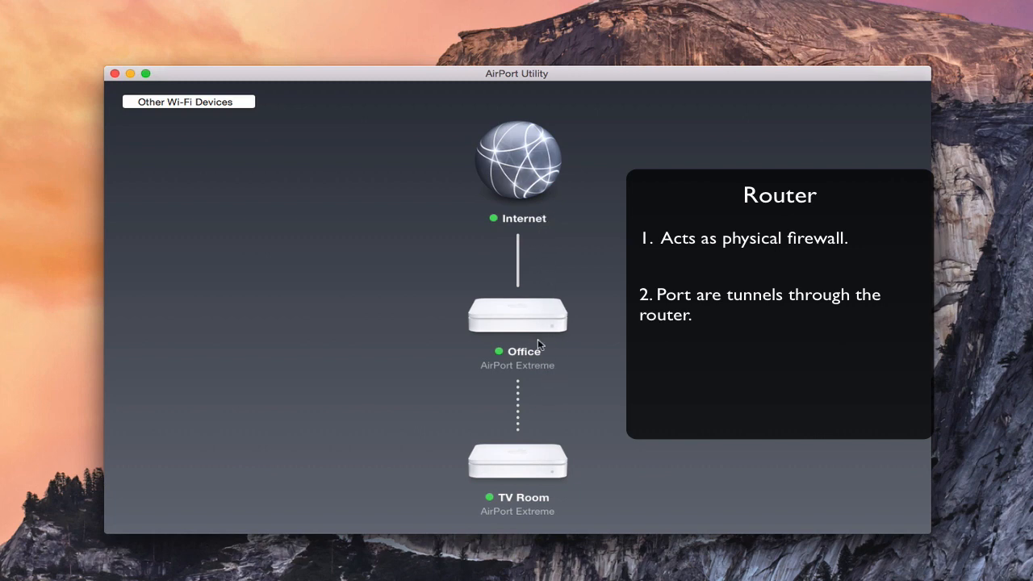
pyautogui.moveTo(622, 331)
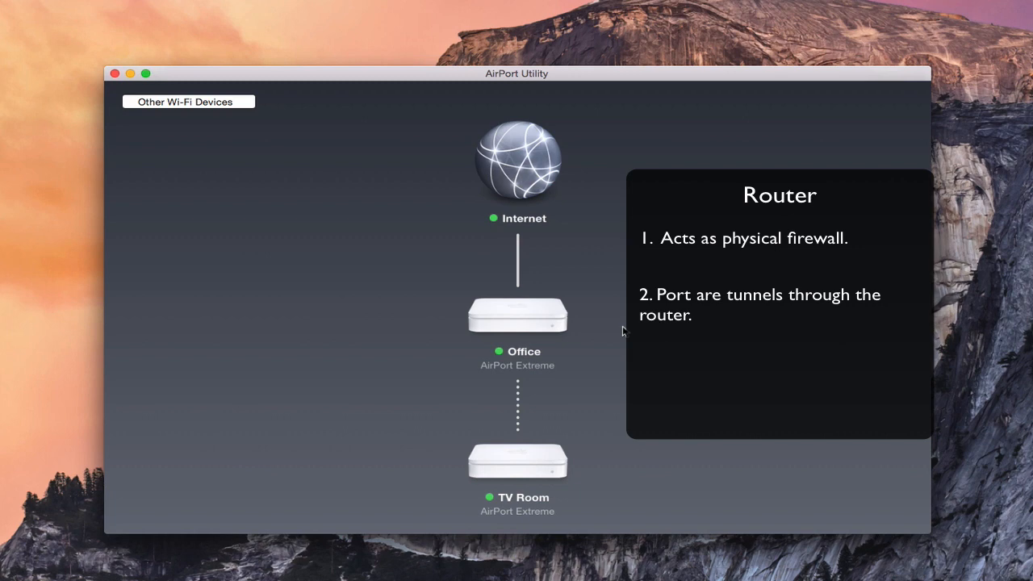
pyautogui.moveTo(543, 321)
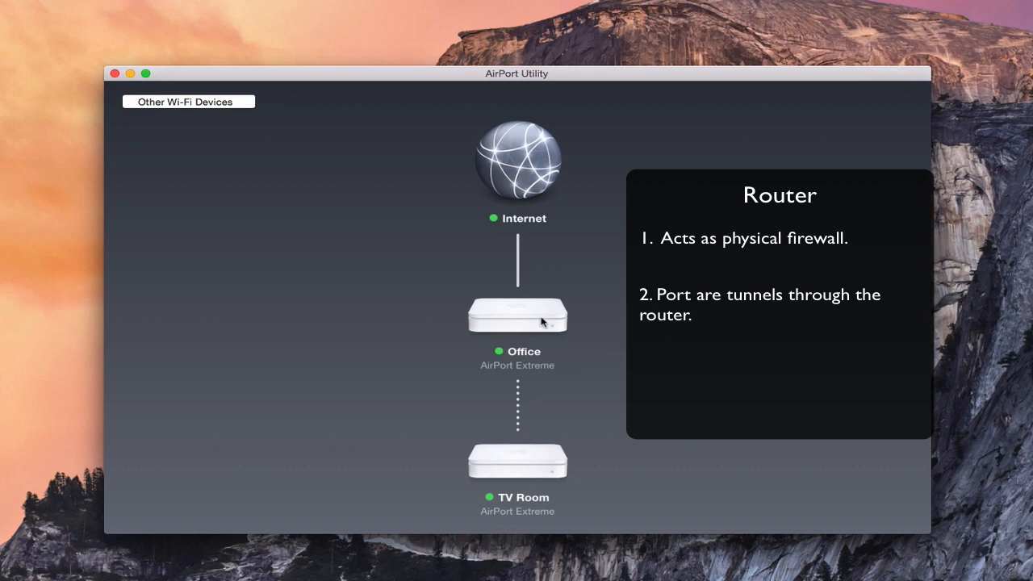
pyautogui.moveTo(547, 356)
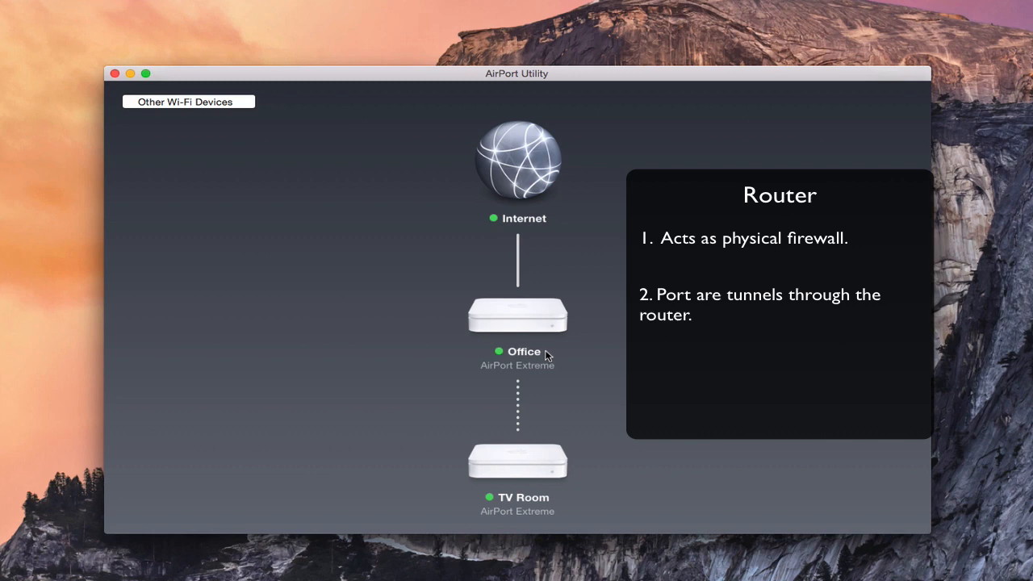
pyautogui.moveTo(551, 336)
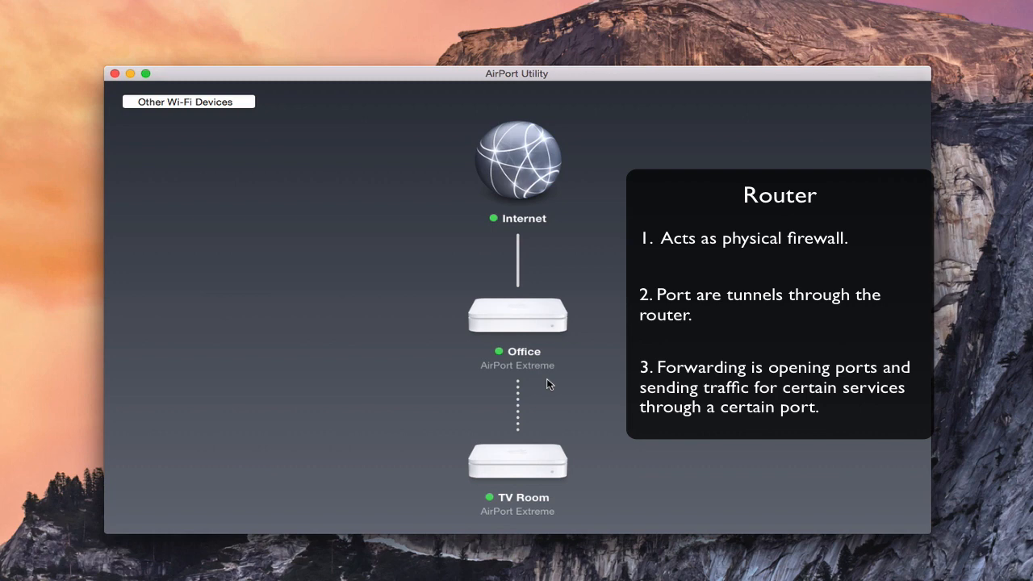
pyautogui.moveTo(547, 309)
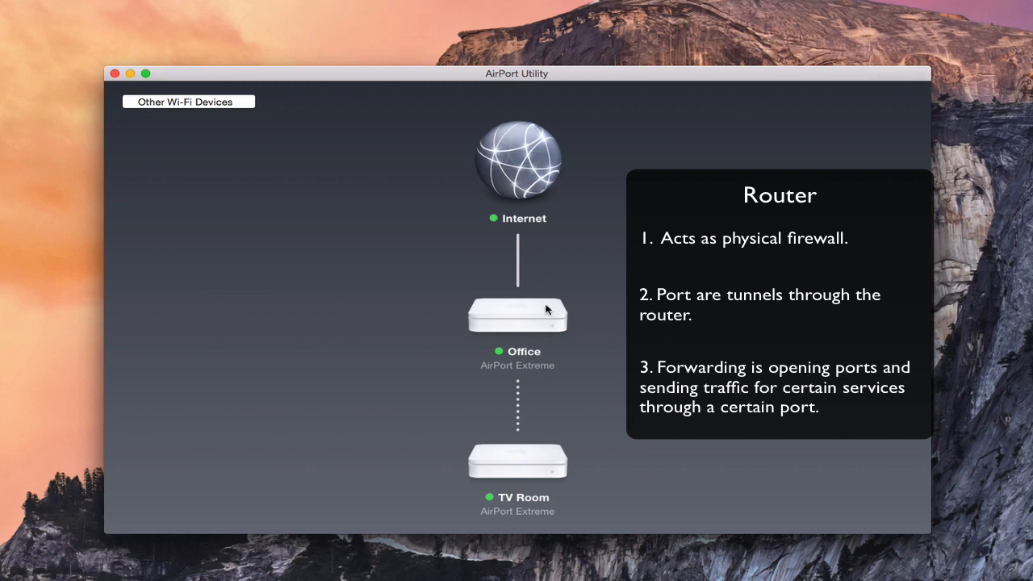
pyautogui.moveTo(537, 373)
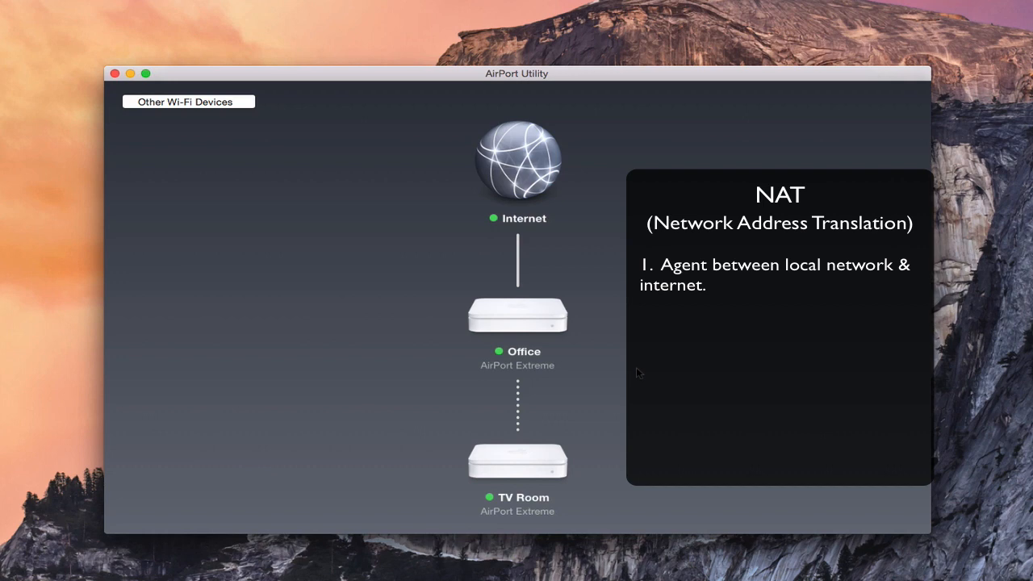
pyautogui.moveTo(620, 385)
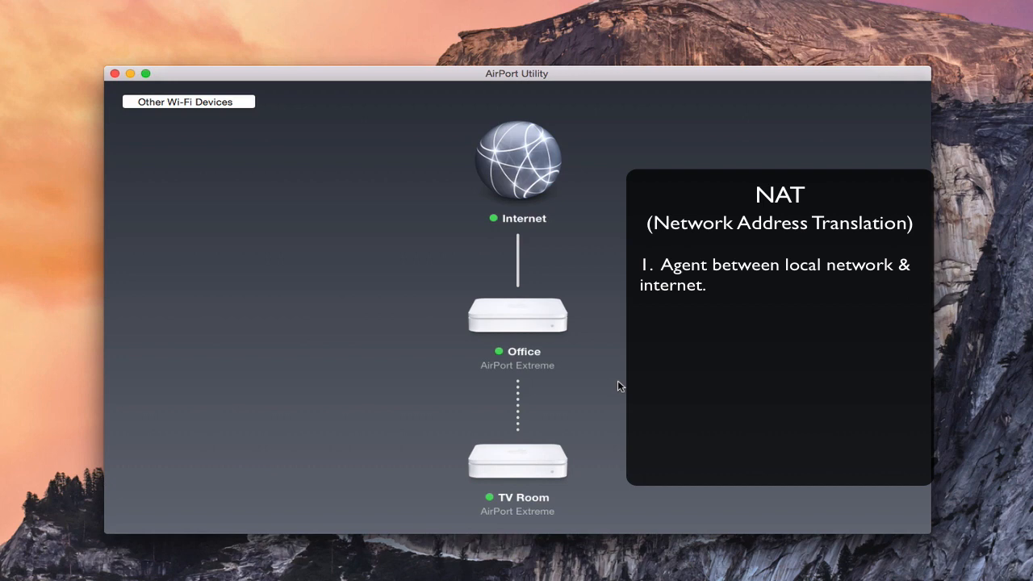
pyautogui.moveTo(591, 410)
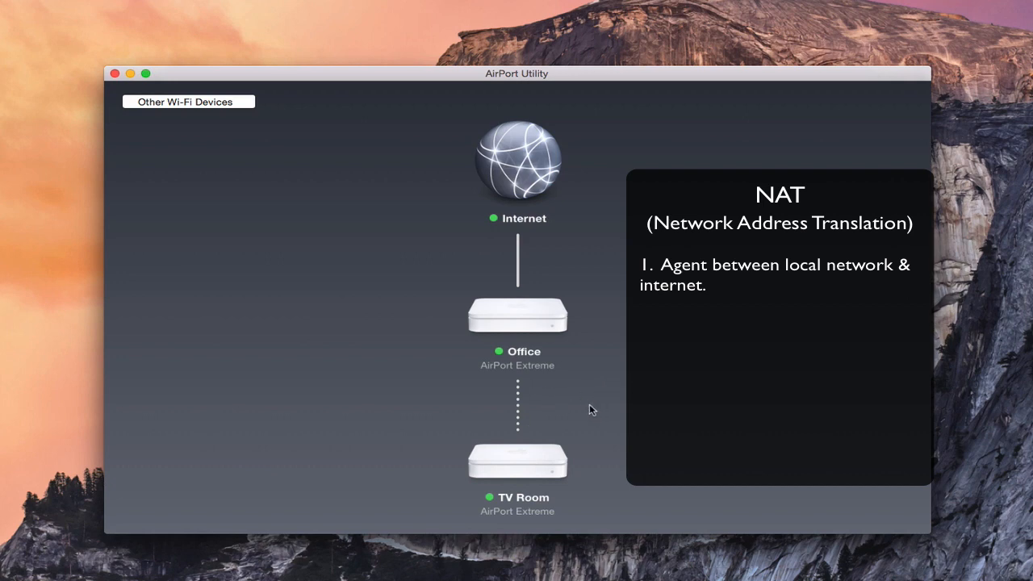
pyautogui.moveTo(601, 240)
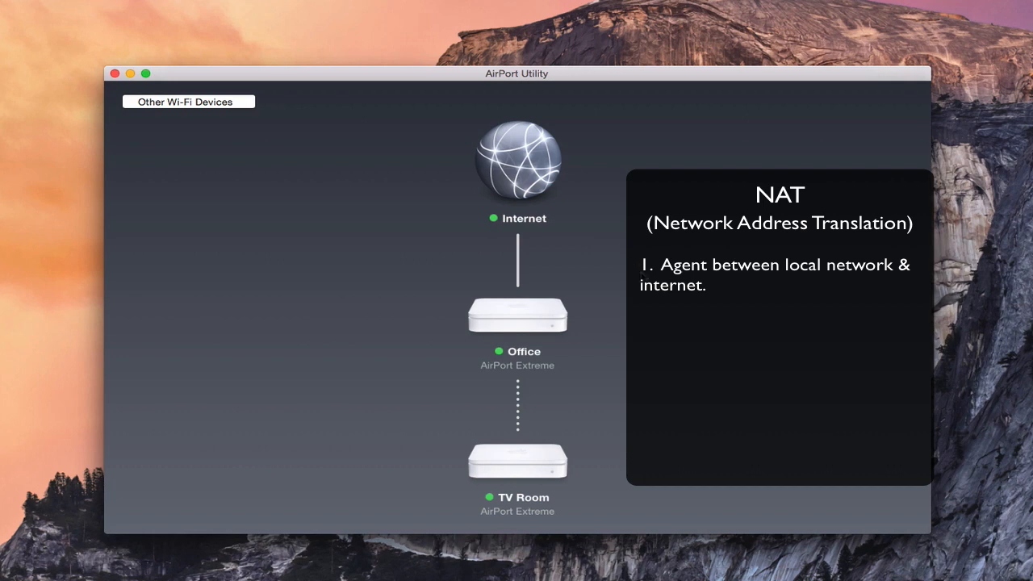
pyautogui.moveTo(619, 322)
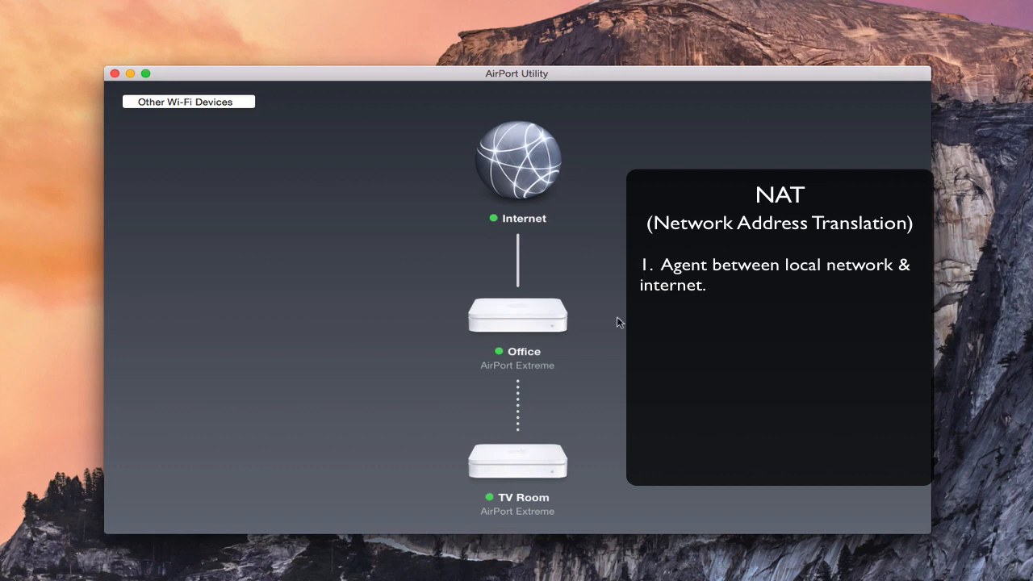
pyautogui.moveTo(600, 393)
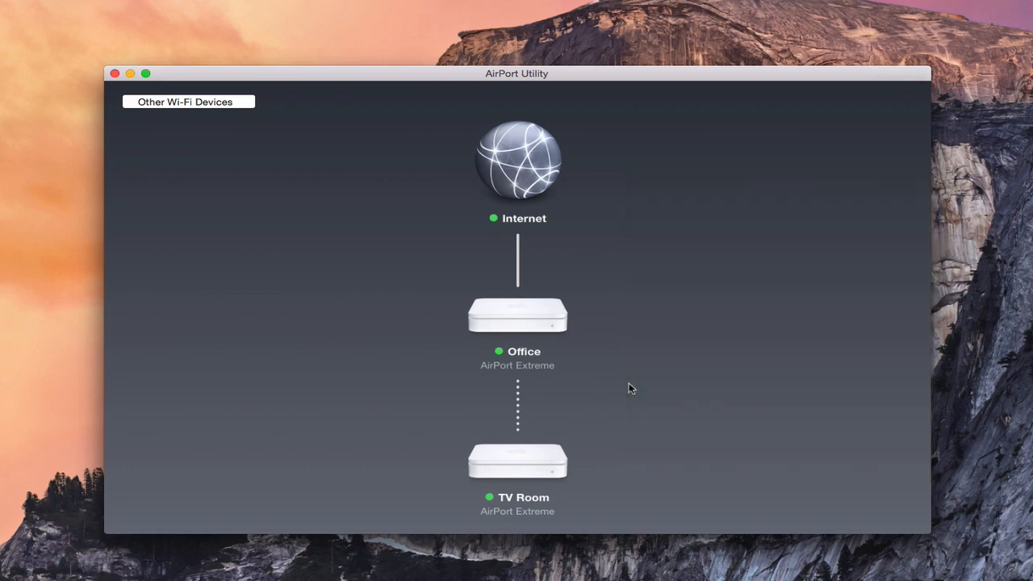
pyautogui.moveTo(636, 387)
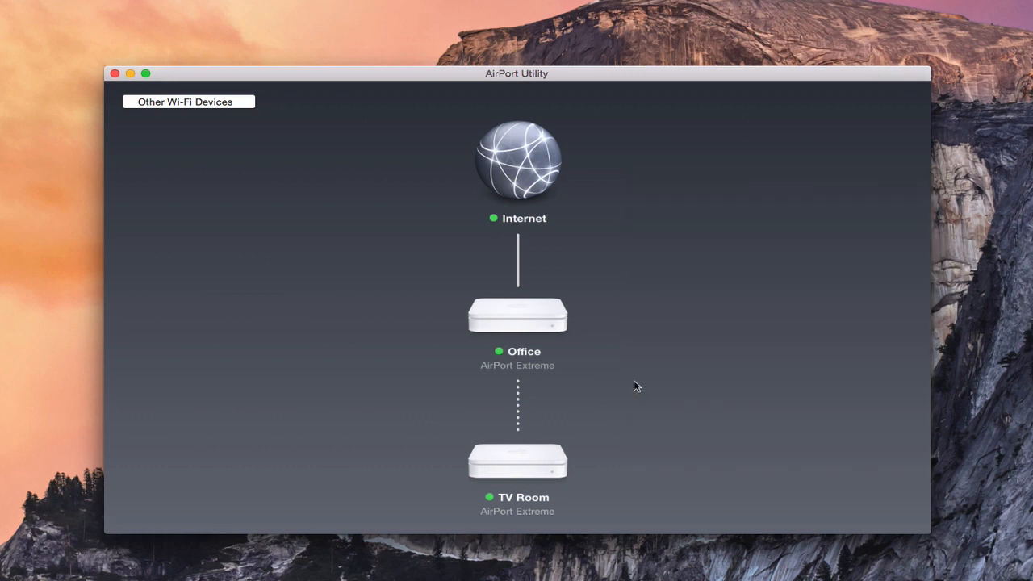
pyautogui.moveTo(641, 368)
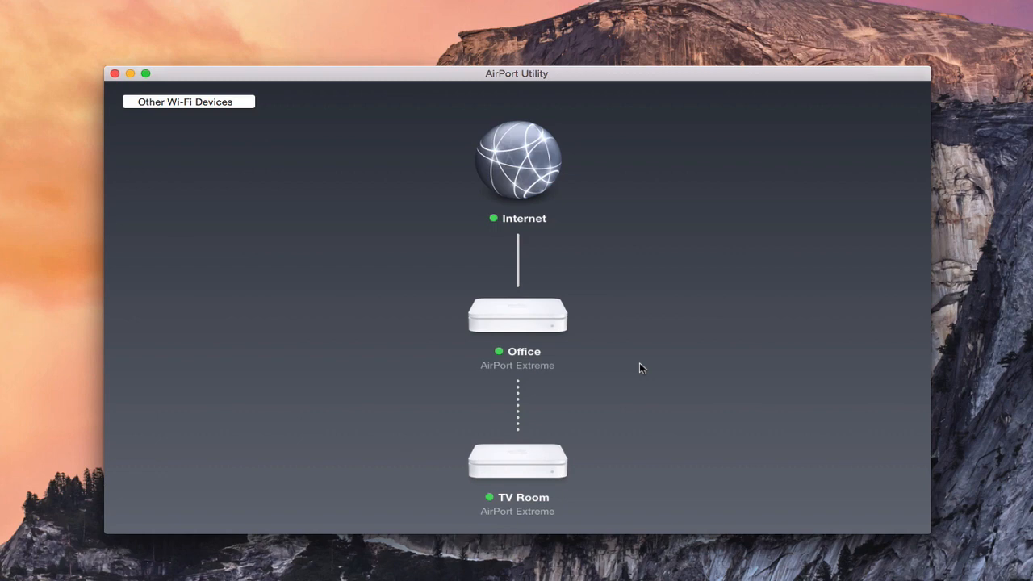
pyautogui.moveTo(659, 365)
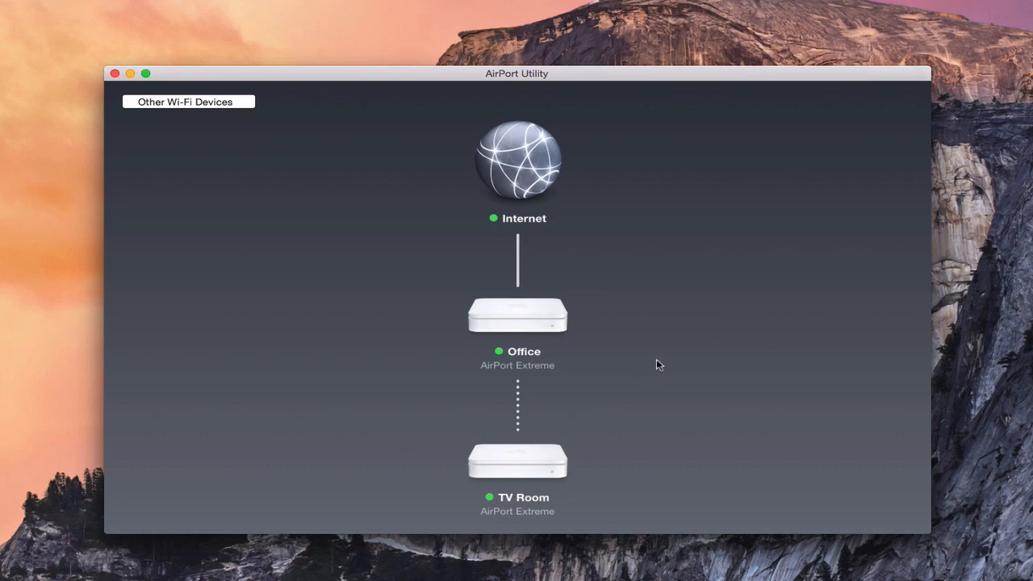
pyautogui.moveTo(634, 434)
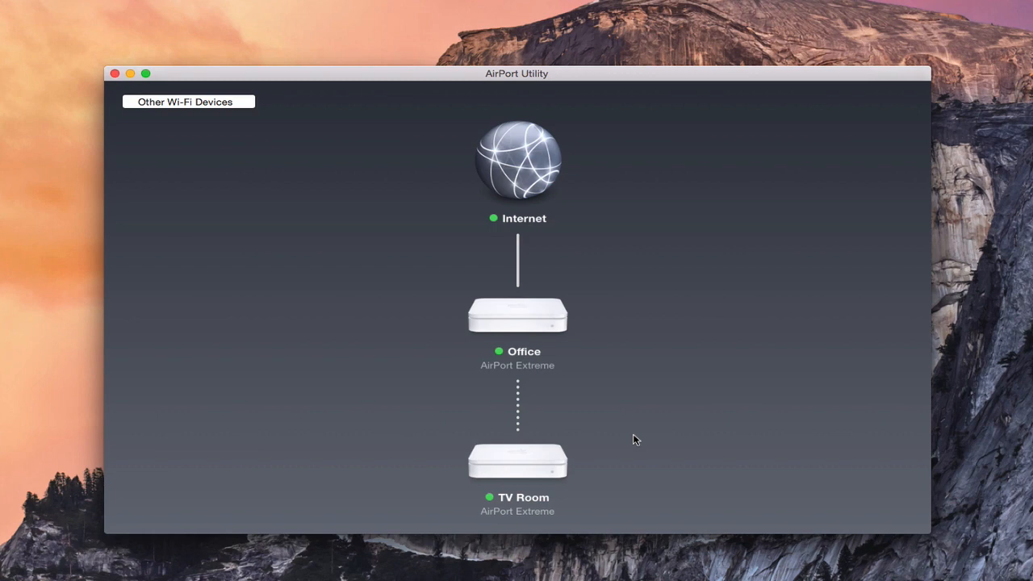
pyautogui.moveTo(645, 422)
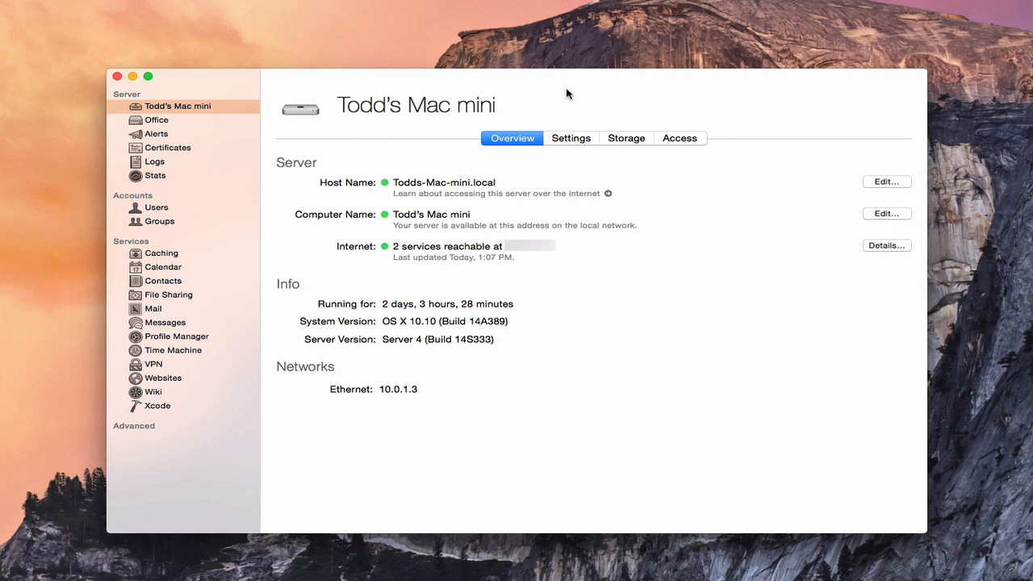
pyautogui.moveTo(577, 94)
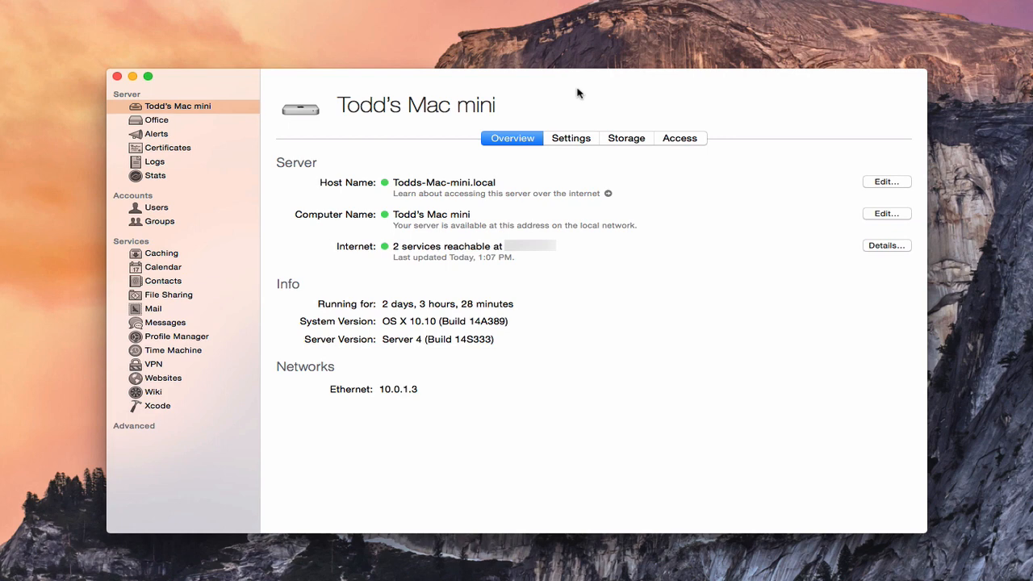
pyautogui.moveTo(176, 268)
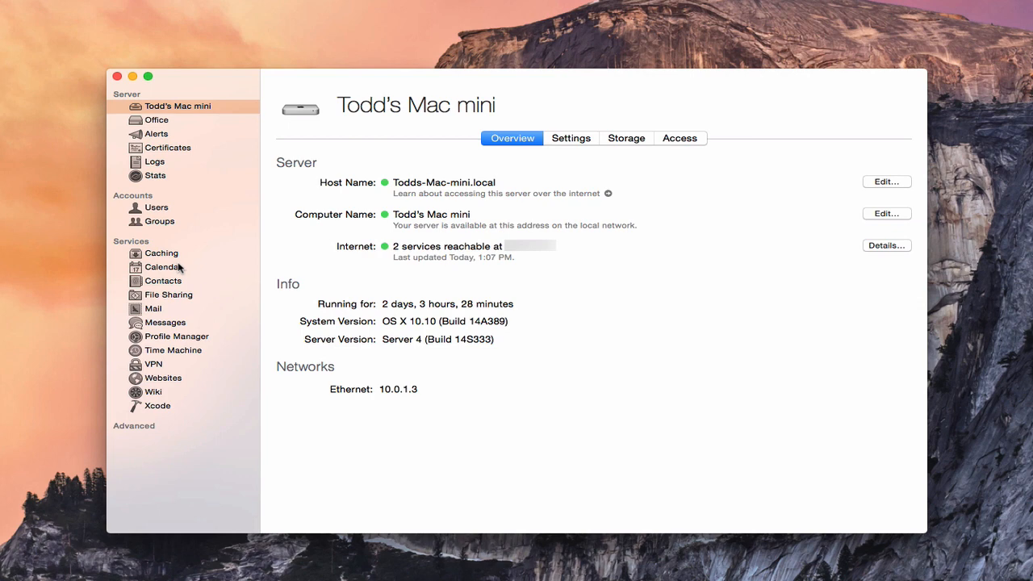
pyautogui.moveTo(221, 205)
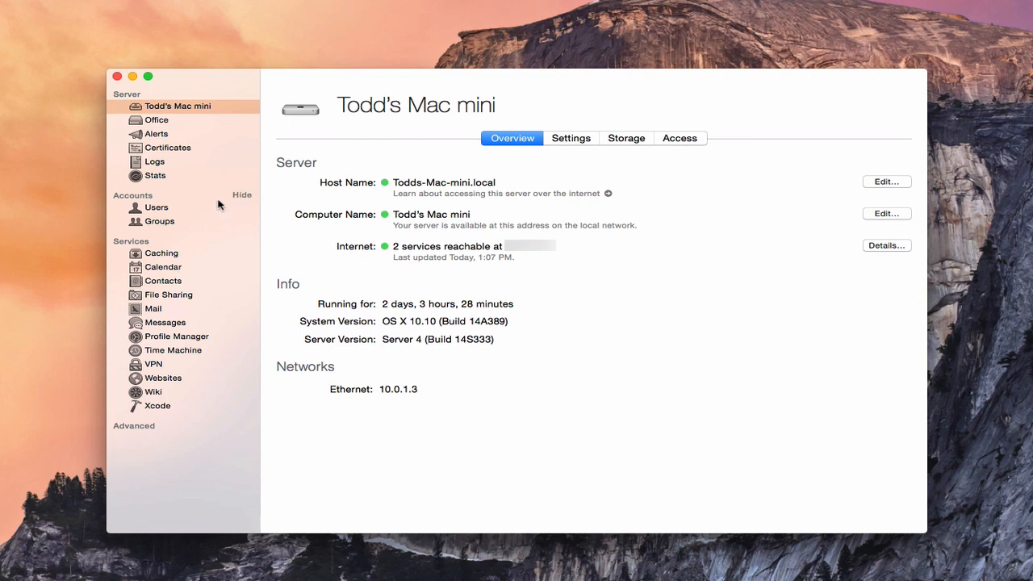
pyautogui.moveTo(170, 160)
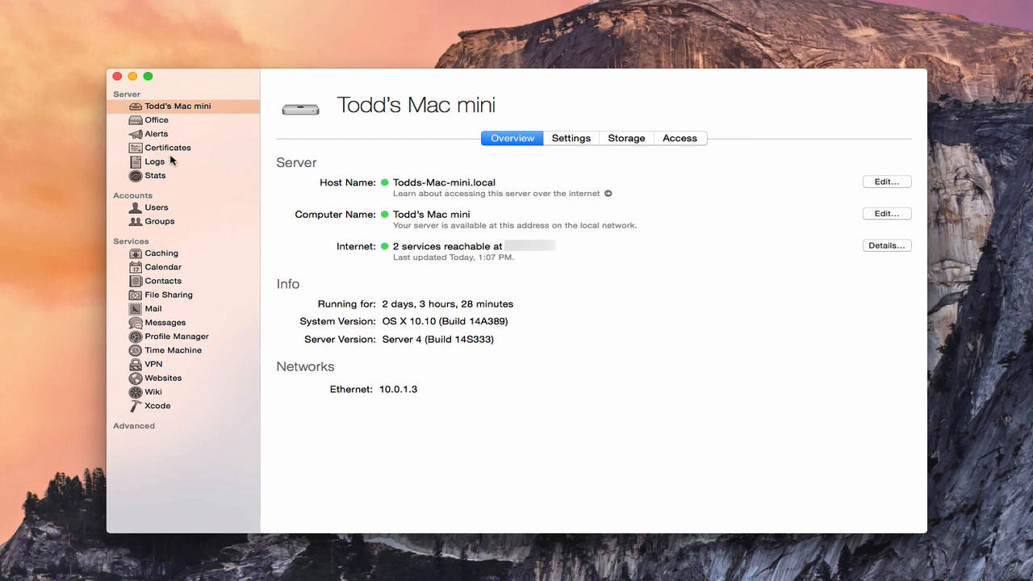
pyautogui.moveTo(190, 130)
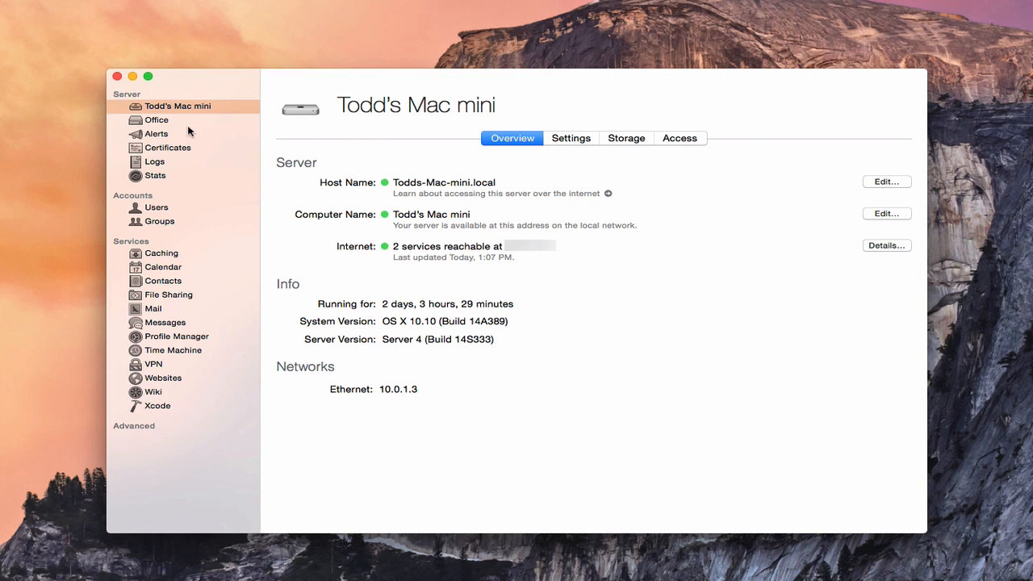
pyautogui.moveTo(169, 127)
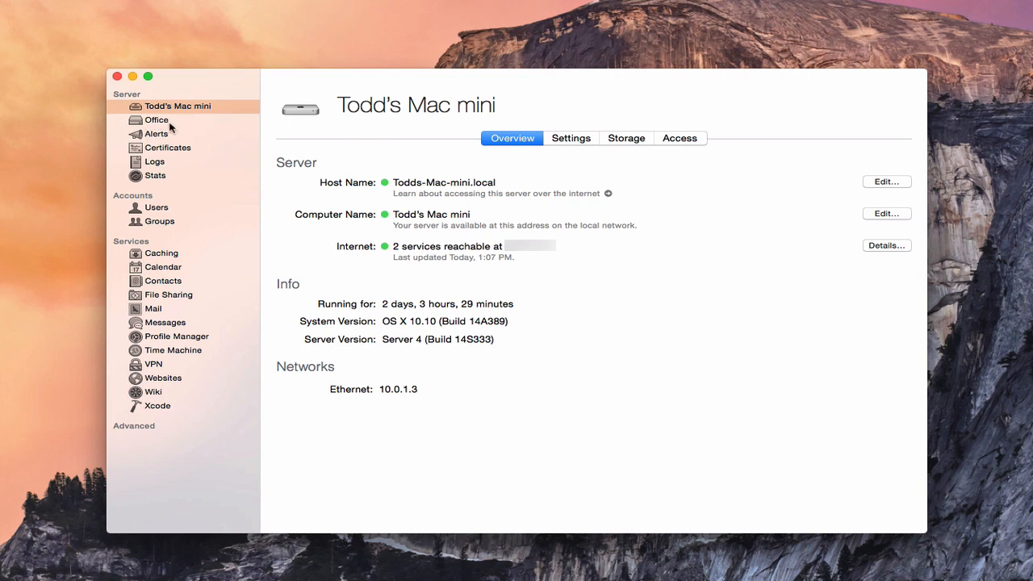
# - Select the Office base station and submit its AirPort password to manage it
pyautogui.click(156, 120)
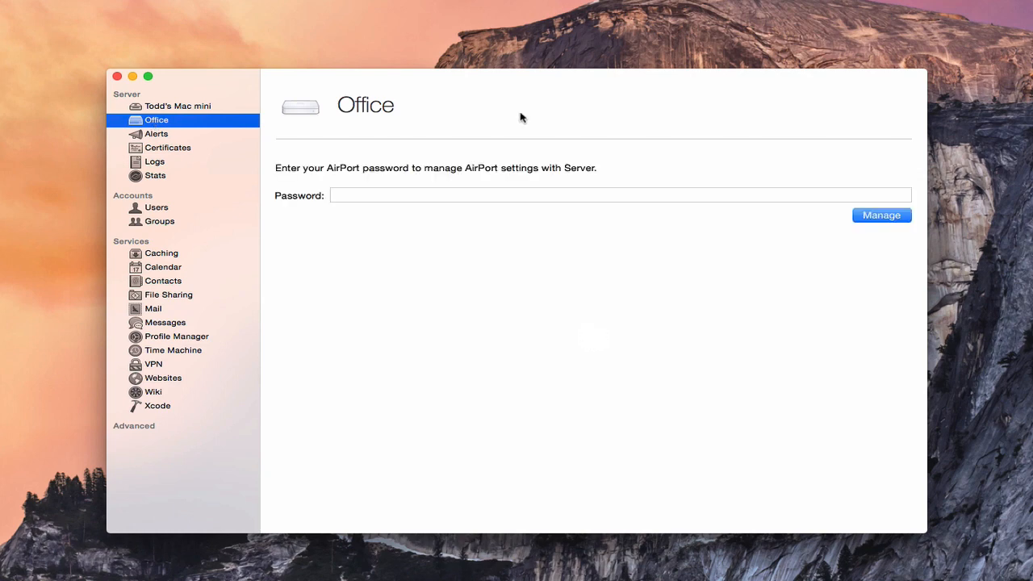
pyautogui.moveTo(296, 175)
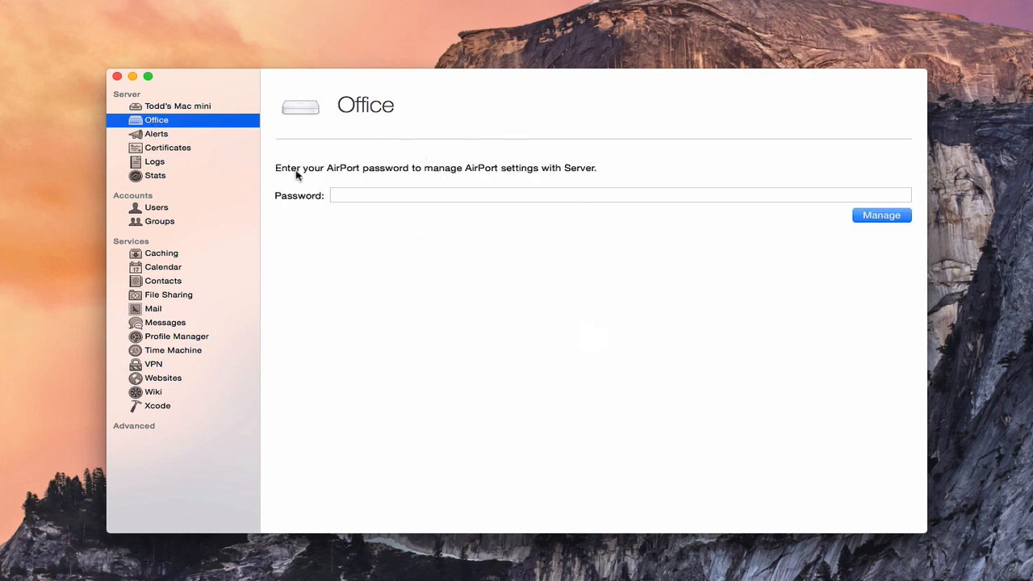
pyautogui.moveTo(519, 171)
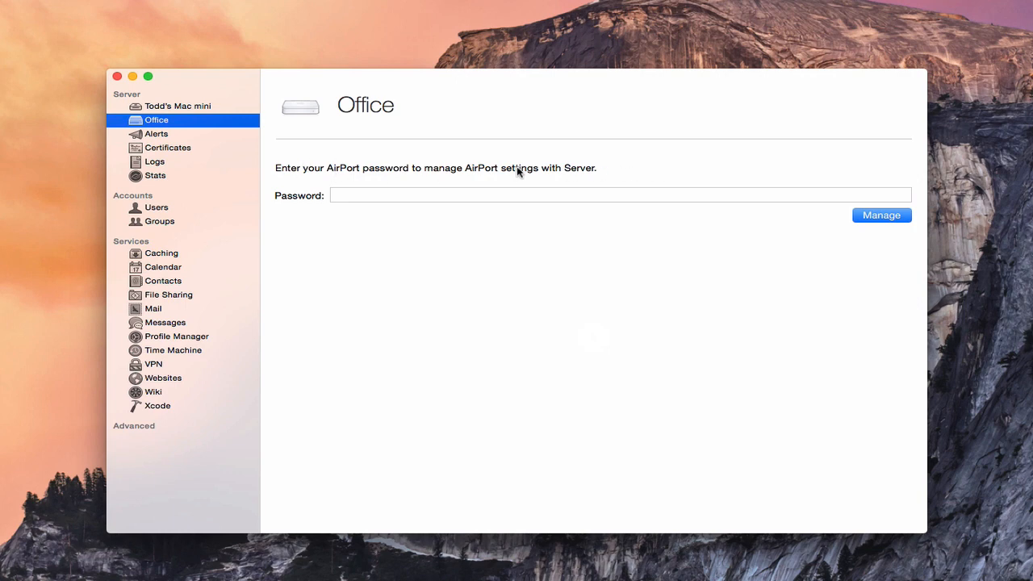
pyautogui.moveTo(555, 175)
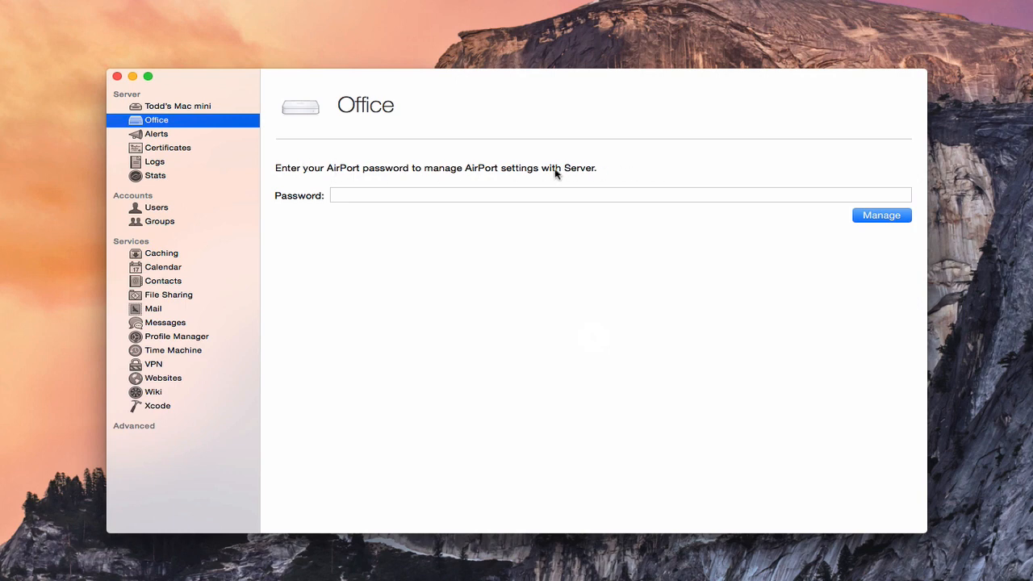
pyautogui.click(619, 194)
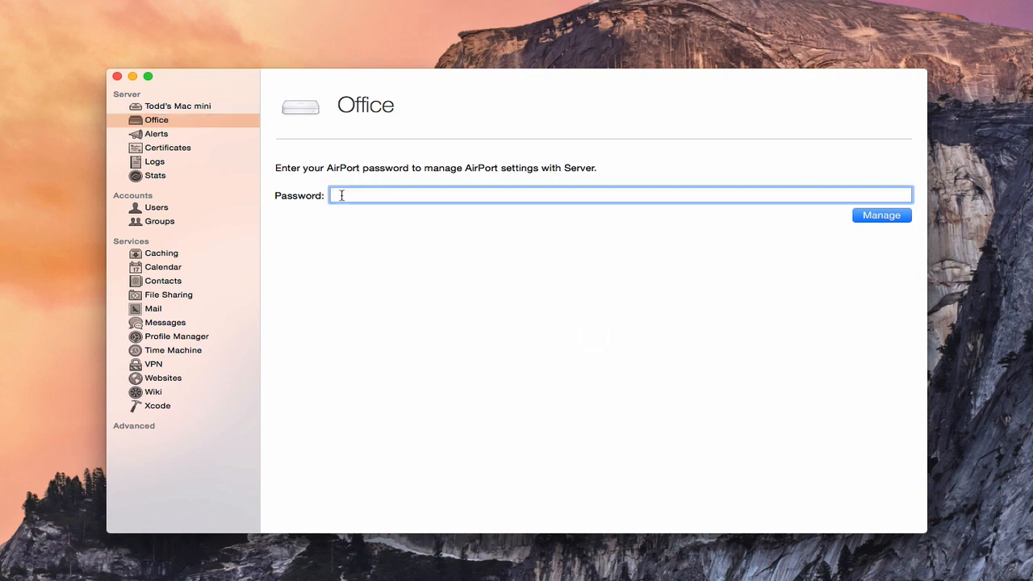
pyautogui.write('•')
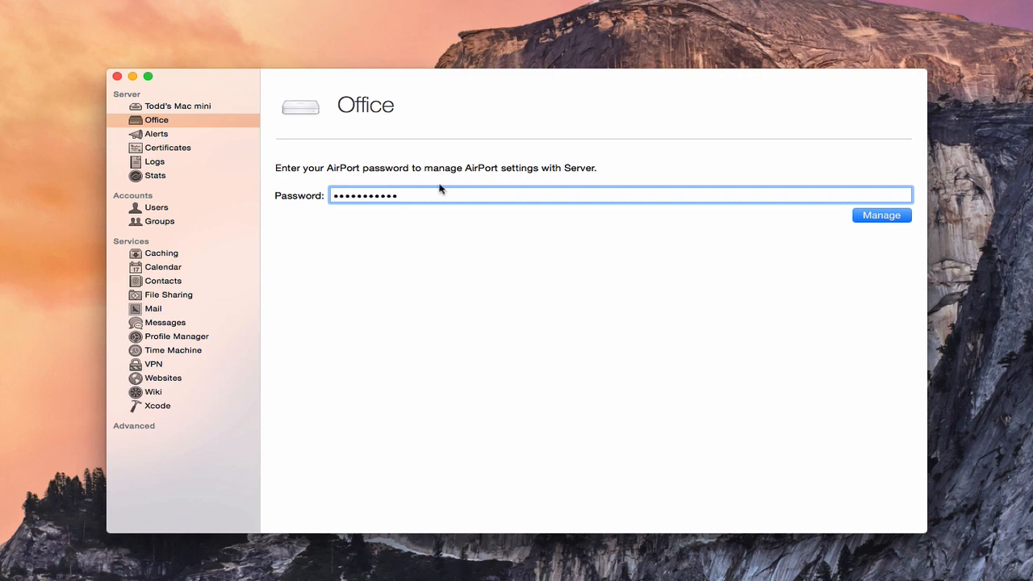
pyautogui.click(881, 214)
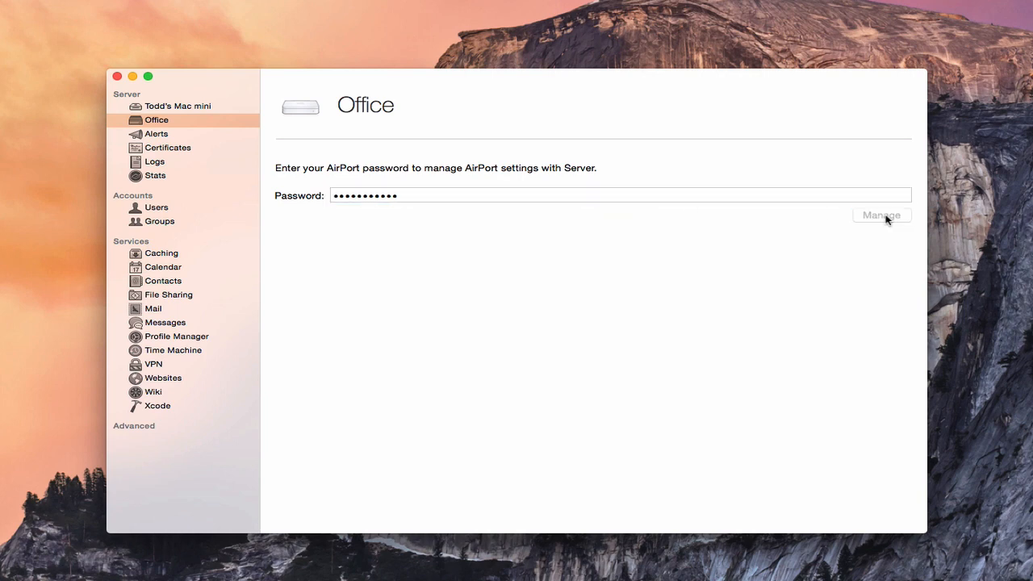
pyautogui.moveTo(802, 150)
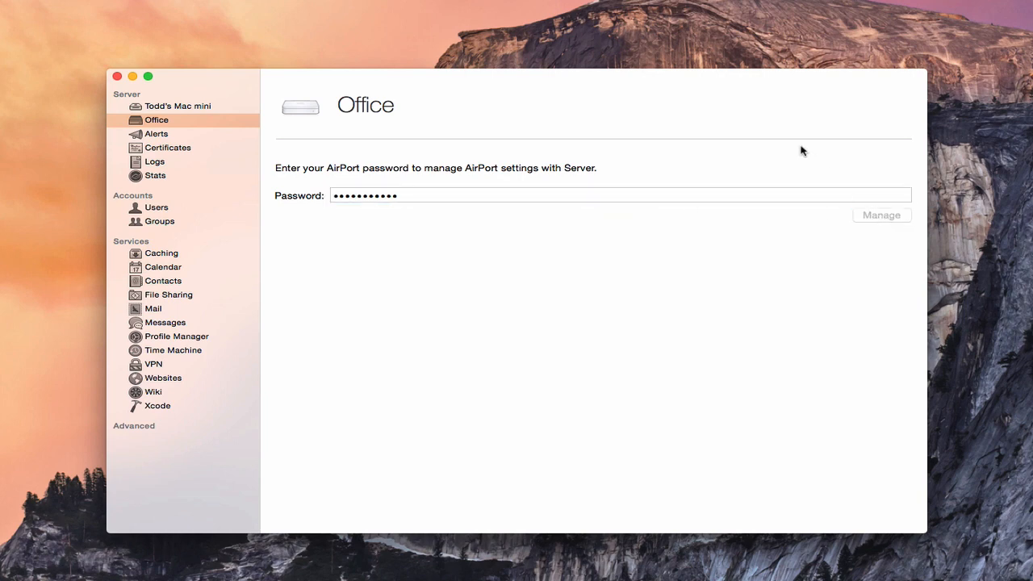
pyautogui.click(881, 215)
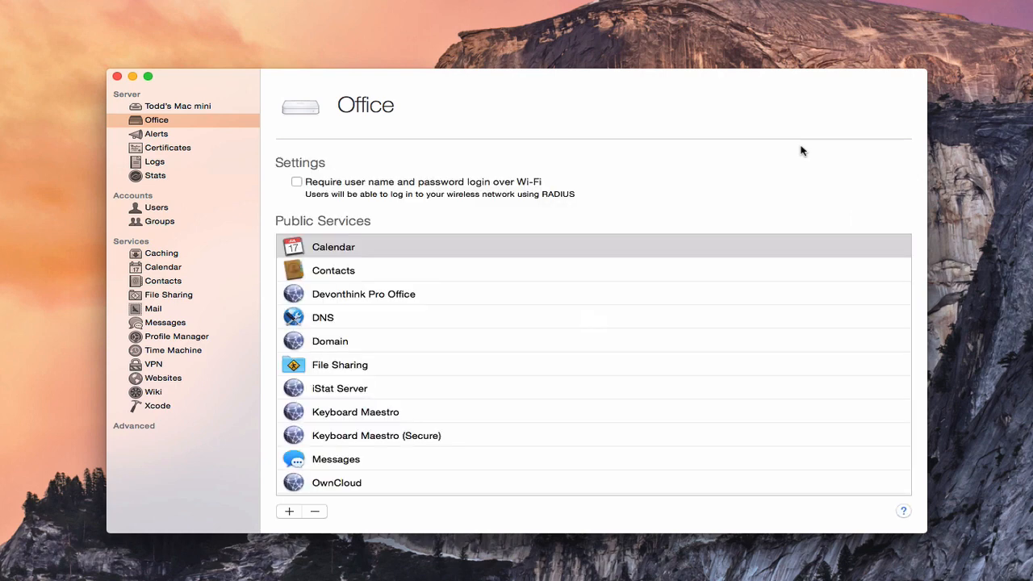
pyautogui.moveTo(369, 225)
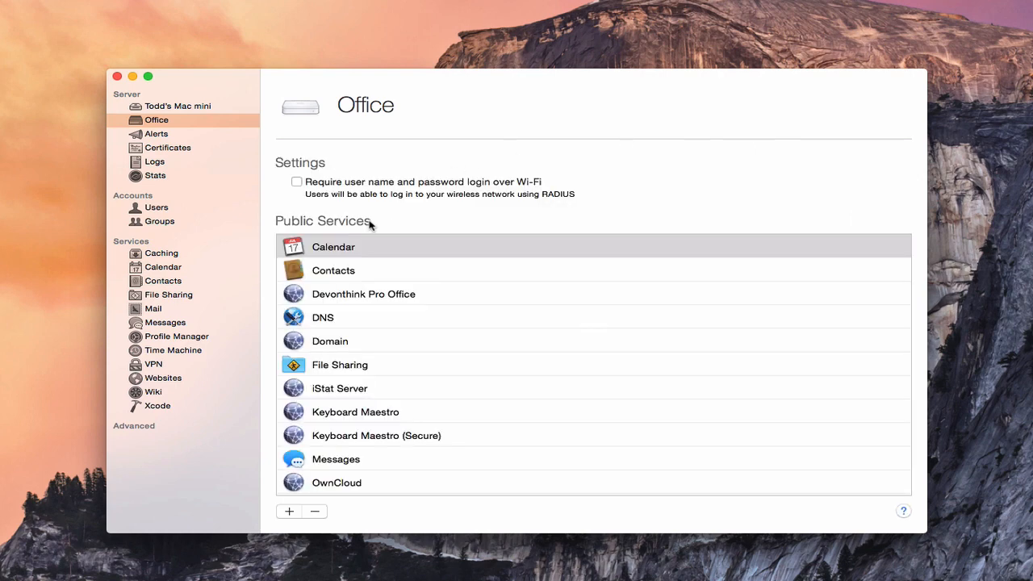
pyautogui.moveTo(350, 401)
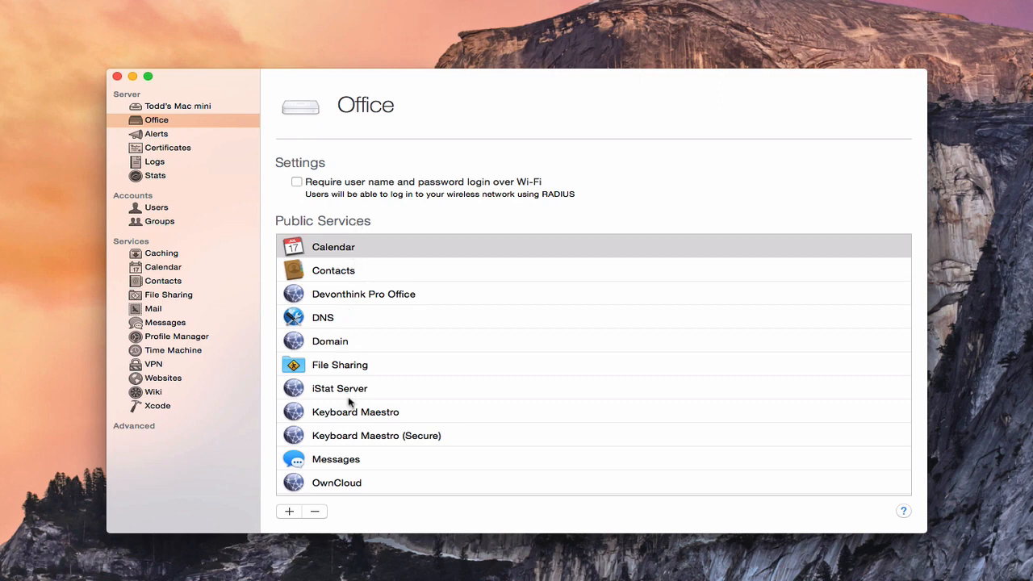
pyautogui.scroll(-3)
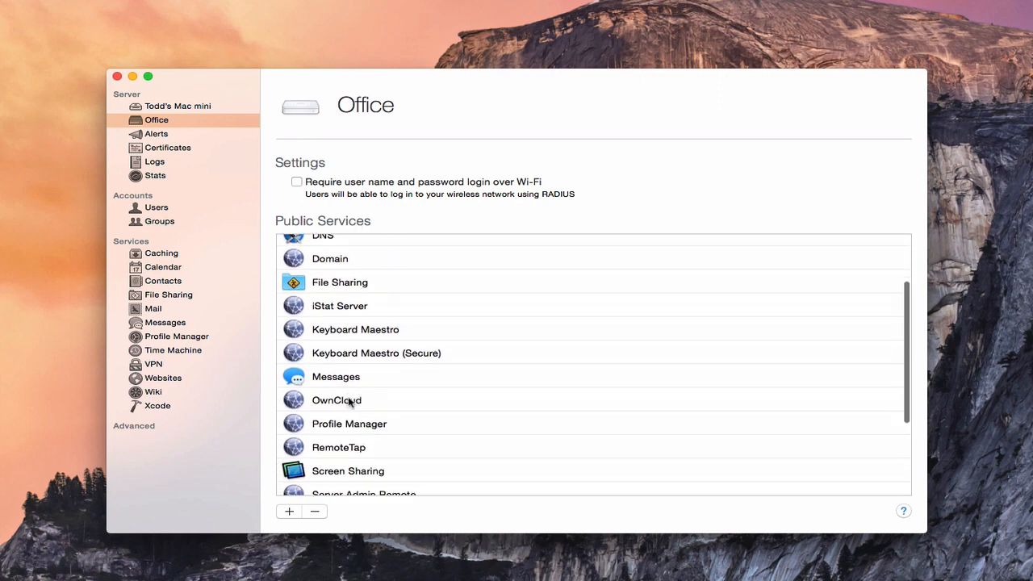
pyautogui.scroll(-3)
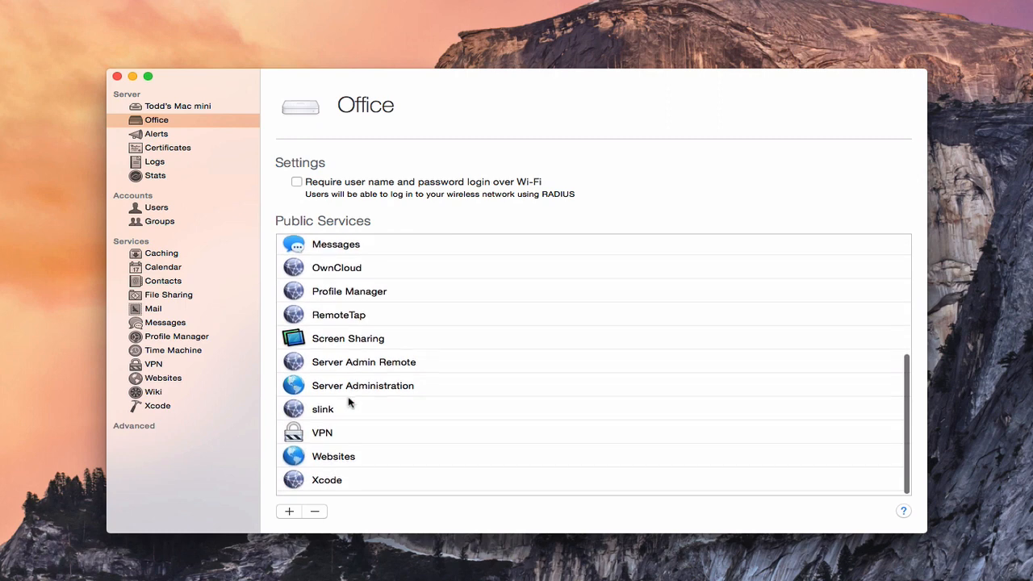
pyautogui.scroll(3)
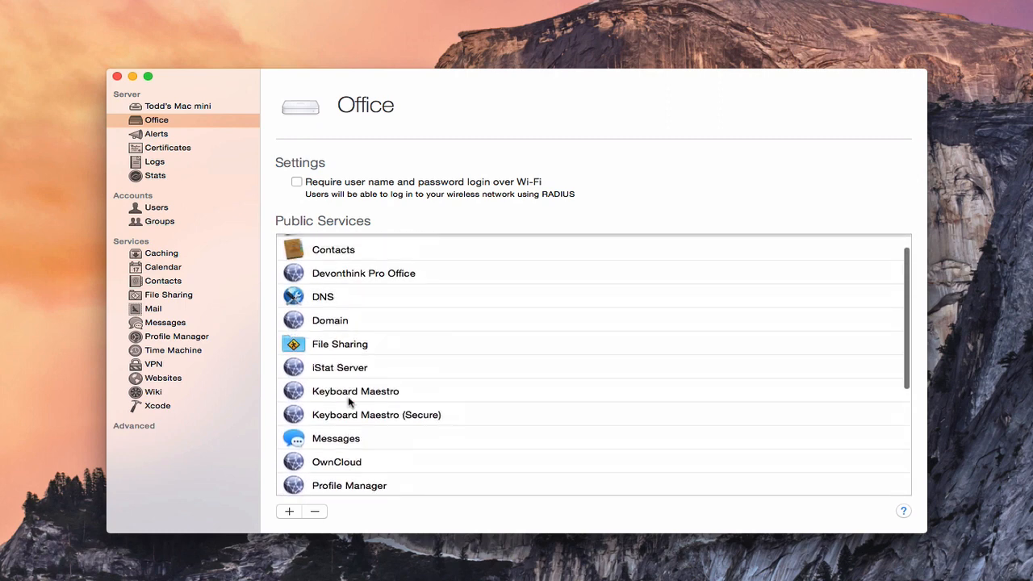
pyautogui.scroll(3)
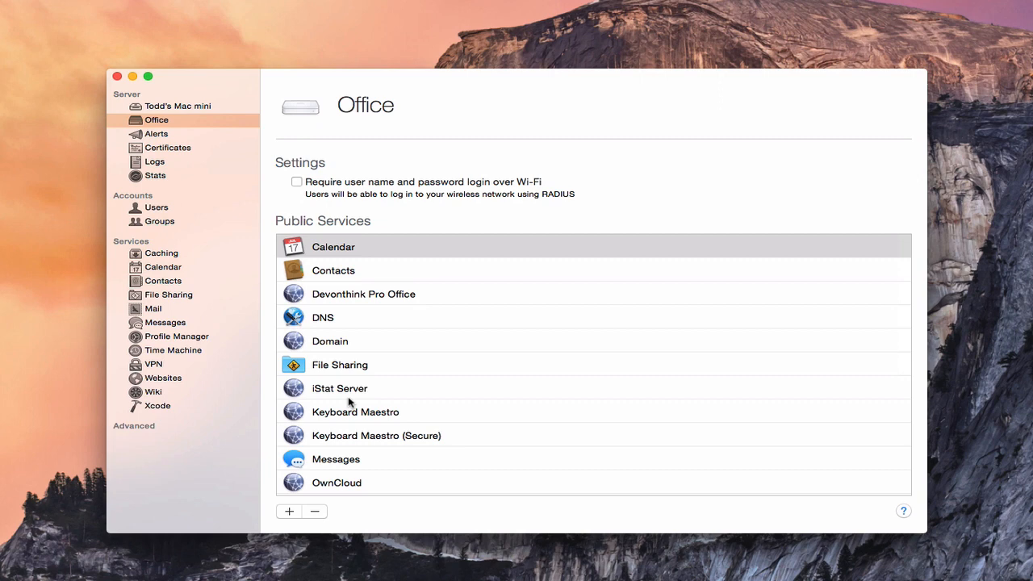
pyautogui.moveTo(369, 268)
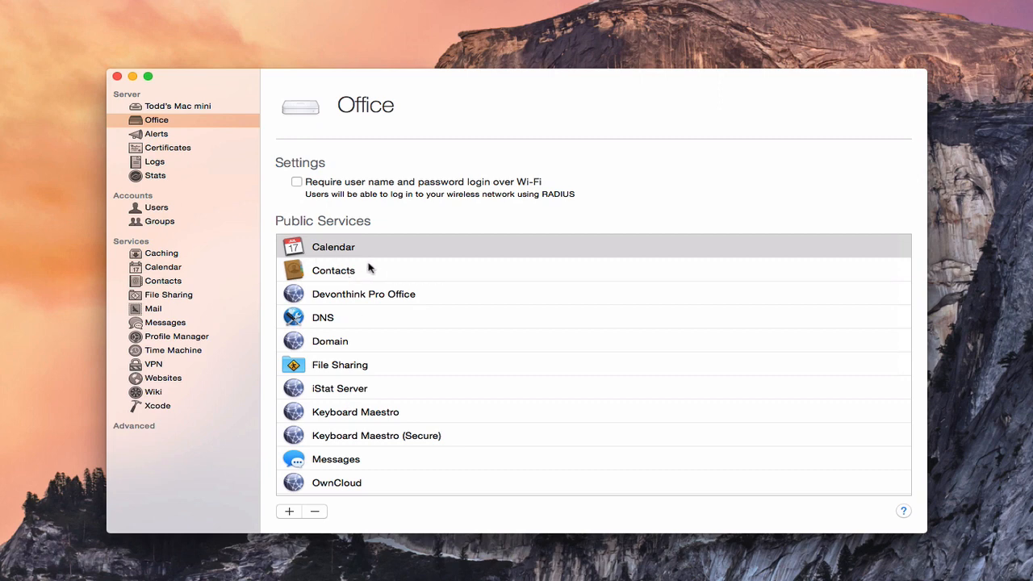
pyautogui.moveTo(369, 269)
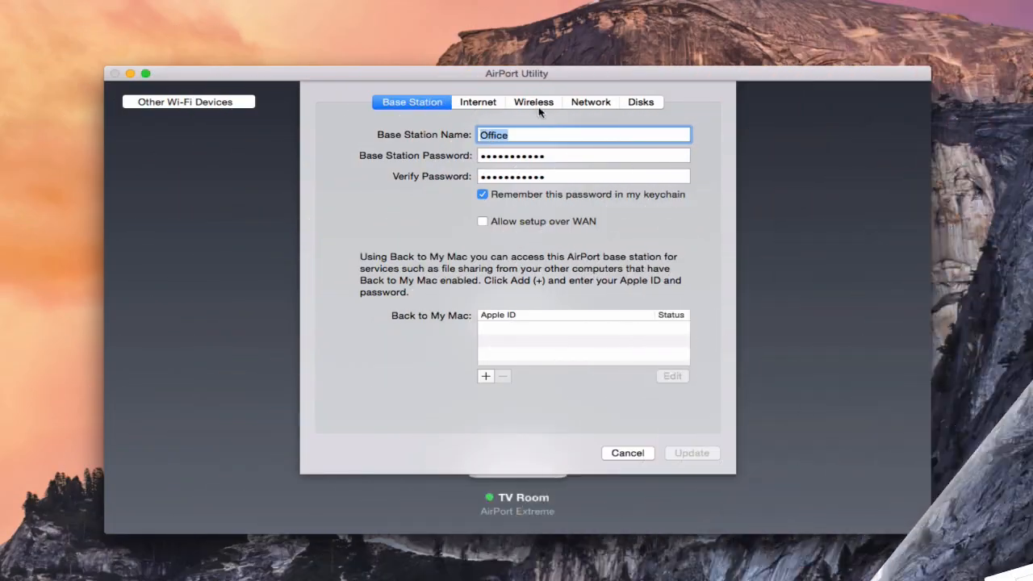
# - Show the Network settings with DHCP reservations and port mappings
pyautogui.click(590, 101)
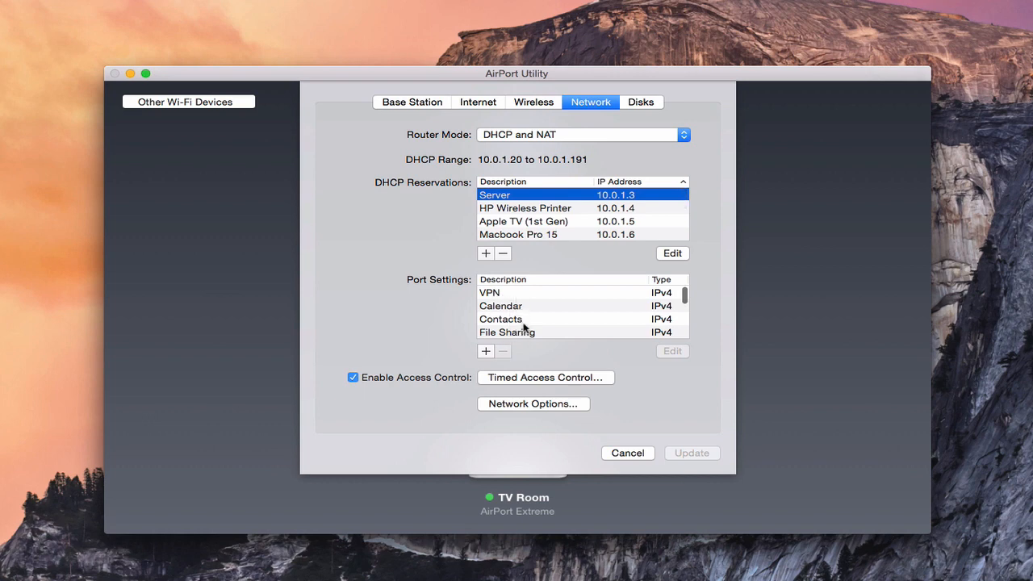
pyautogui.scroll(-3)
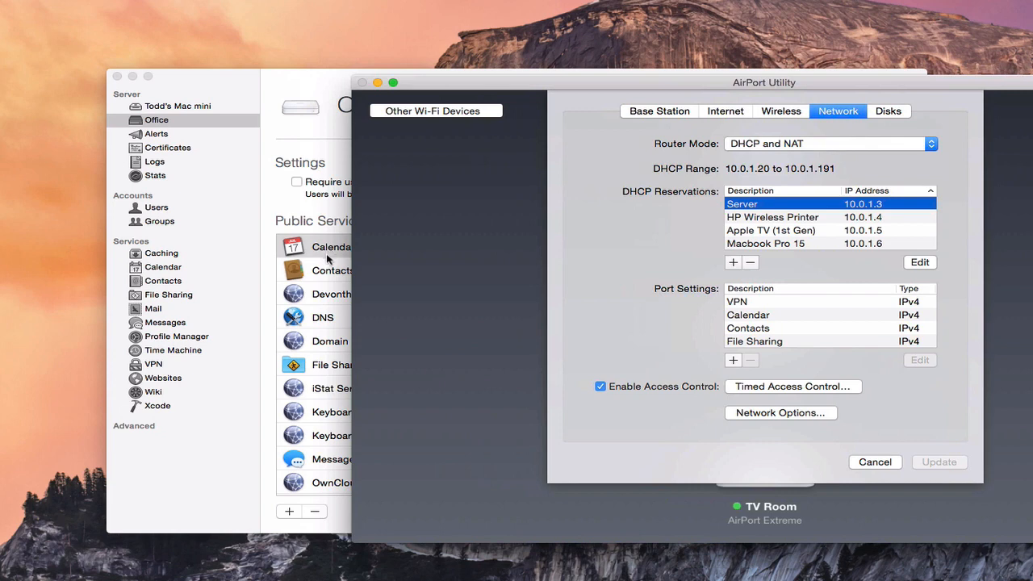
pyautogui.moveTo(347, 273)
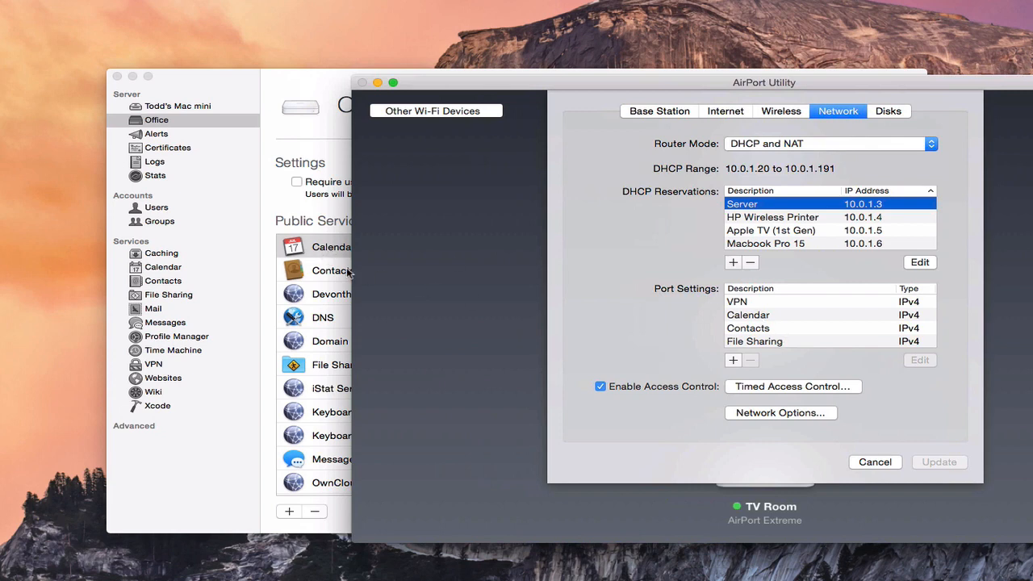
pyautogui.moveTo(441, 327)
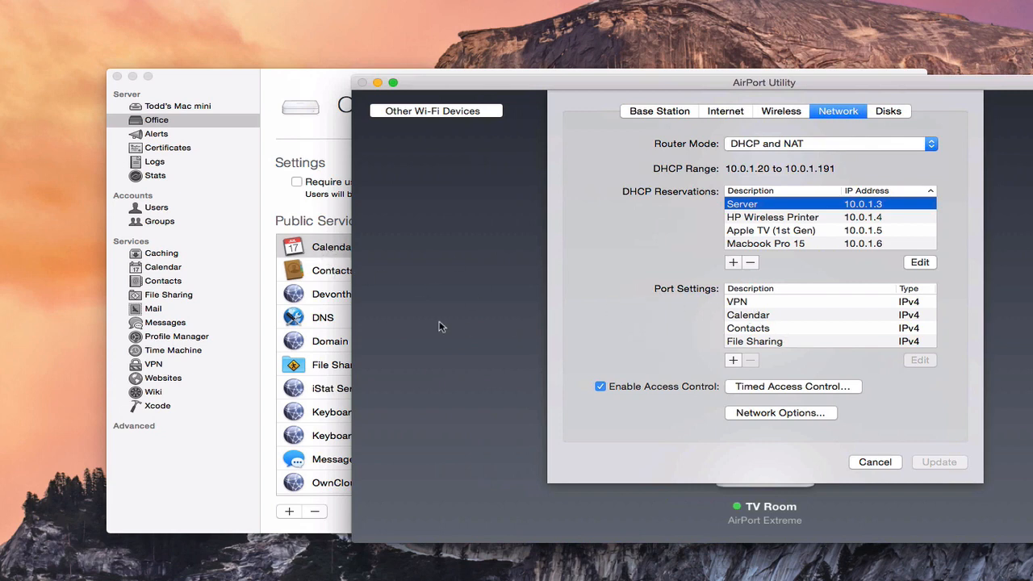
pyautogui.moveTo(786, 323)
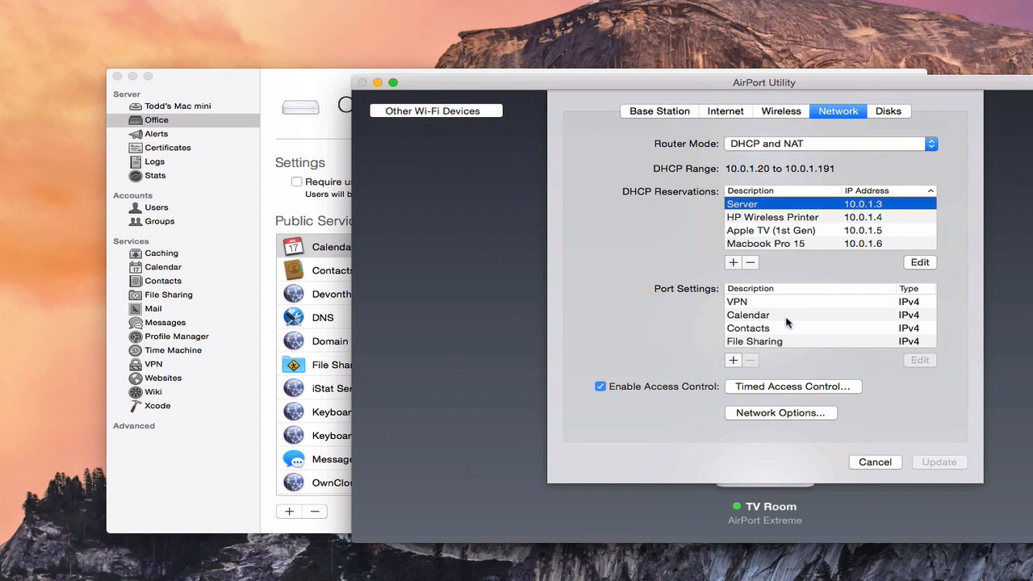
pyautogui.moveTo(318, 246)
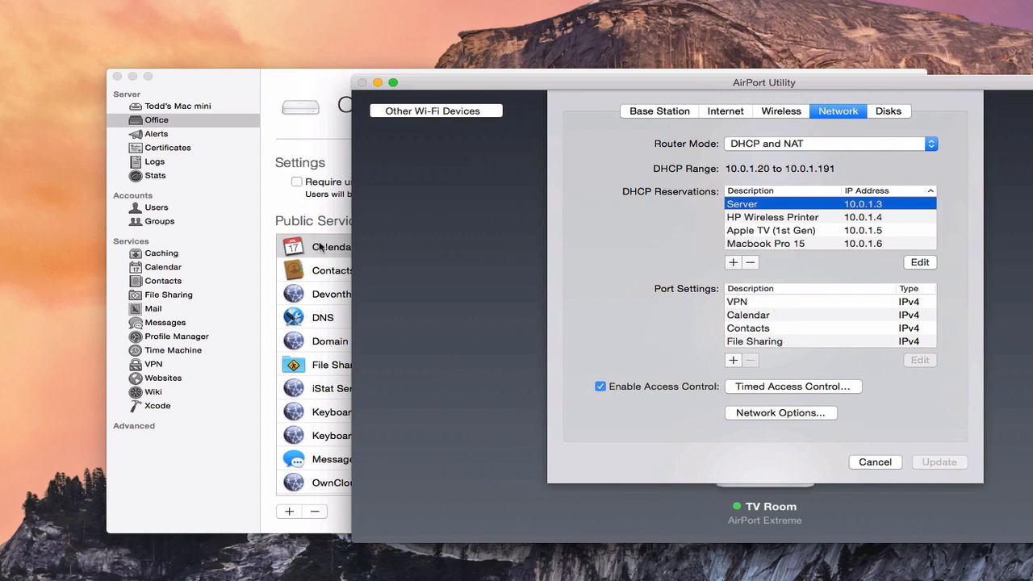
pyautogui.moveTo(791, 344)
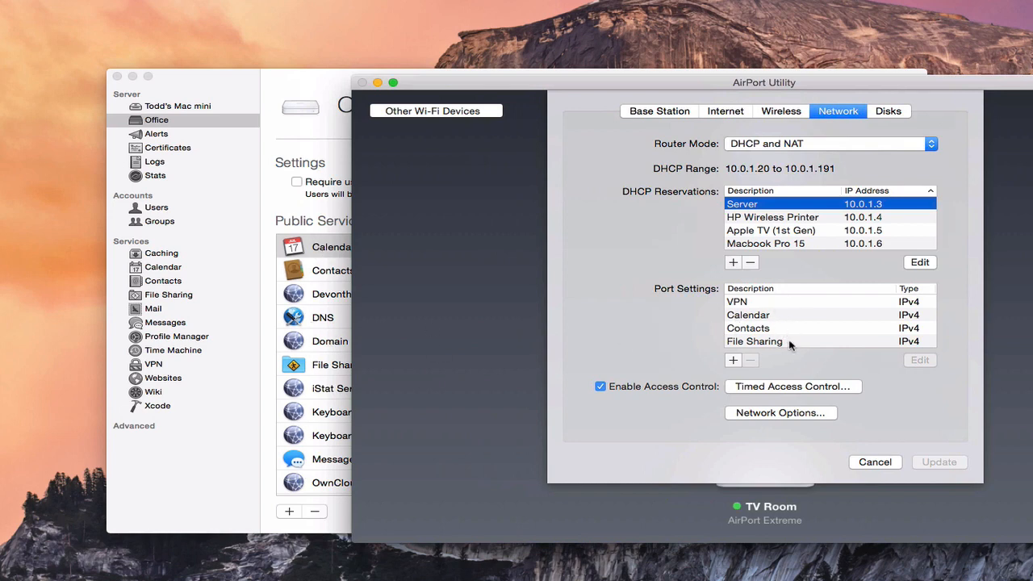
pyautogui.moveTo(580, 89)
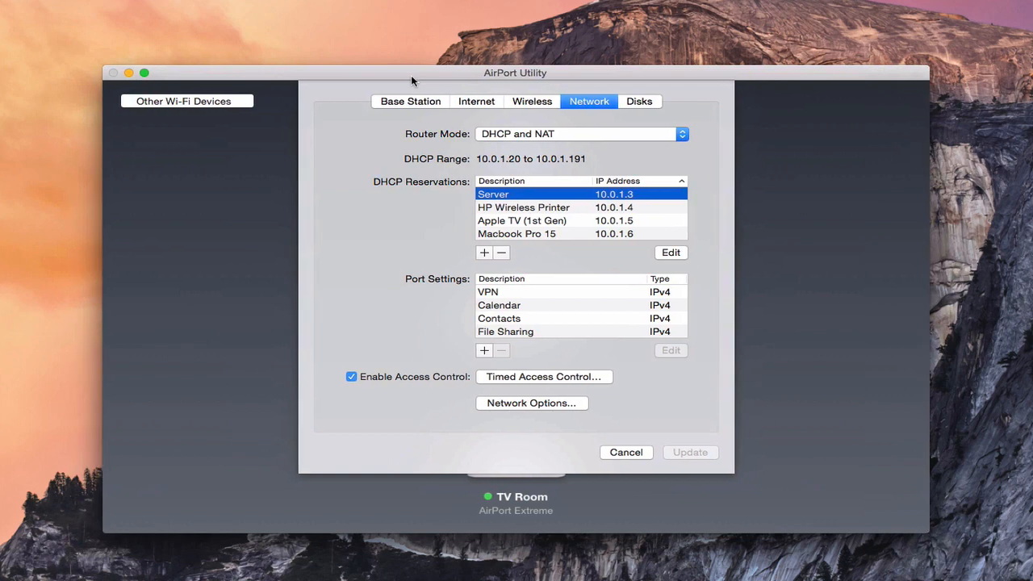
pyautogui.moveTo(580, 325)
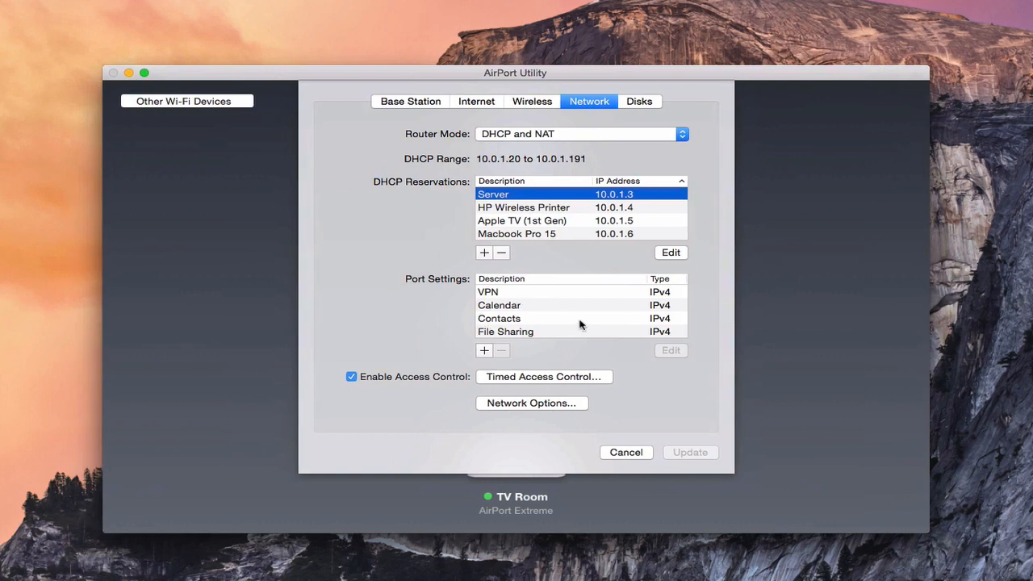
pyautogui.moveTo(539, 334)
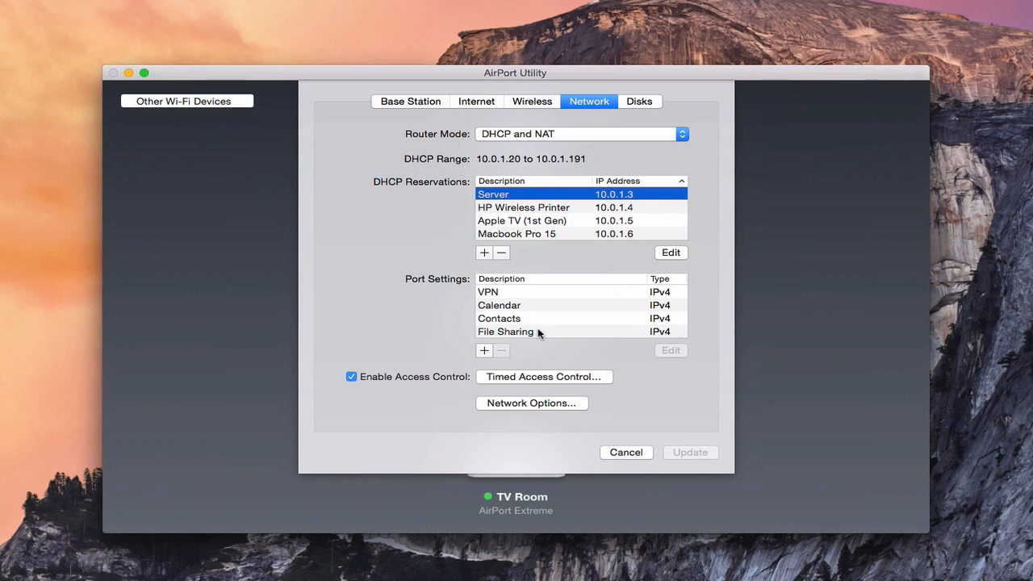
# - Select the VPN port entry and open it to edit, showing its forwarded ports
pyautogui.click(488, 291)
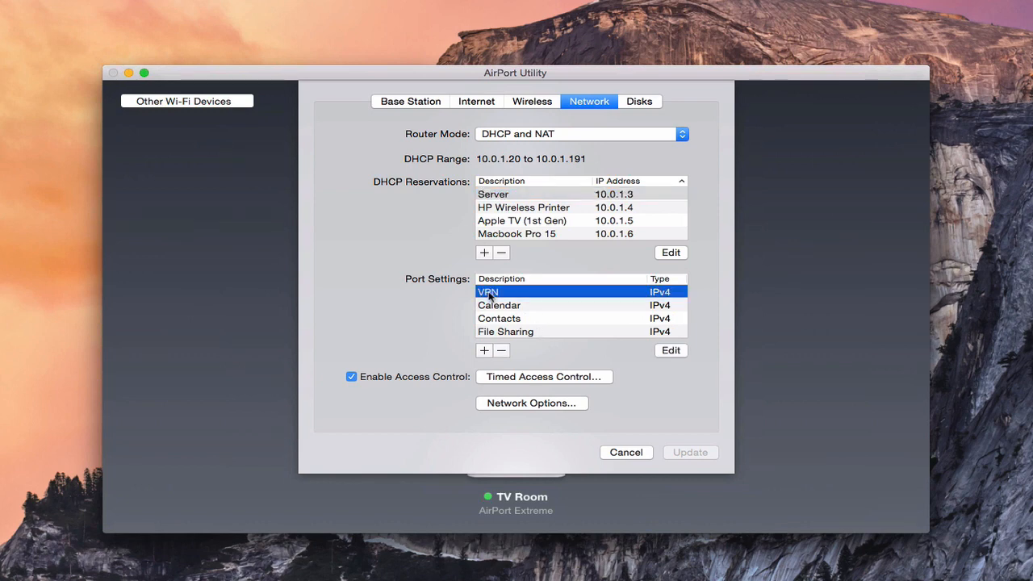
pyautogui.click(670, 350)
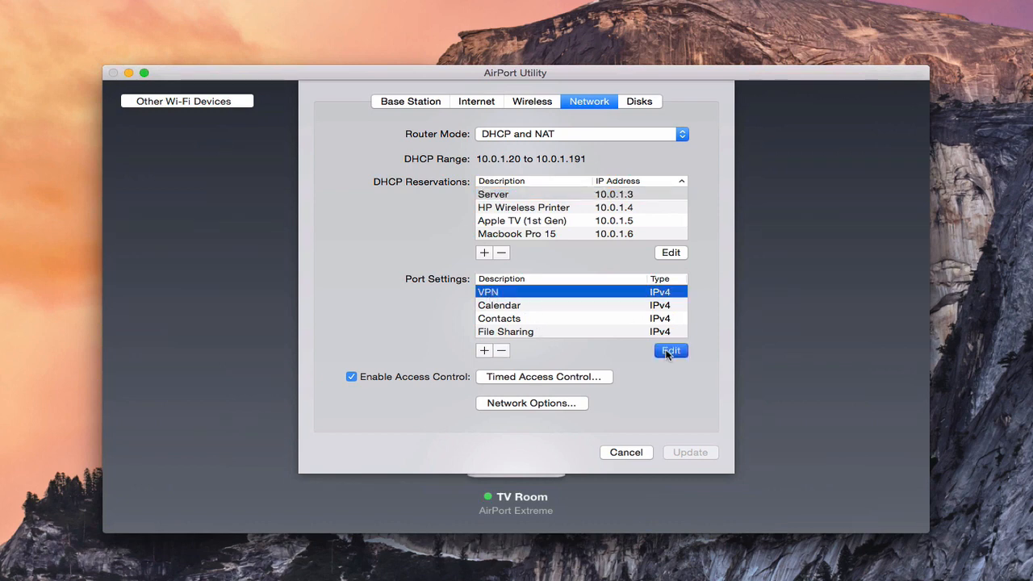
pyautogui.click(671, 350)
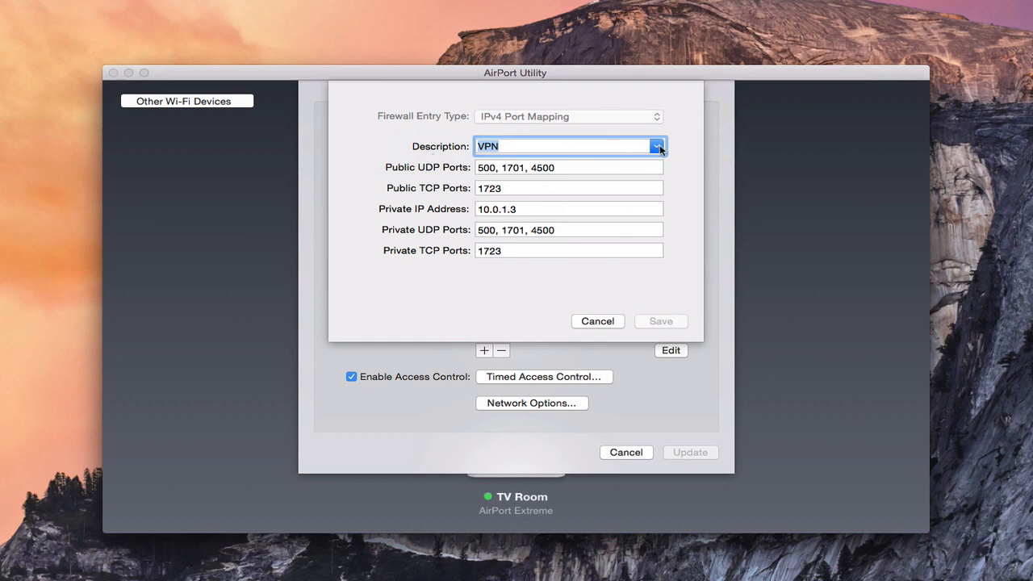
pyautogui.click(656, 146)
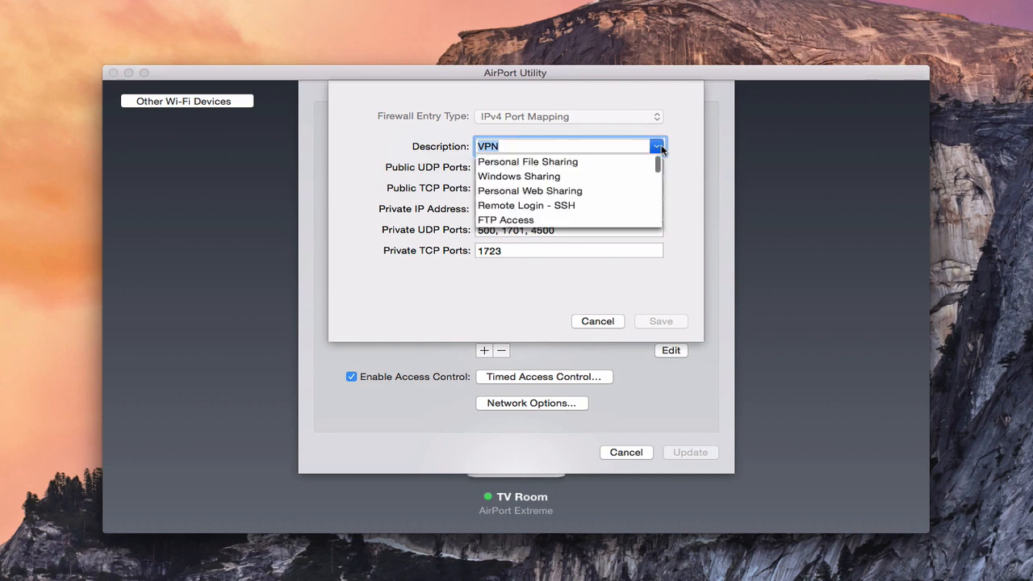
pyautogui.moveTo(677, 156)
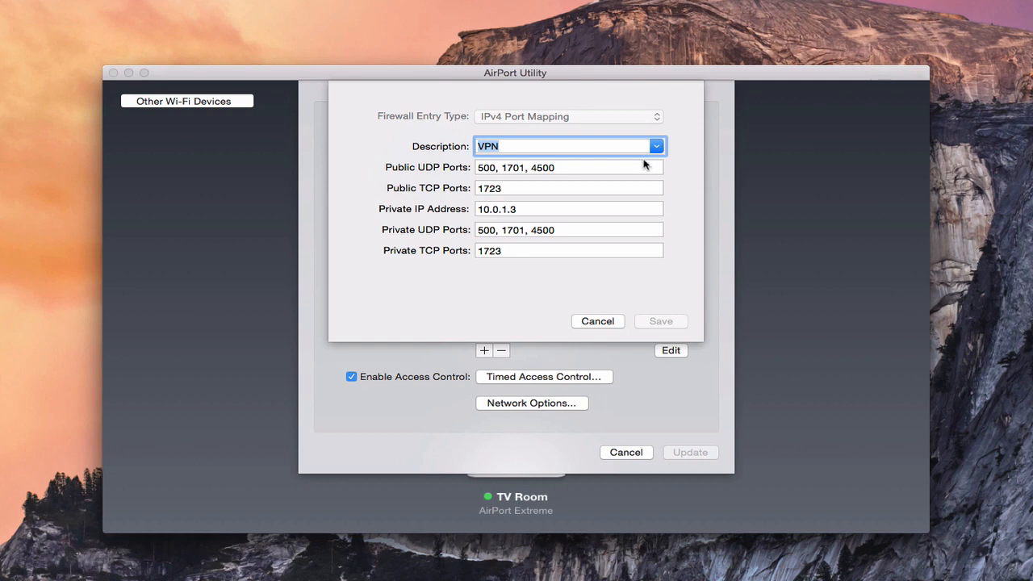
pyautogui.moveTo(441, 175)
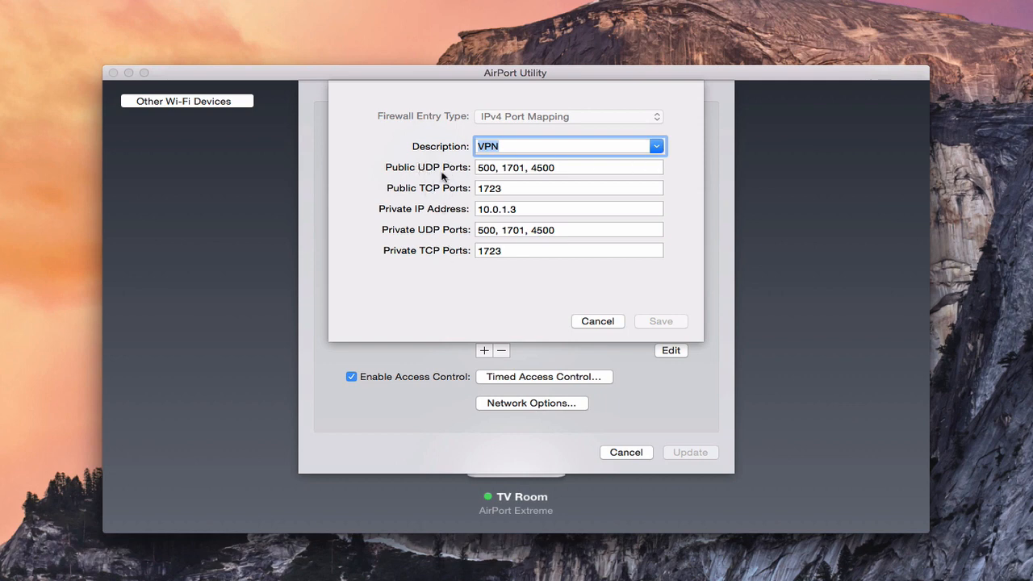
pyautogui.moveTo(469, 198)
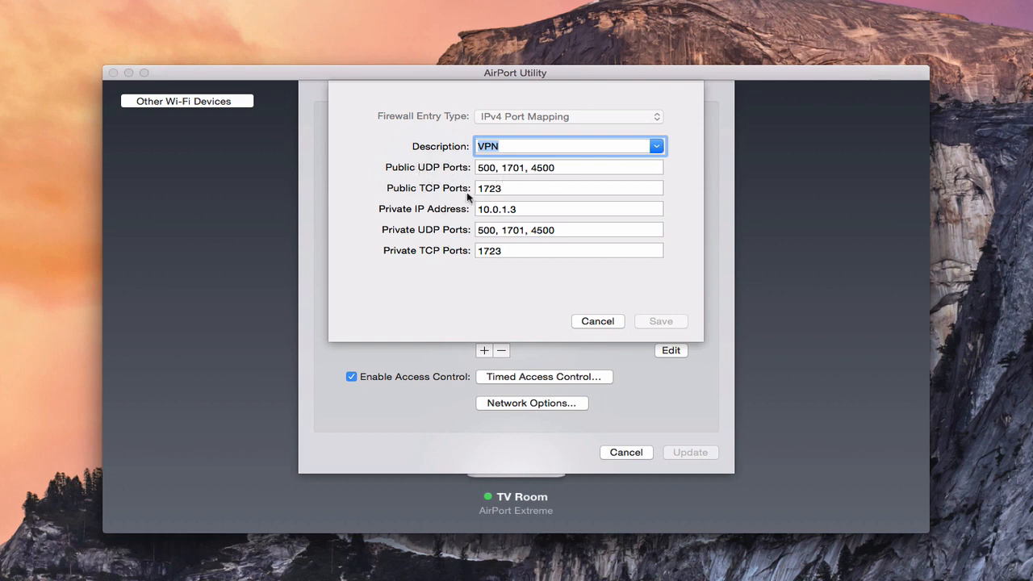
pyautogui.moveTo(405, 187)
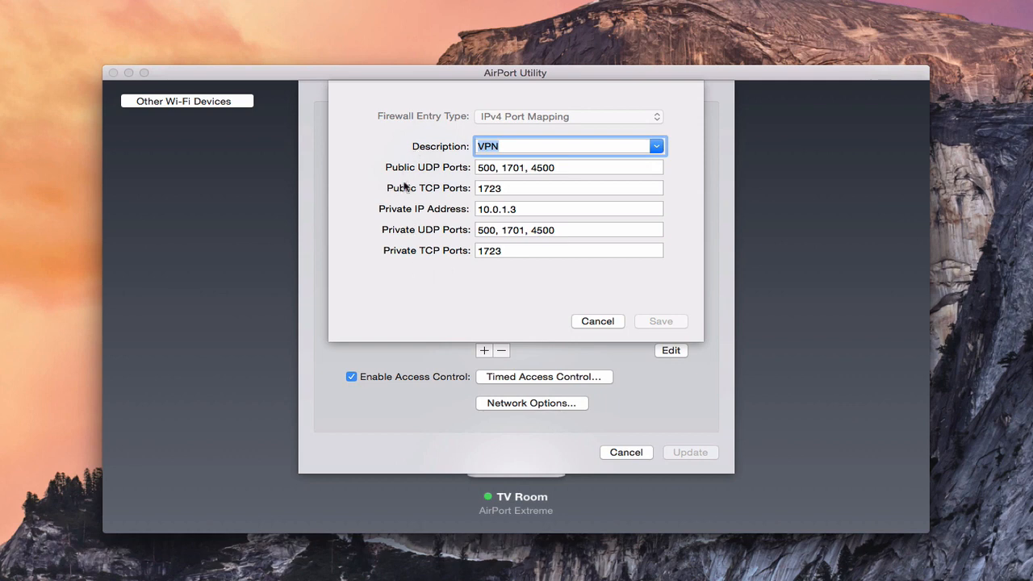
pyautogui.moveTo(406, 250)
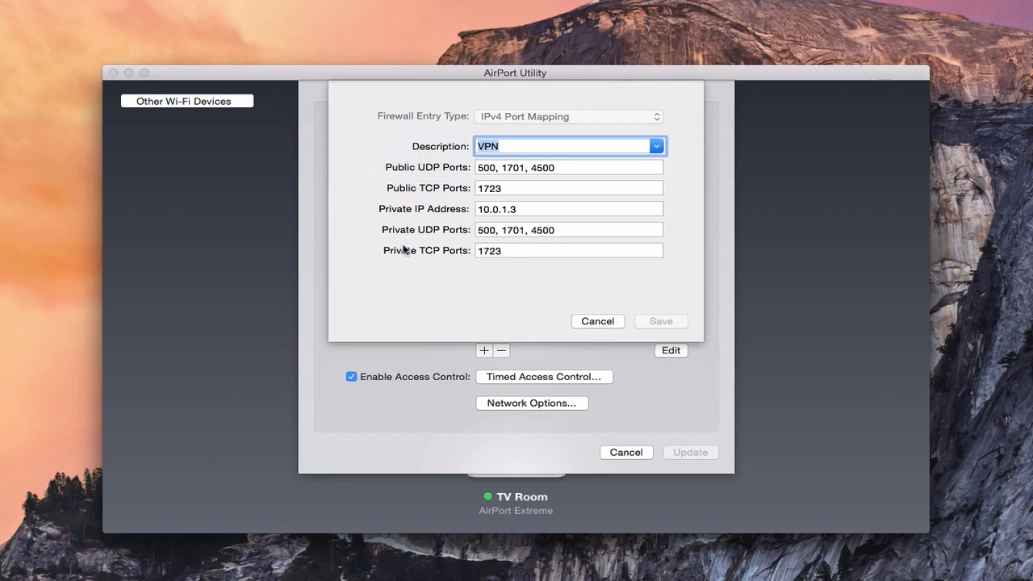
pyautogui.moveTo(471, 208)
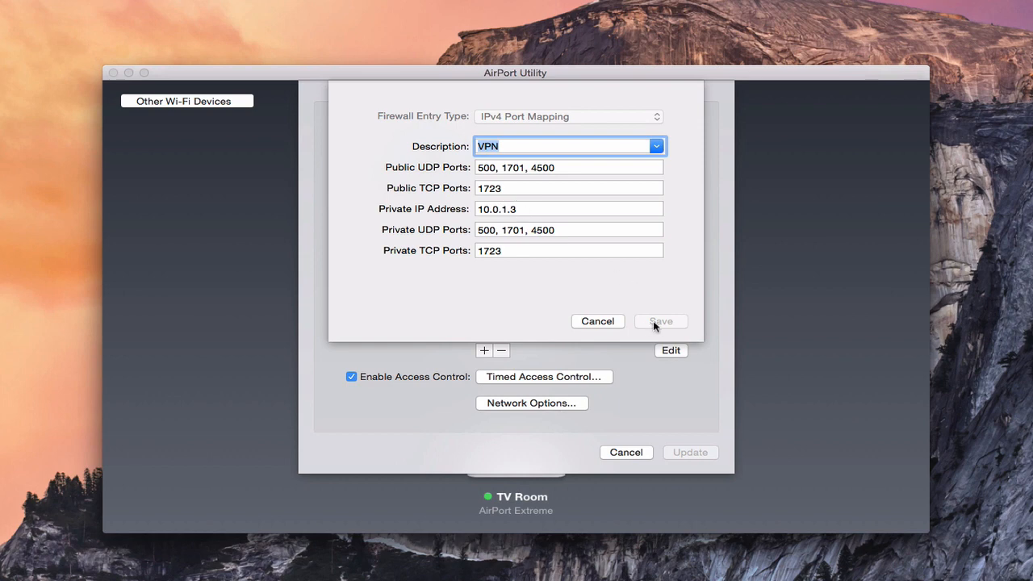
pyautogui.moveTo(514, 299)
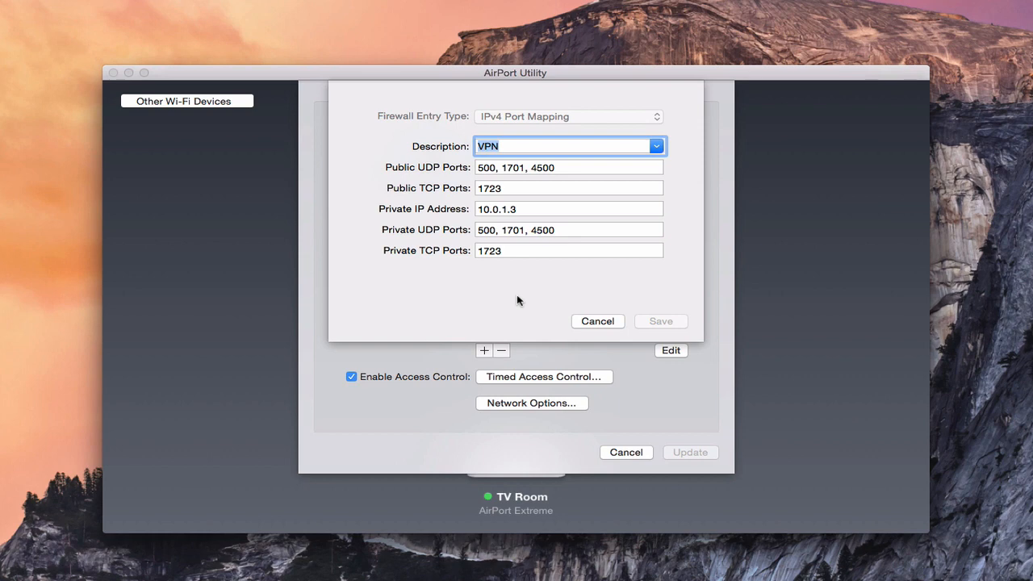
# - Cancel the VPN port mapping sheet without changes
pyautogui.click(597, 321)
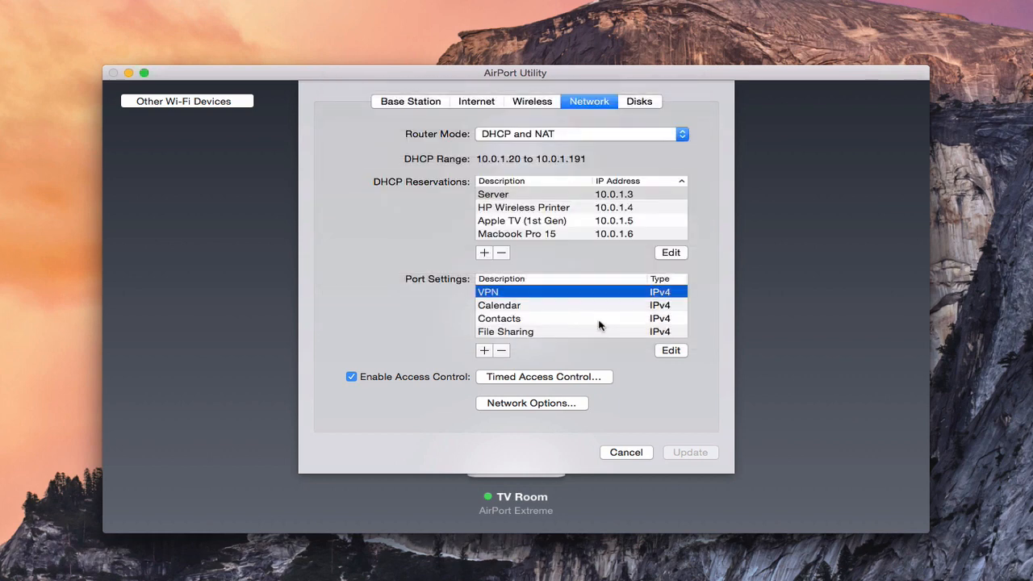
pyautogui.moveTo(426, 231)
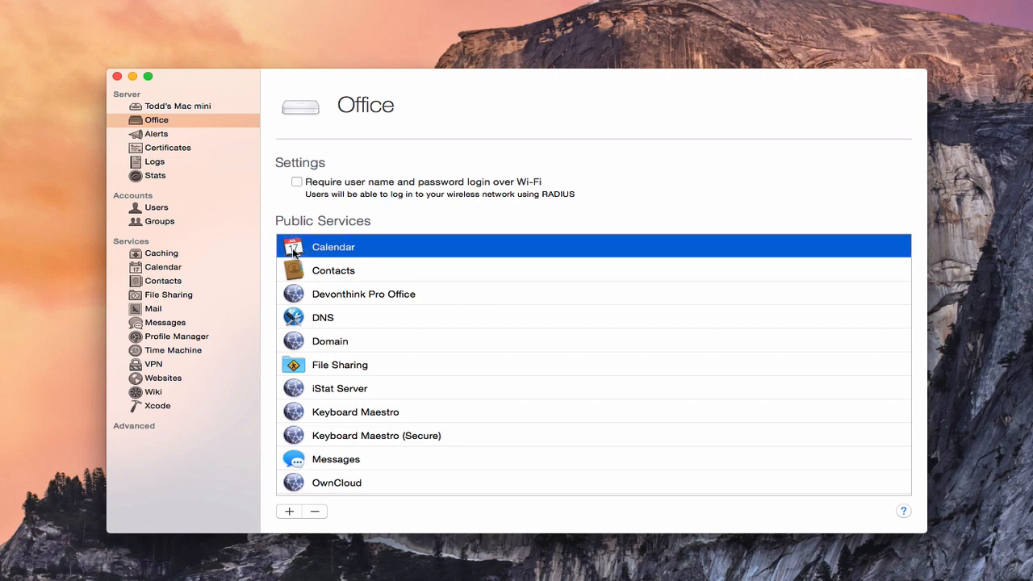
pyautogui.moveTo(322, 262)
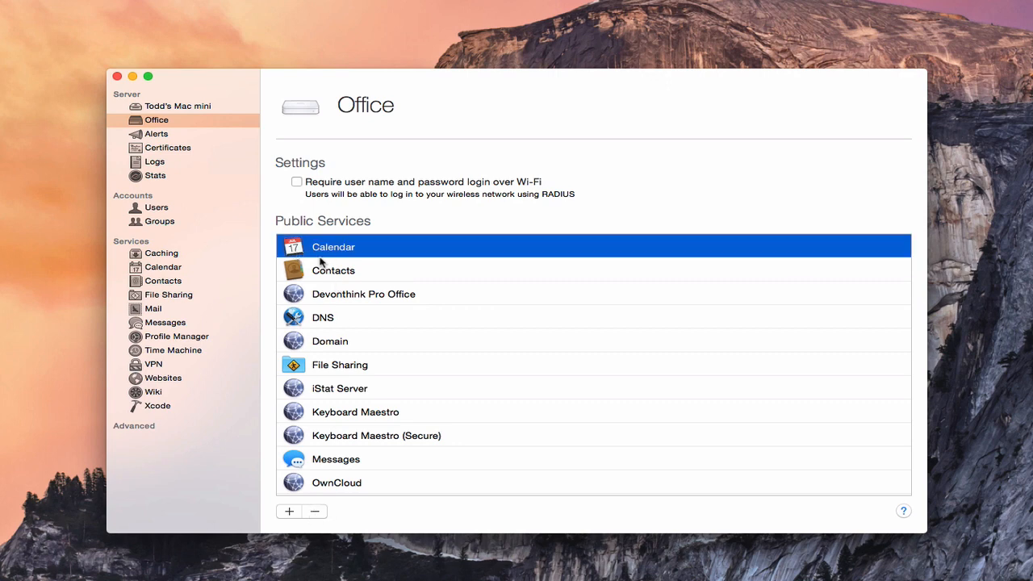
pyautogui.moveTo(317, 517)
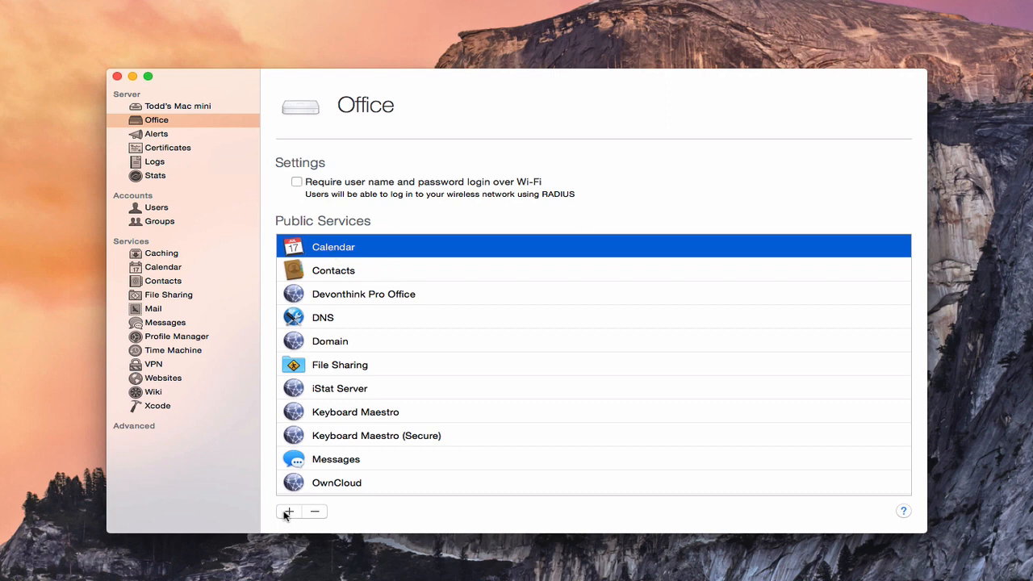
# - Add the Mail service to the Office public services list and check it appears
pyautogui.click(288, 511)
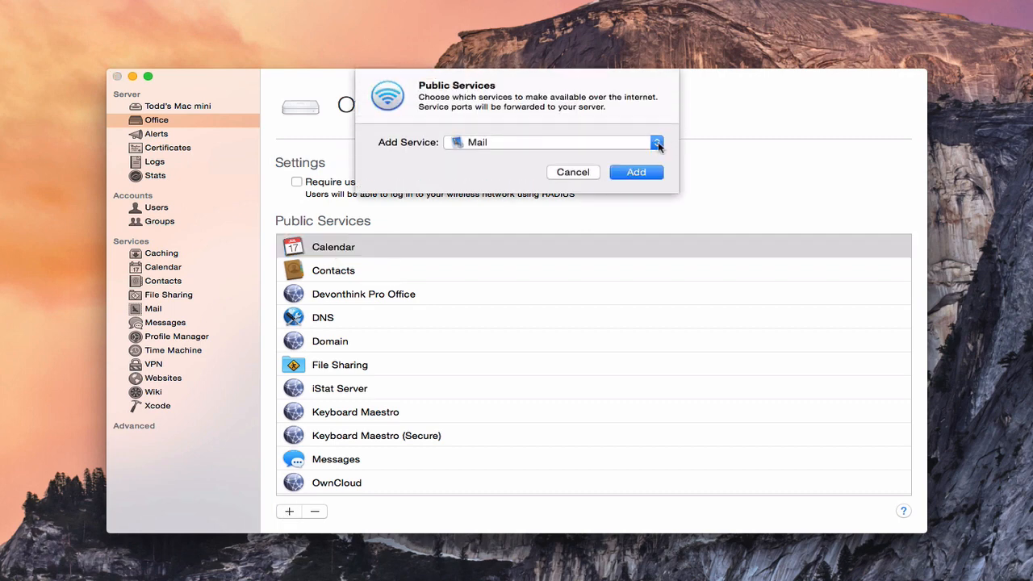
pyautogui.click(656, 142)
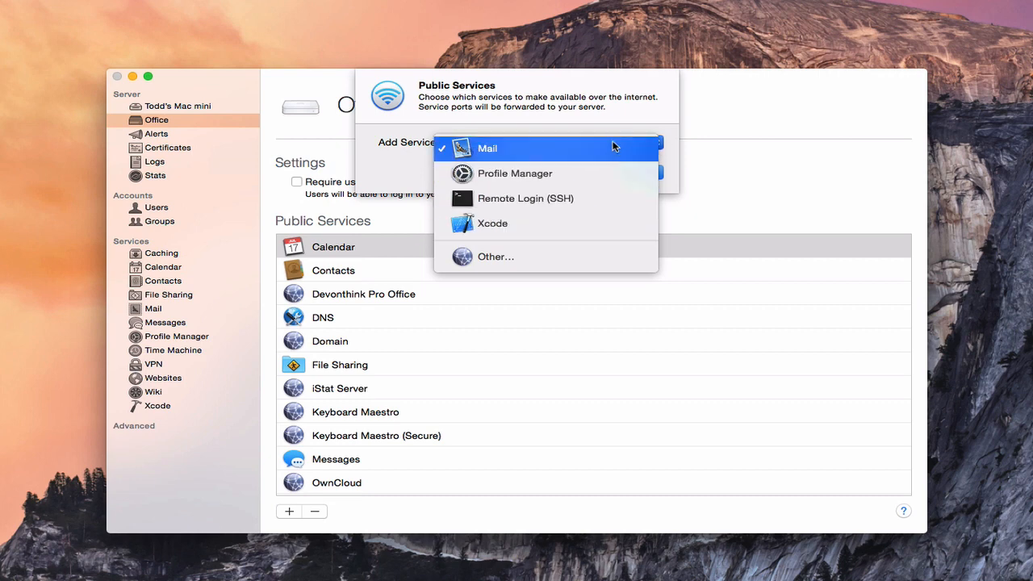
pyautogui.moveTo(624, 149)
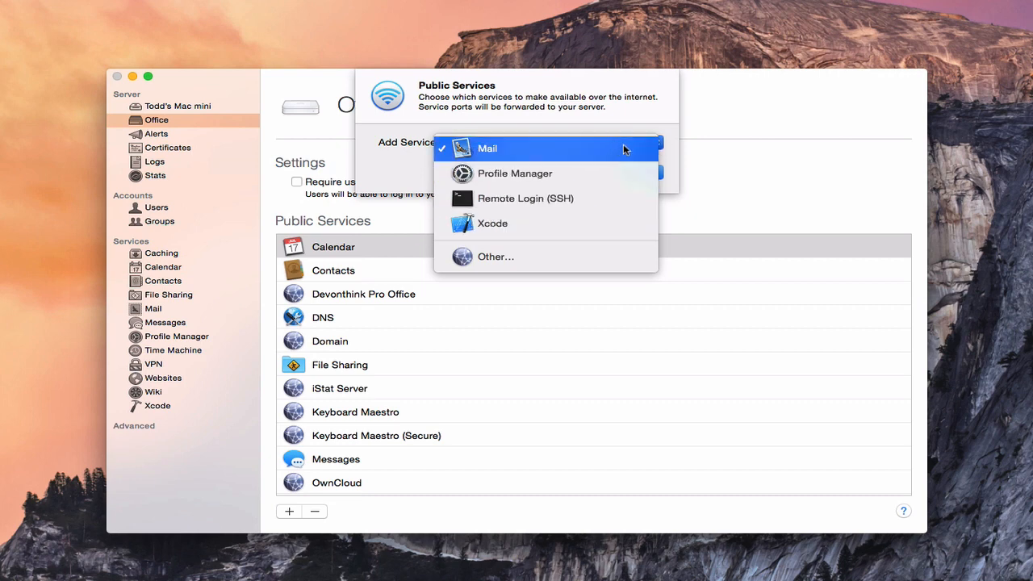
pyautogui.click(487, 147)
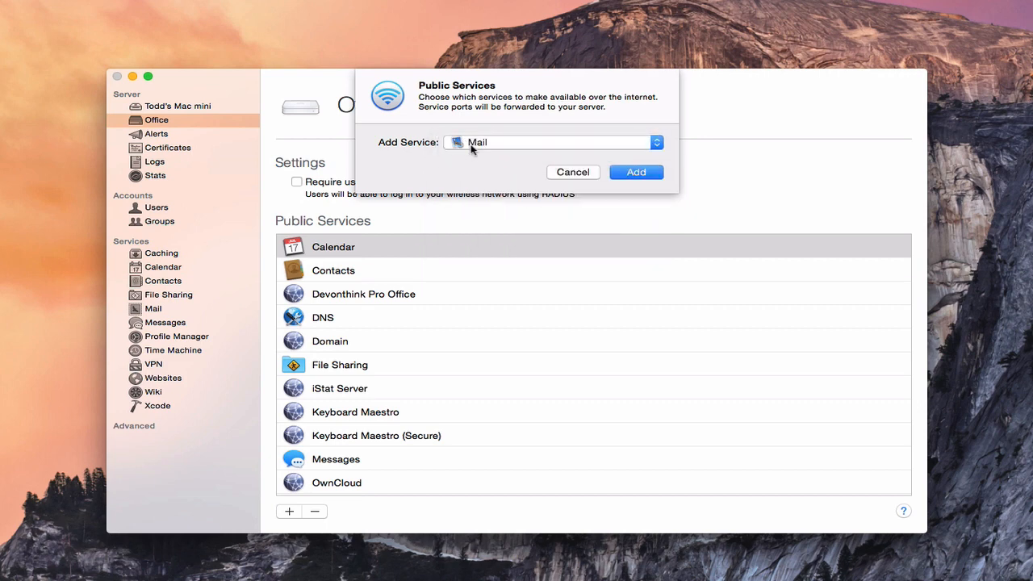
pyautogui.click(636, 172)
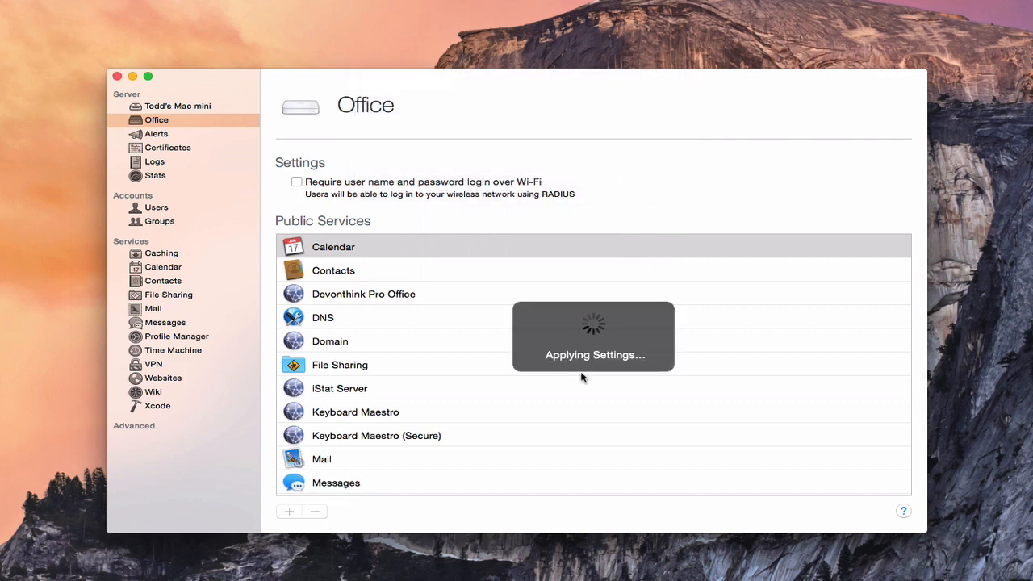
pyautogui.moveTo(583, 374)
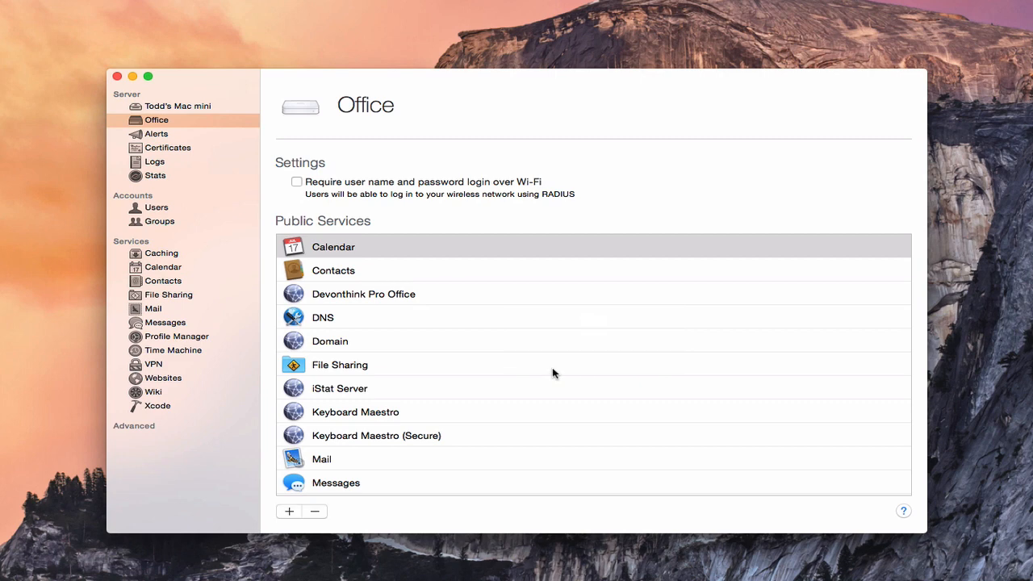
pyautogui.scroll(-3)
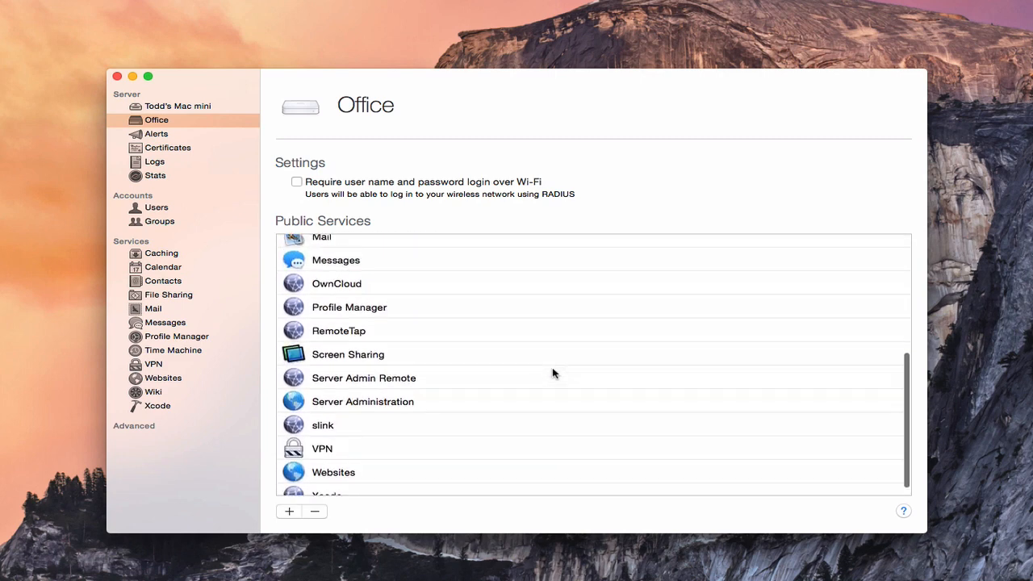
pyautogui.scroll(3)
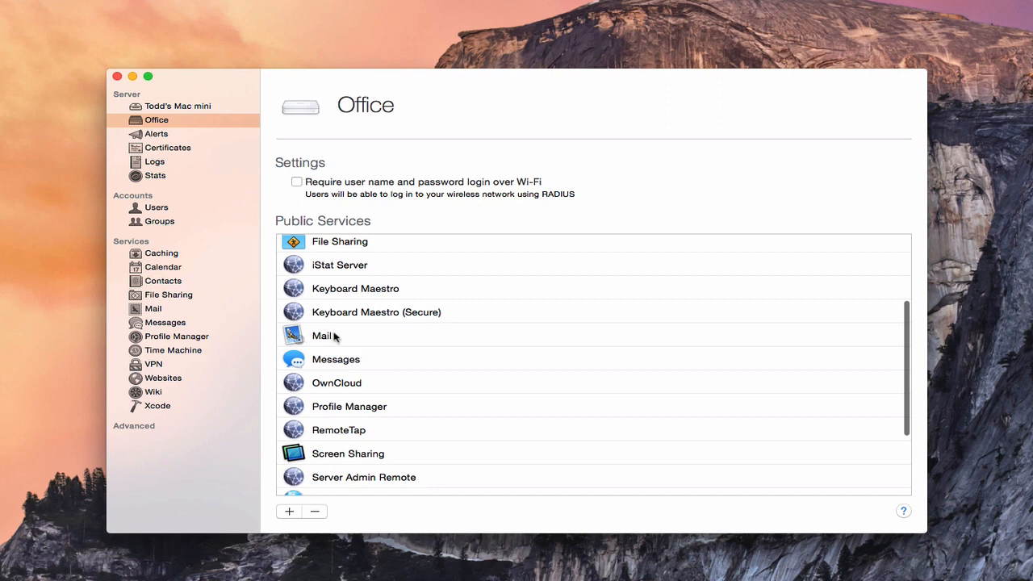
pyautogui.click(322, 335)
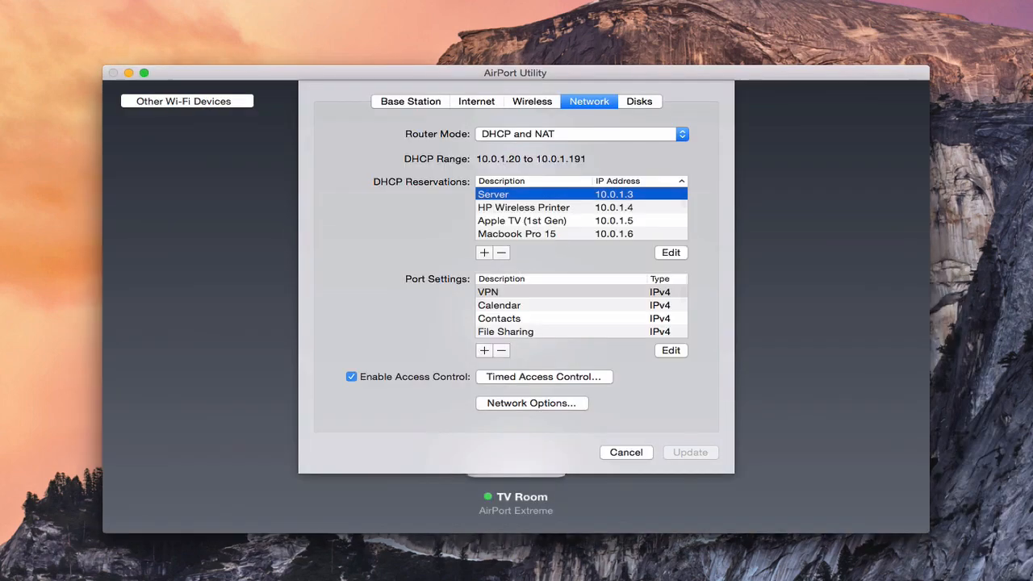
pyautogui.moveTo(586, 296)
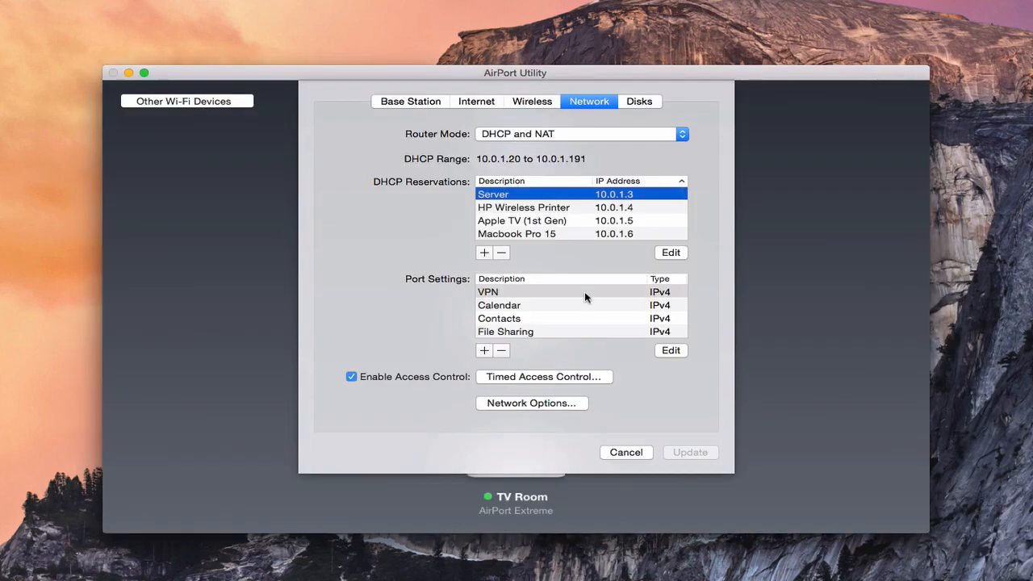
# - Scroll through the AirPort Utility settings
pyautogui.scroll(-3)
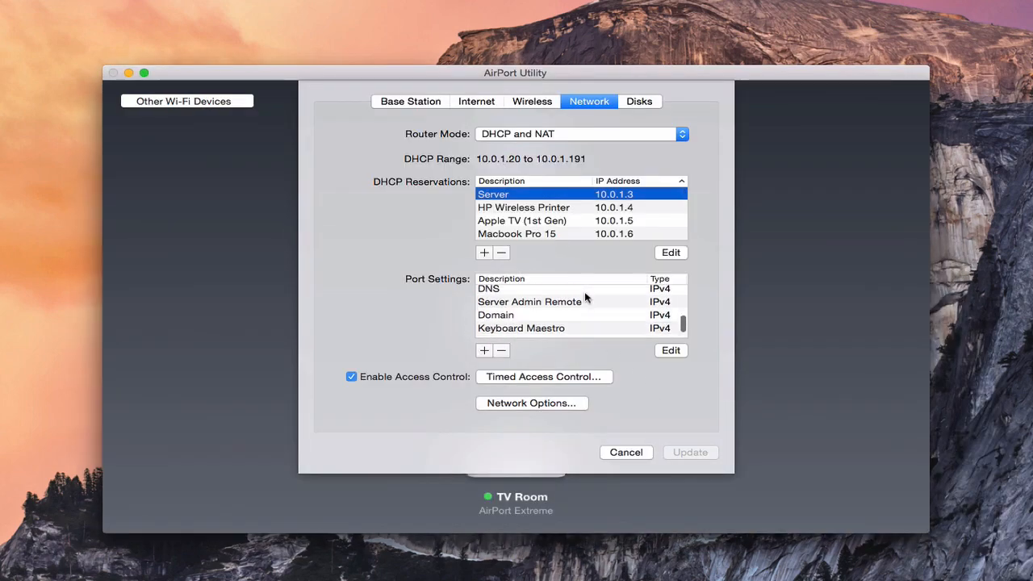
pyautogui.scroll(-3)
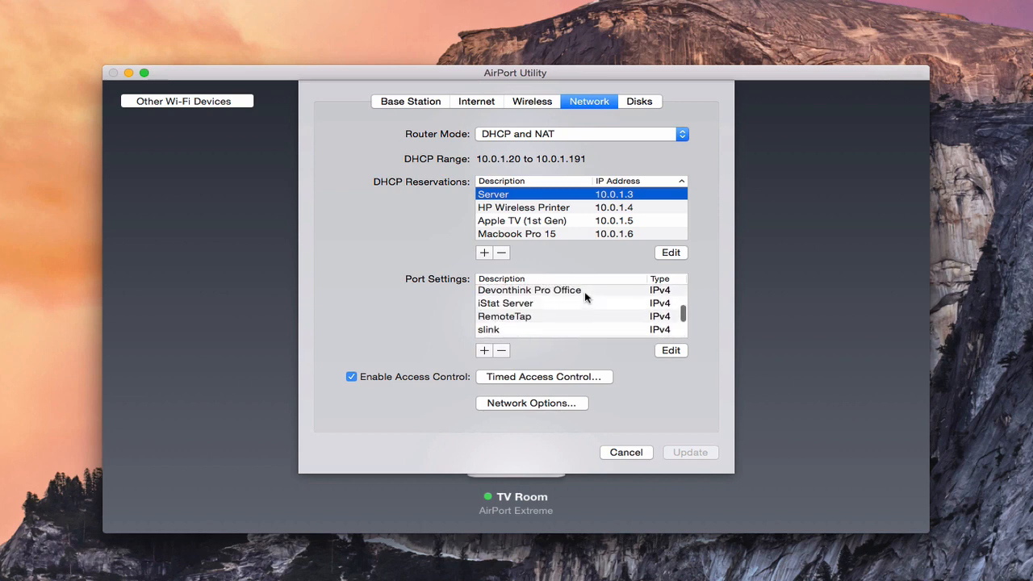
pyautogui.scroll(-3)
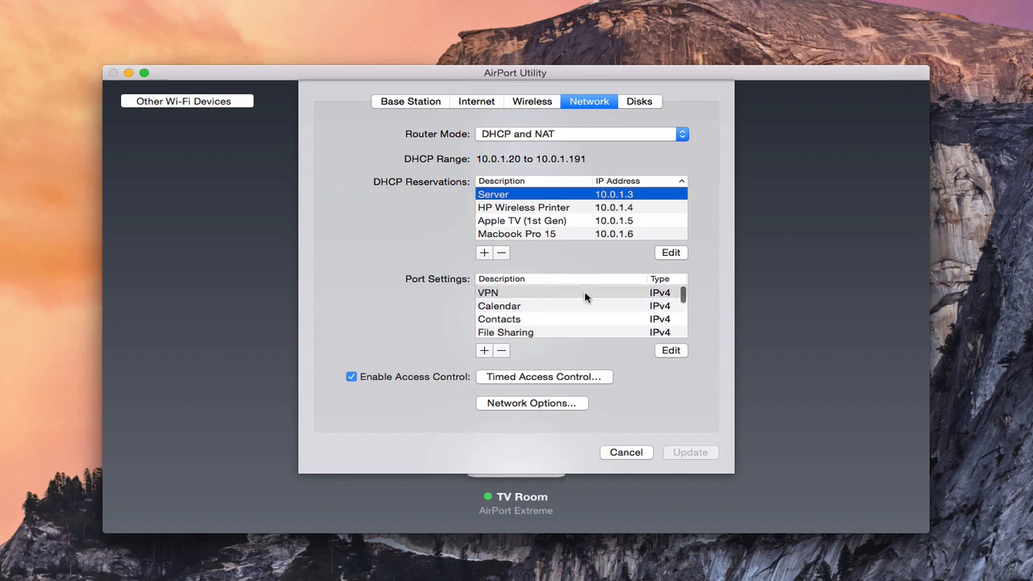
pyautogui.scroll(-3)
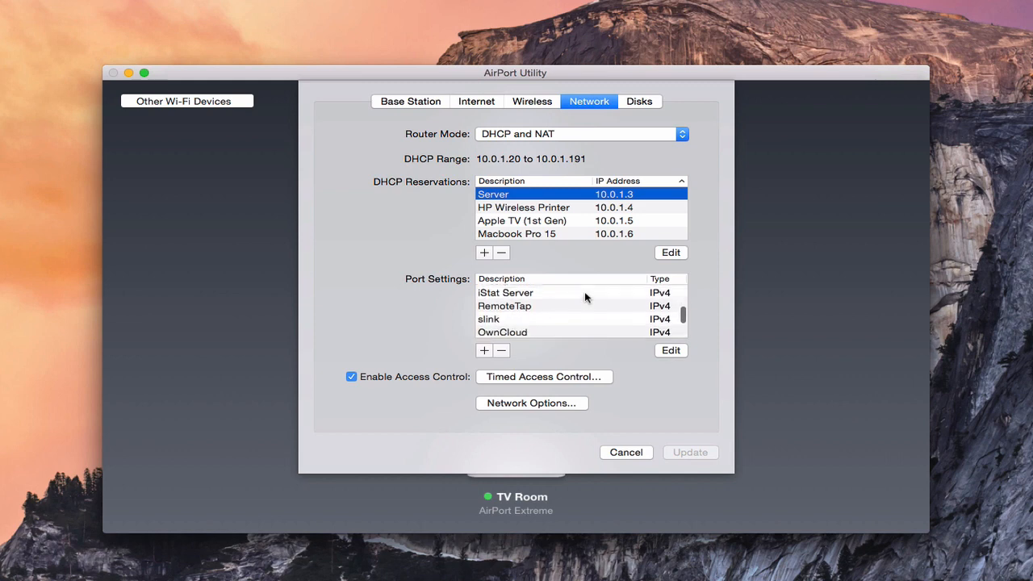
pyautogui.scroll(-3)
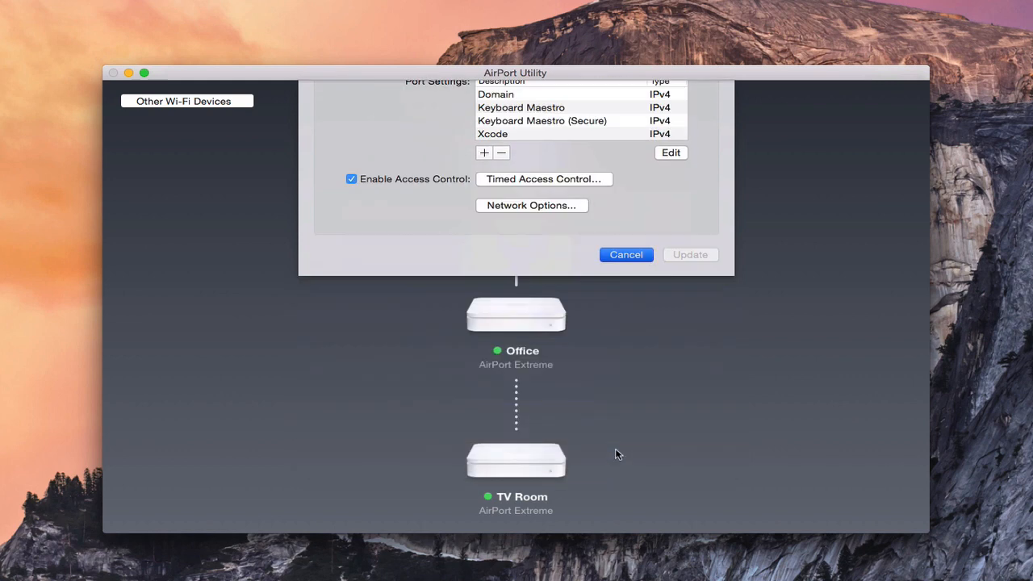
# - Reopen Office base station's Network settings and scroll Port Settings down to Mail
pyautogui.click(625, 254)
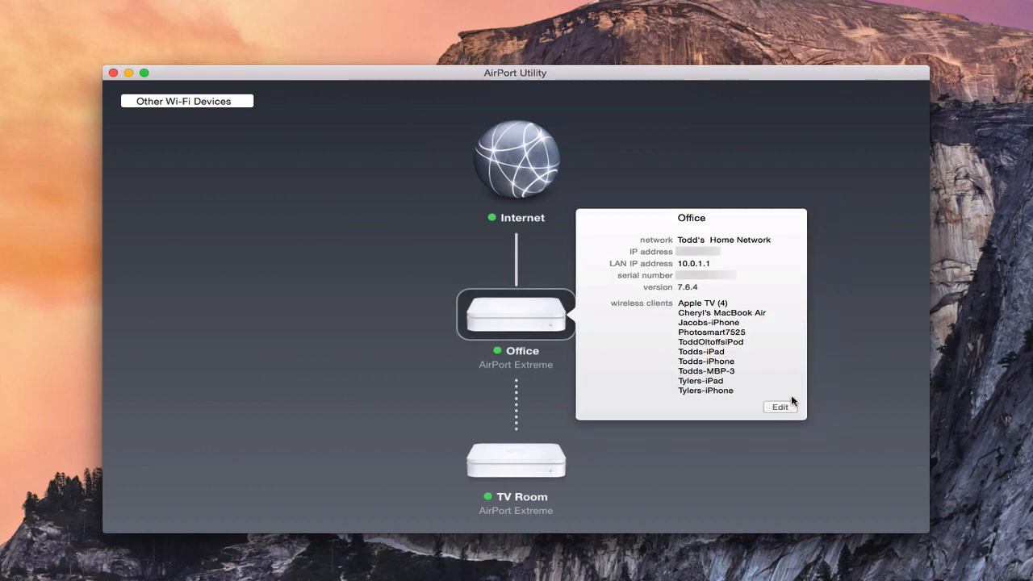
pyautogui.click(779, 406)
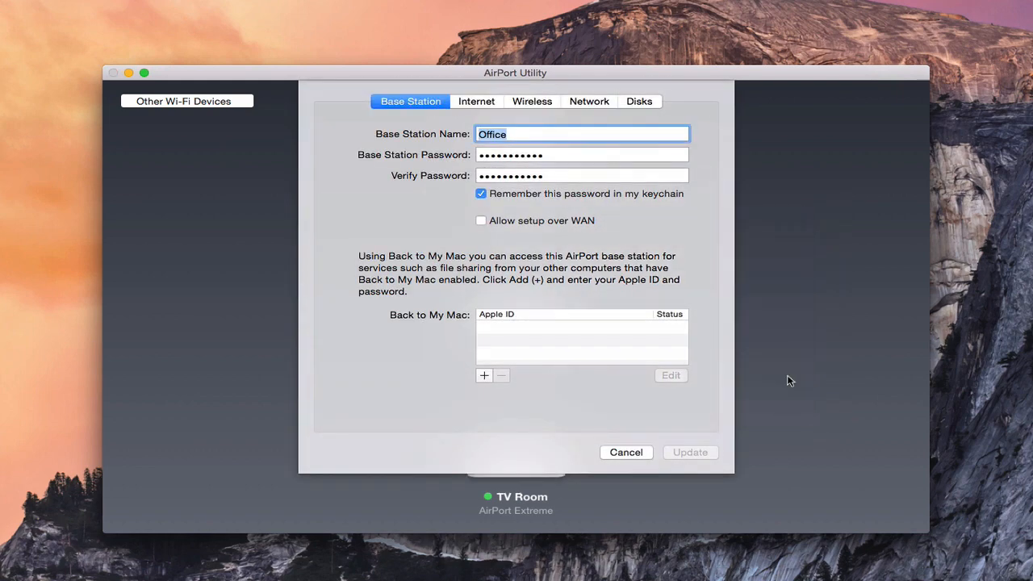
pyautogui.click(589, 101)
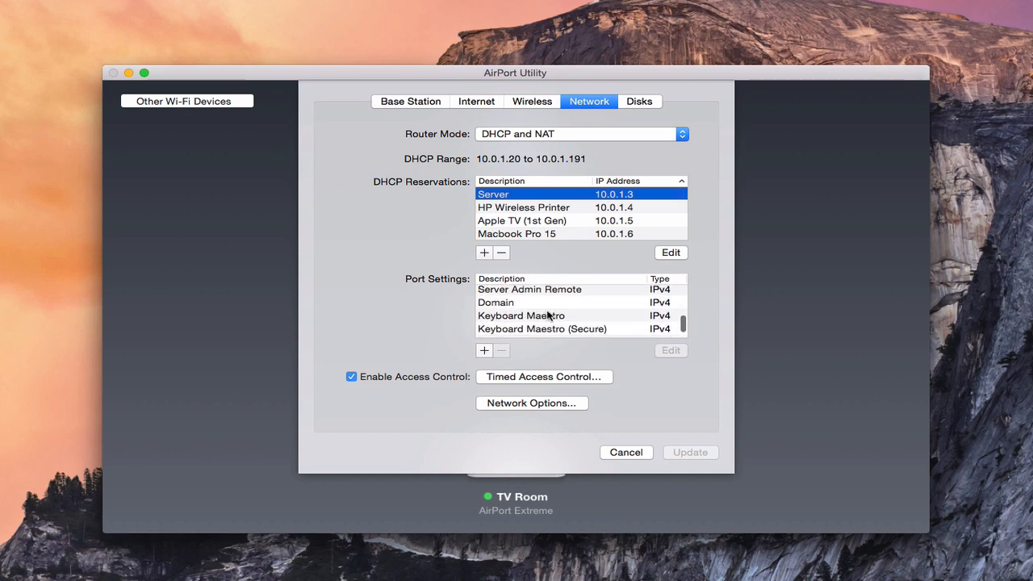
pyautogui.scroll(-3)
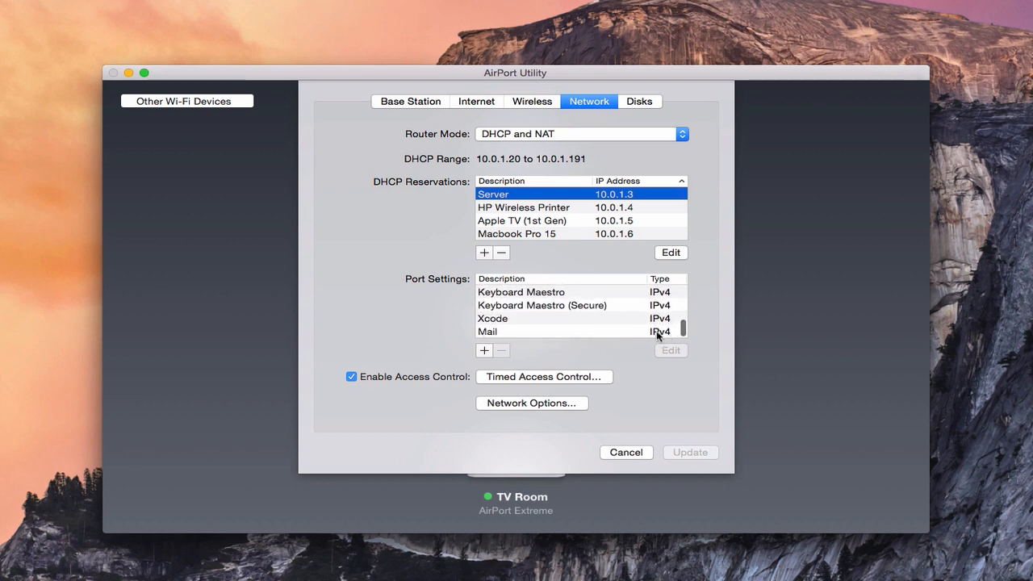
pyautogui.moveTo(516, 337)
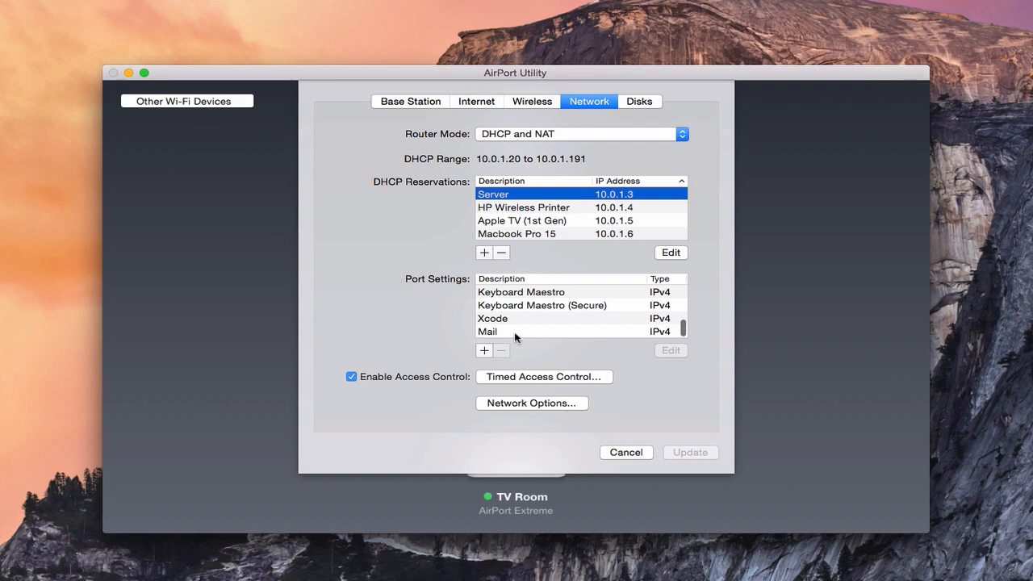
pyautogui.moveTo(127, 84)
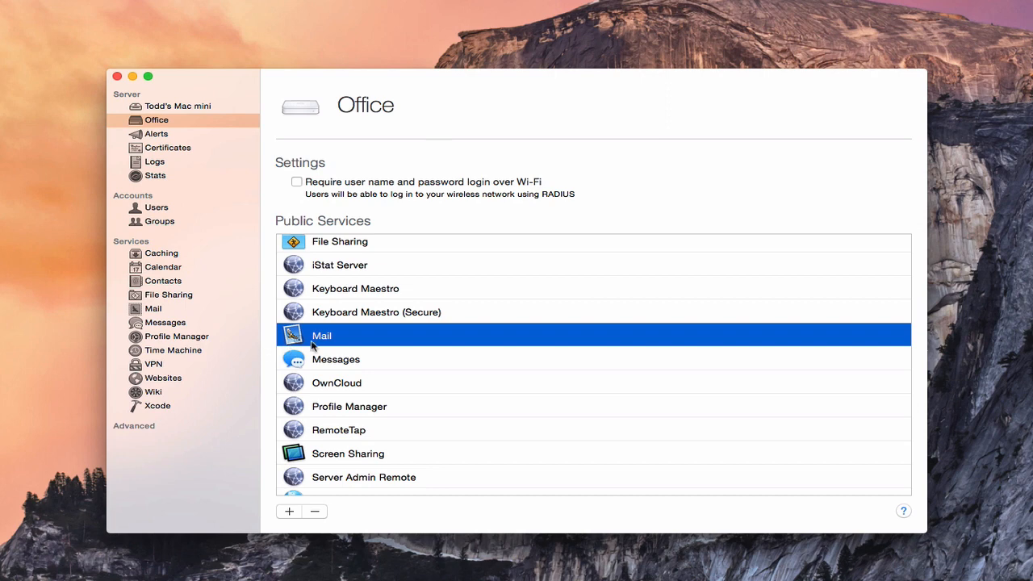
# - Delete the Mail entry from the Public Services list
pyautogui.click(314, 510)
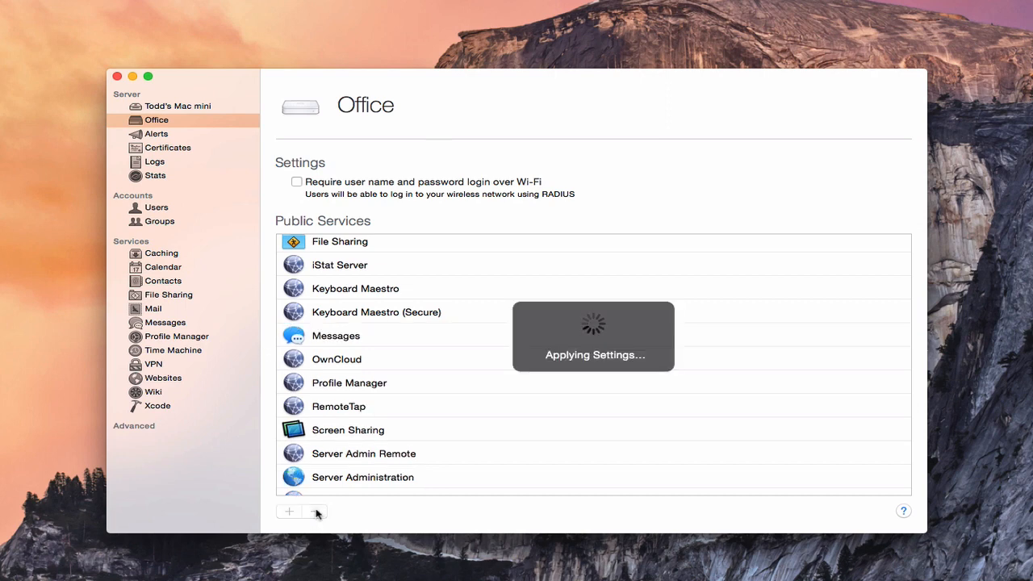
pyautogui.moveTo(564, 375)
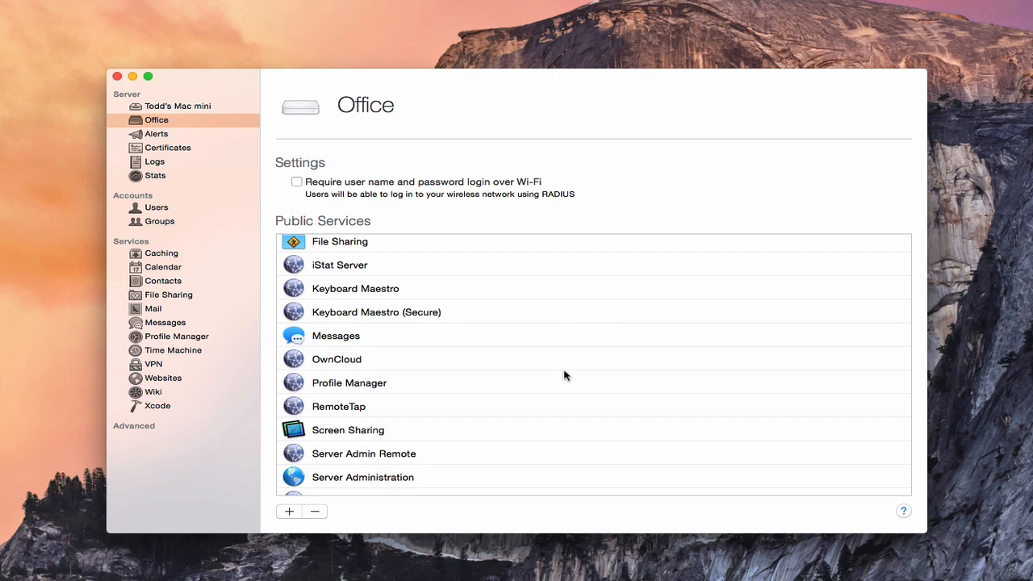
pyautogui.moveTo(399, 313)
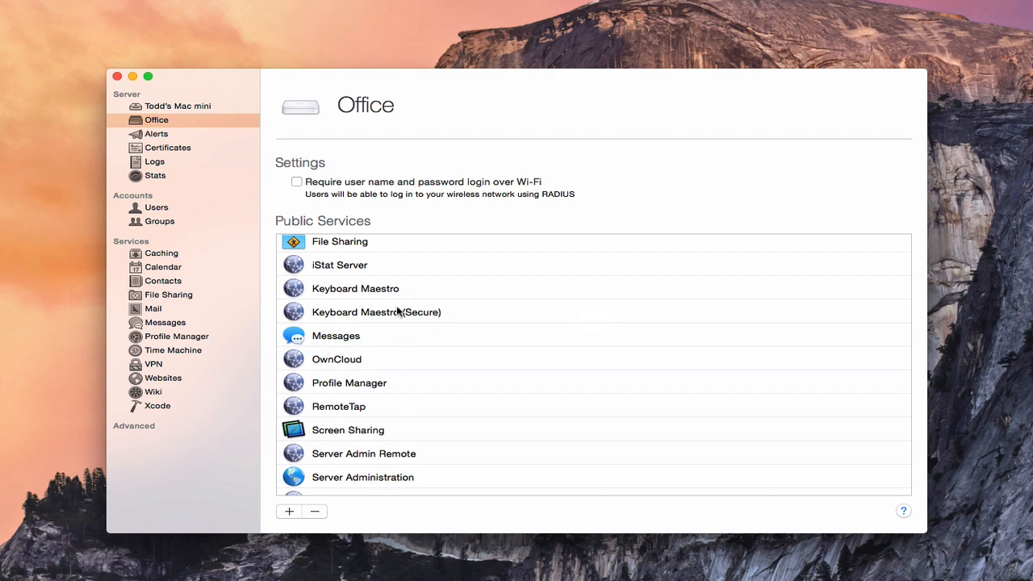
pyautogui.moveTo(321, 462)
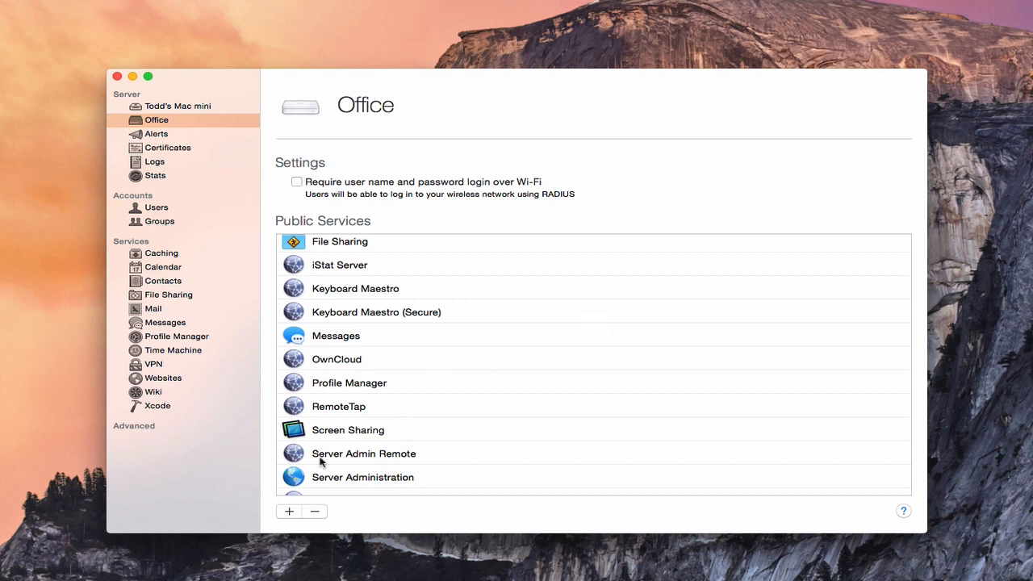
pyautogui.click(288, 510)
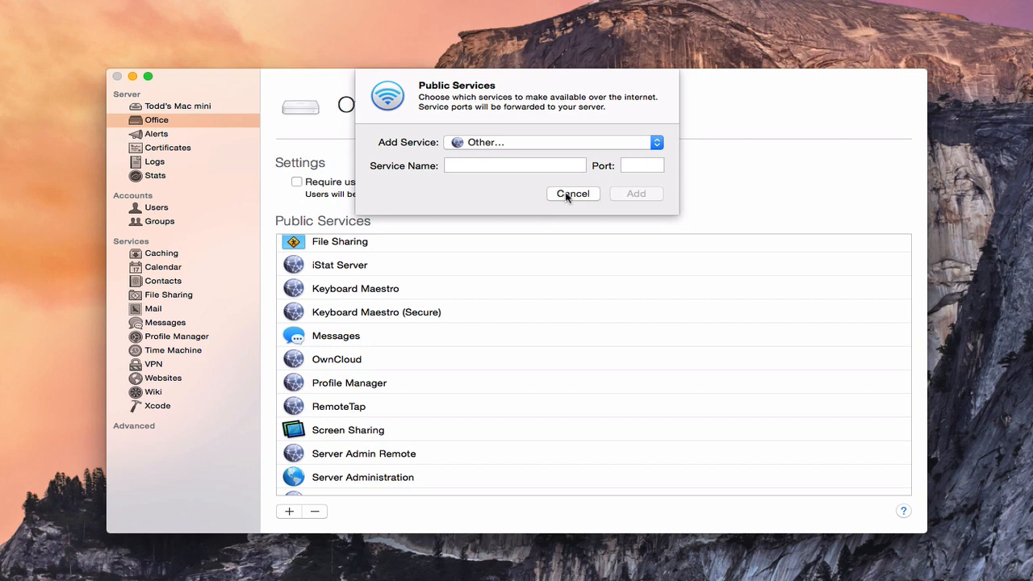
pyautogui.click(572, 193)
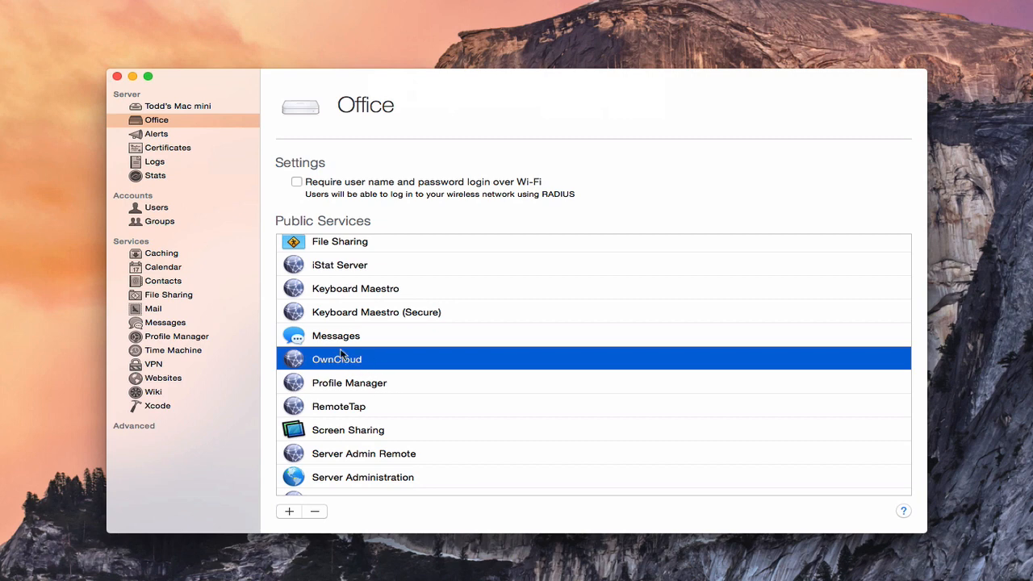
pyautogui.moveTo(328, 232)
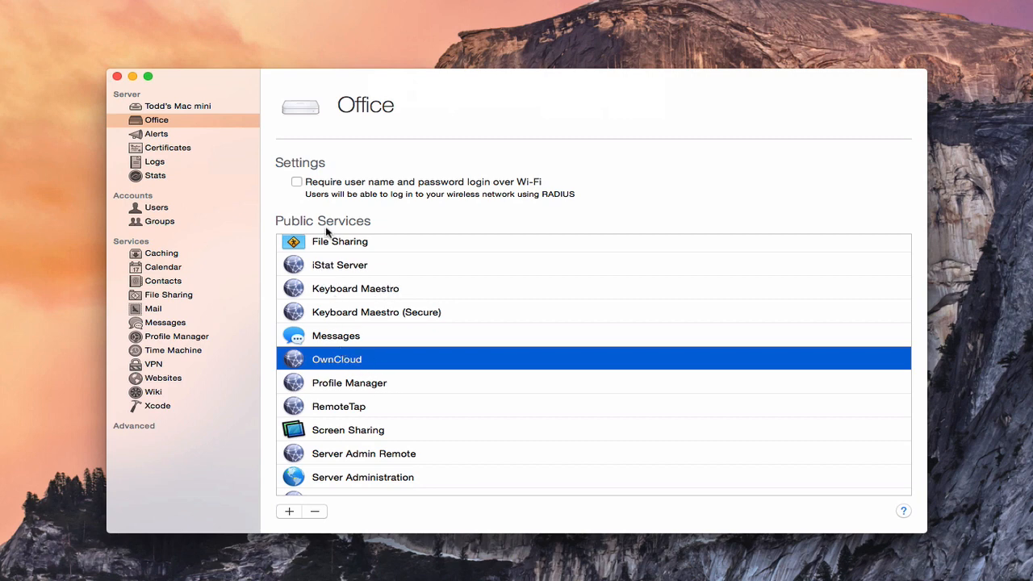
pyautogui.moveTo(327, 305)
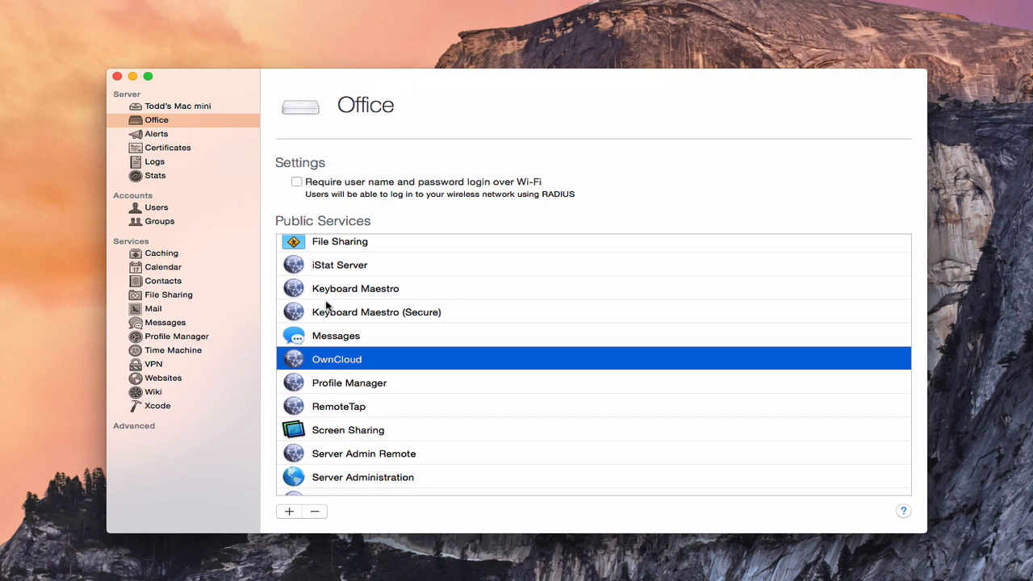